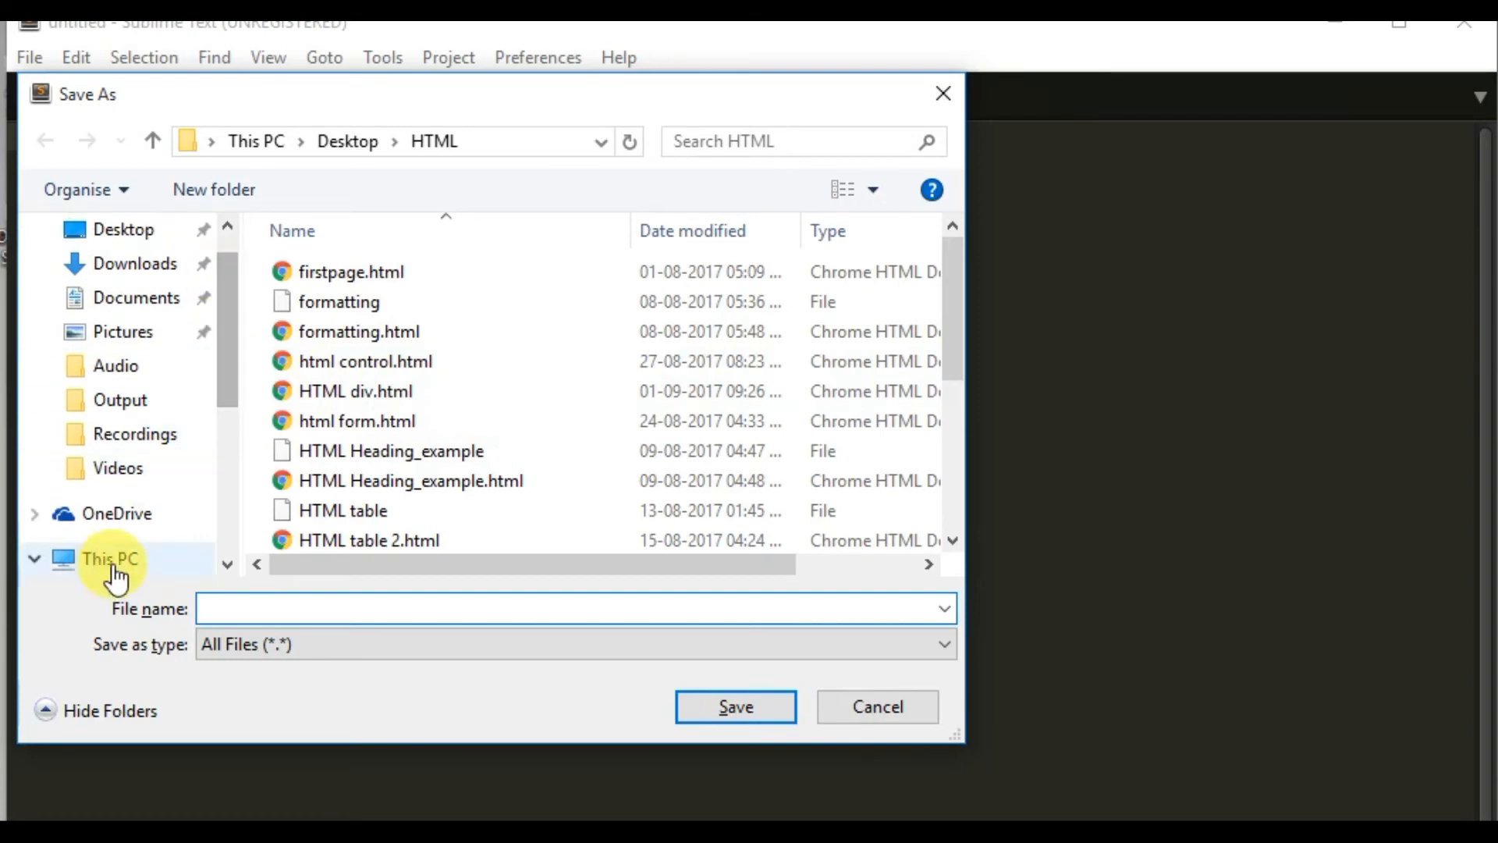
Step: Save the file as 'CSS first.html' in the CSS folder on the Desktop
{"action": "left_click", "coordinate": [109, 558]}
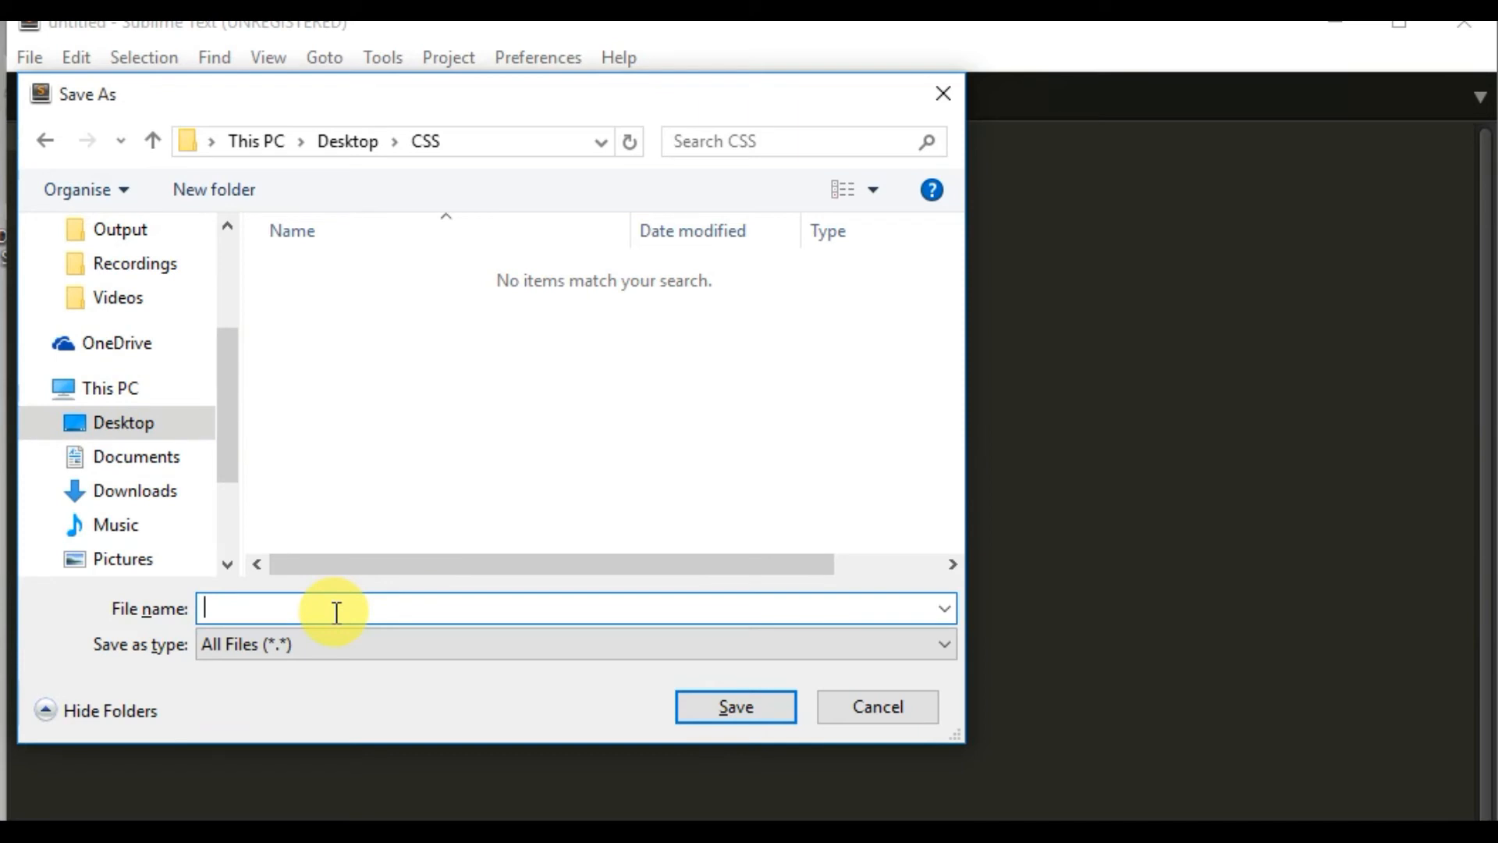
{"action": "type", "text": "HT"}
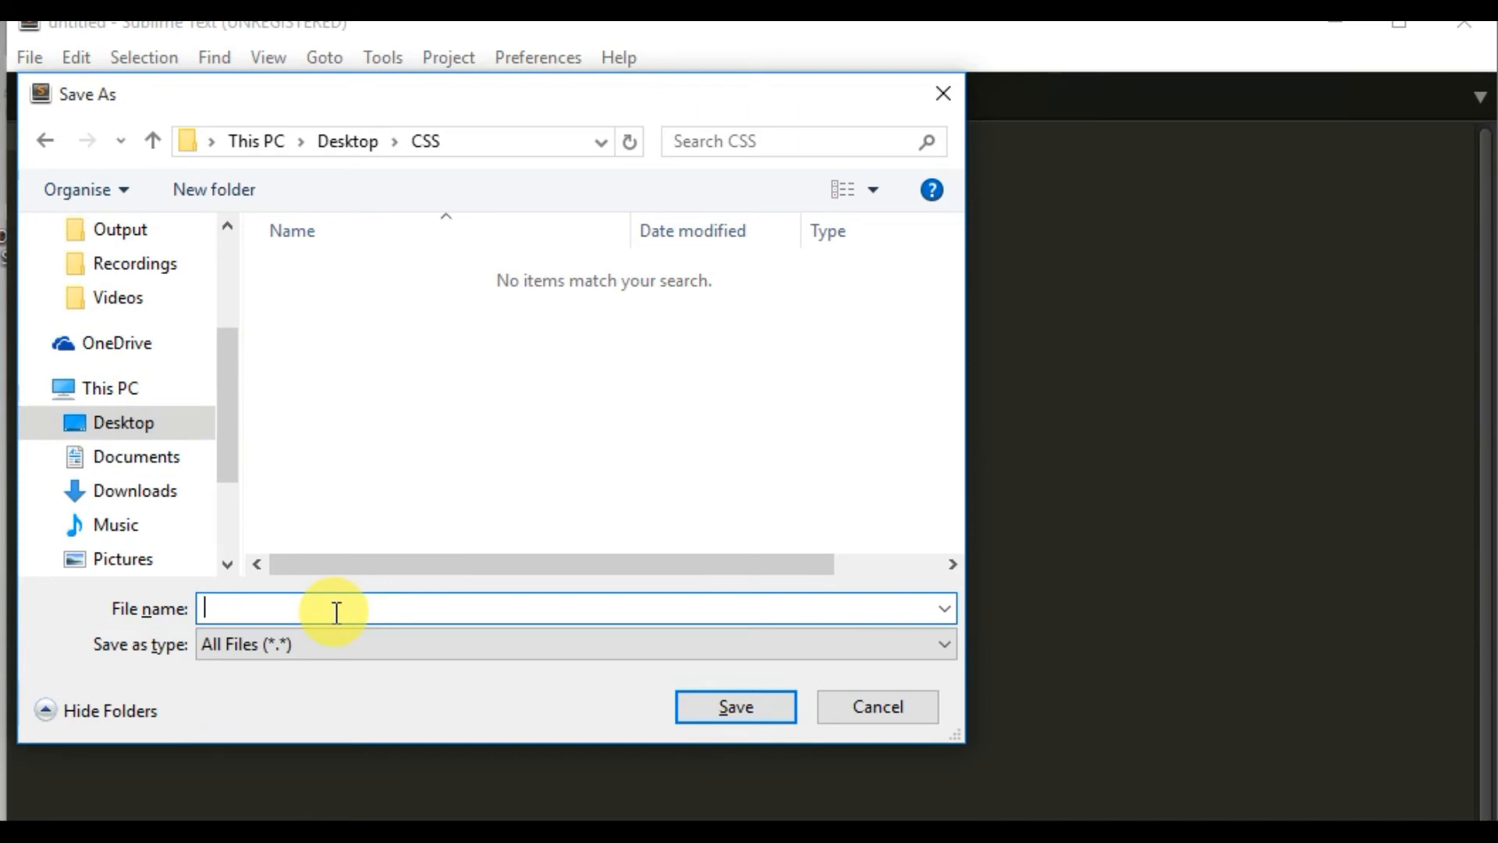
{"action": "type", "text": "CSS"}
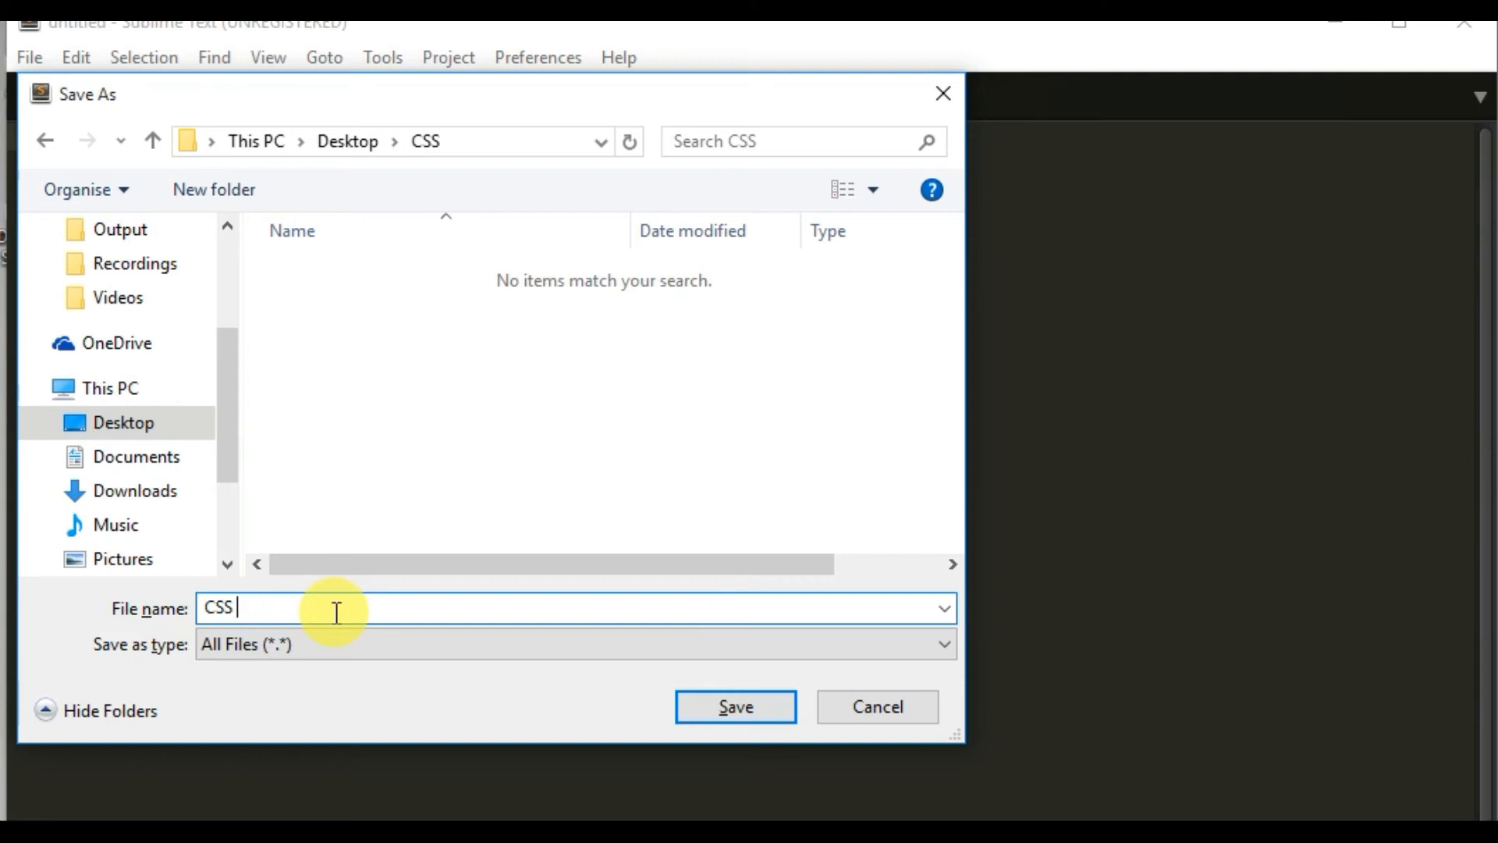
{"action": "type", "text": "first"}
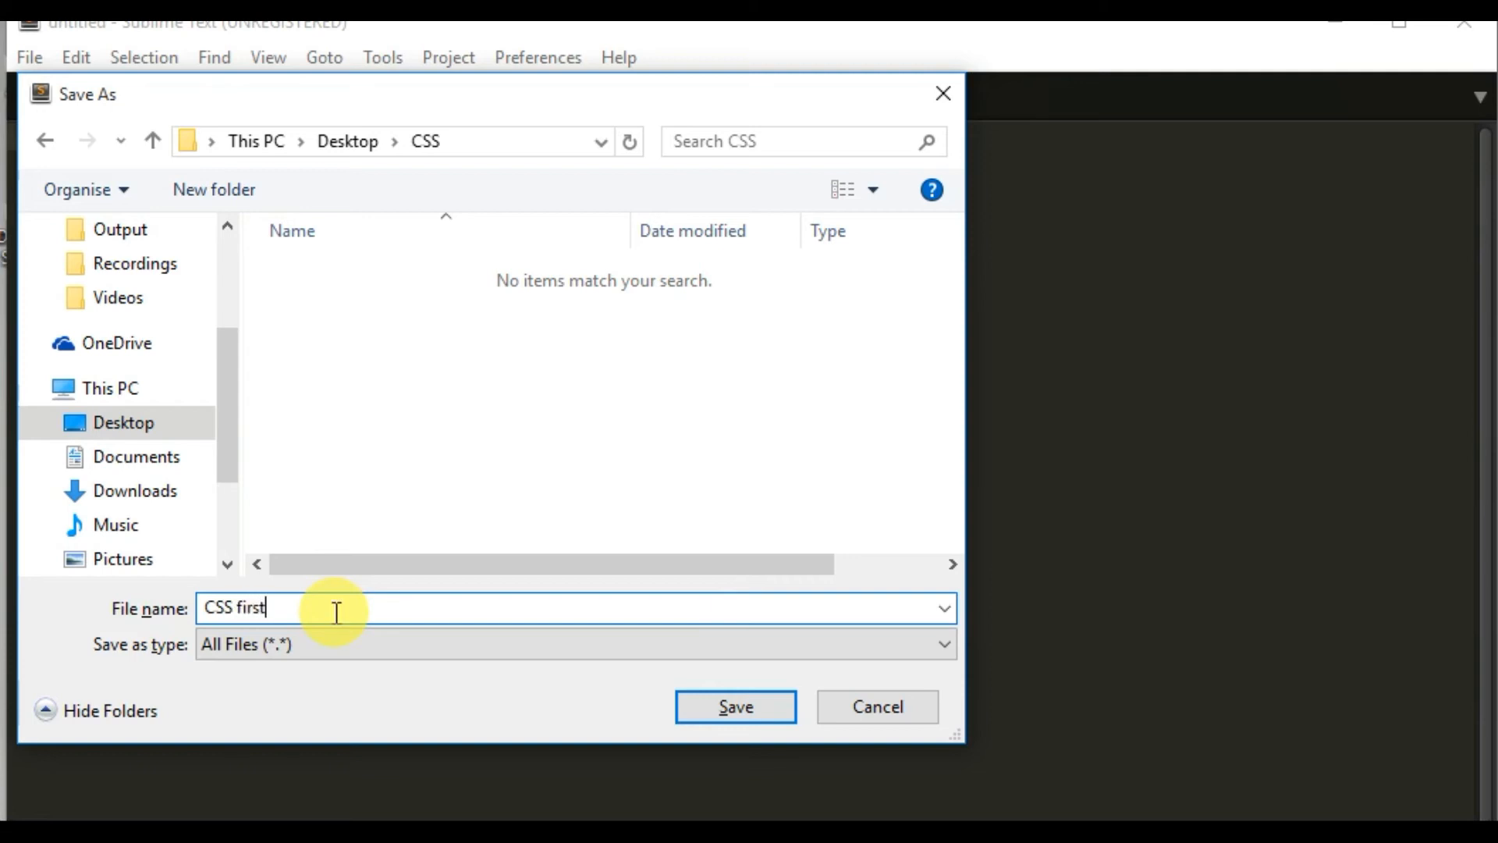
{"action": "type", "text": ".html"}
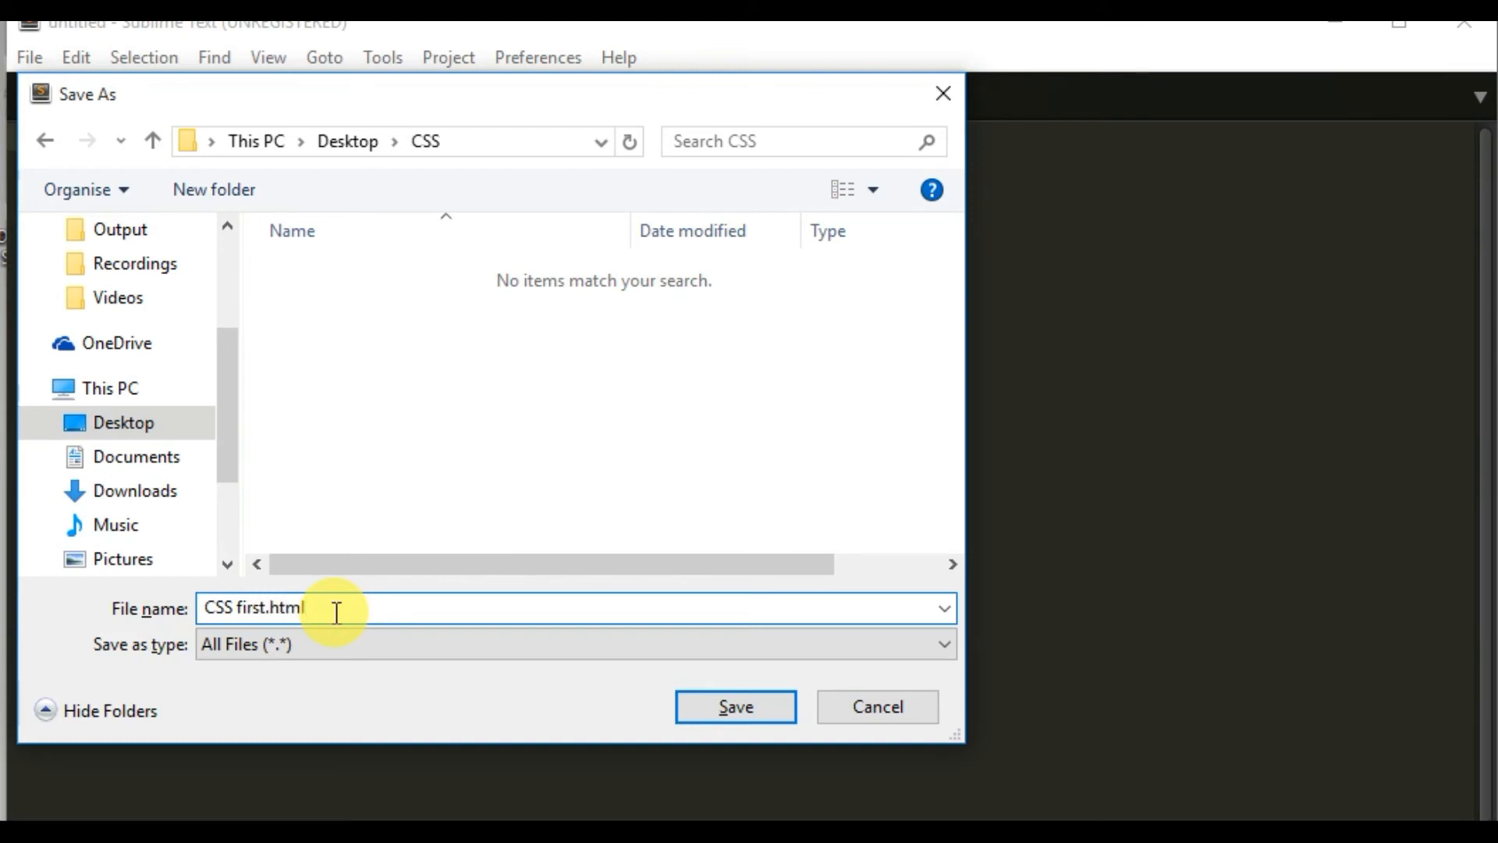
{"action": "left_click", "coordinate": [733, 707]}
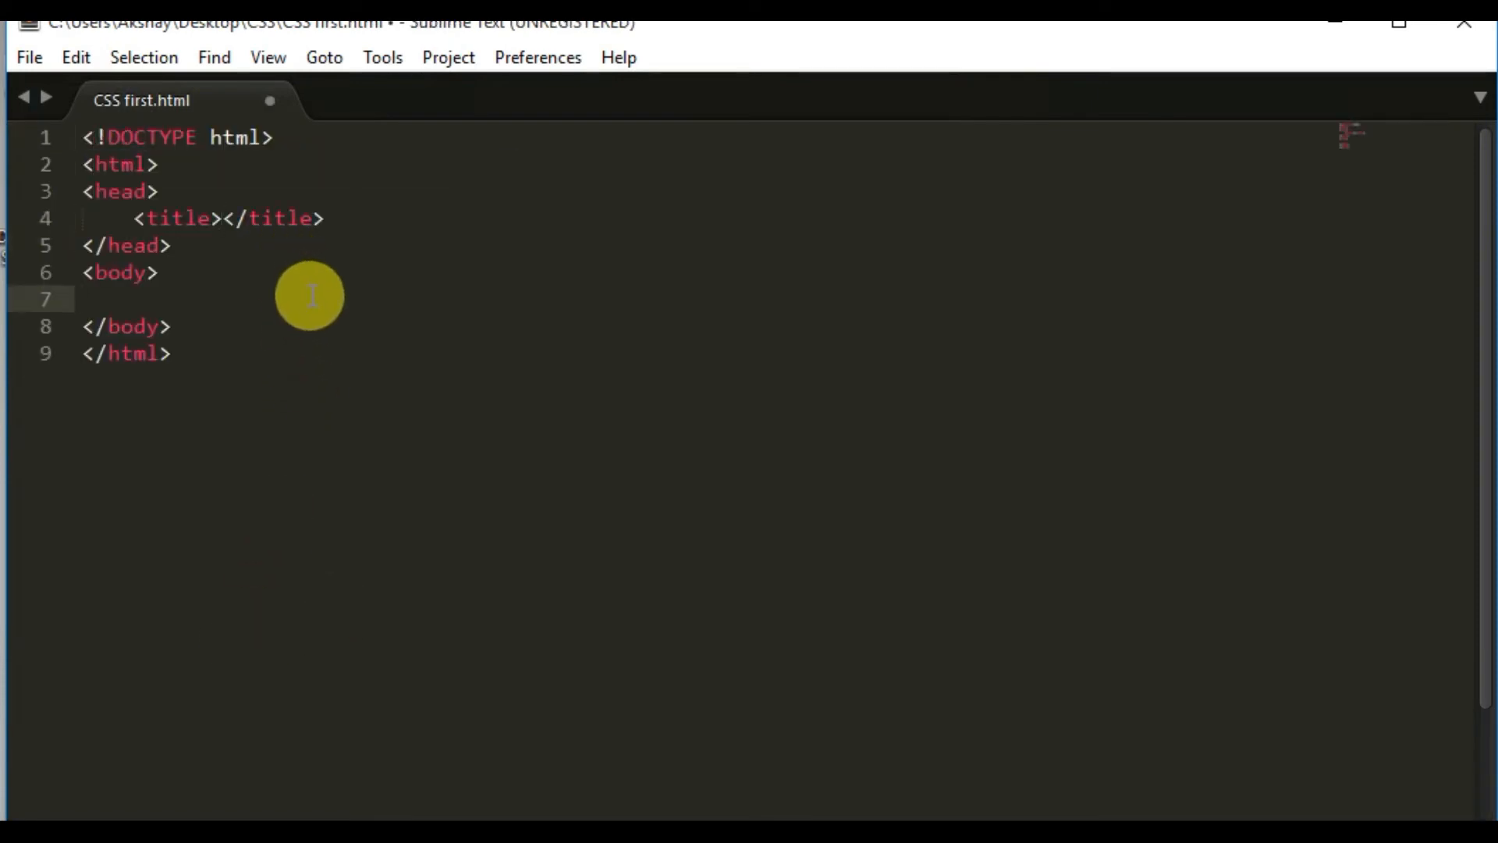
Step: Add an h1 heading reading 'Write your first CSS' inside the body
{"action": "key", "text": "enter"}
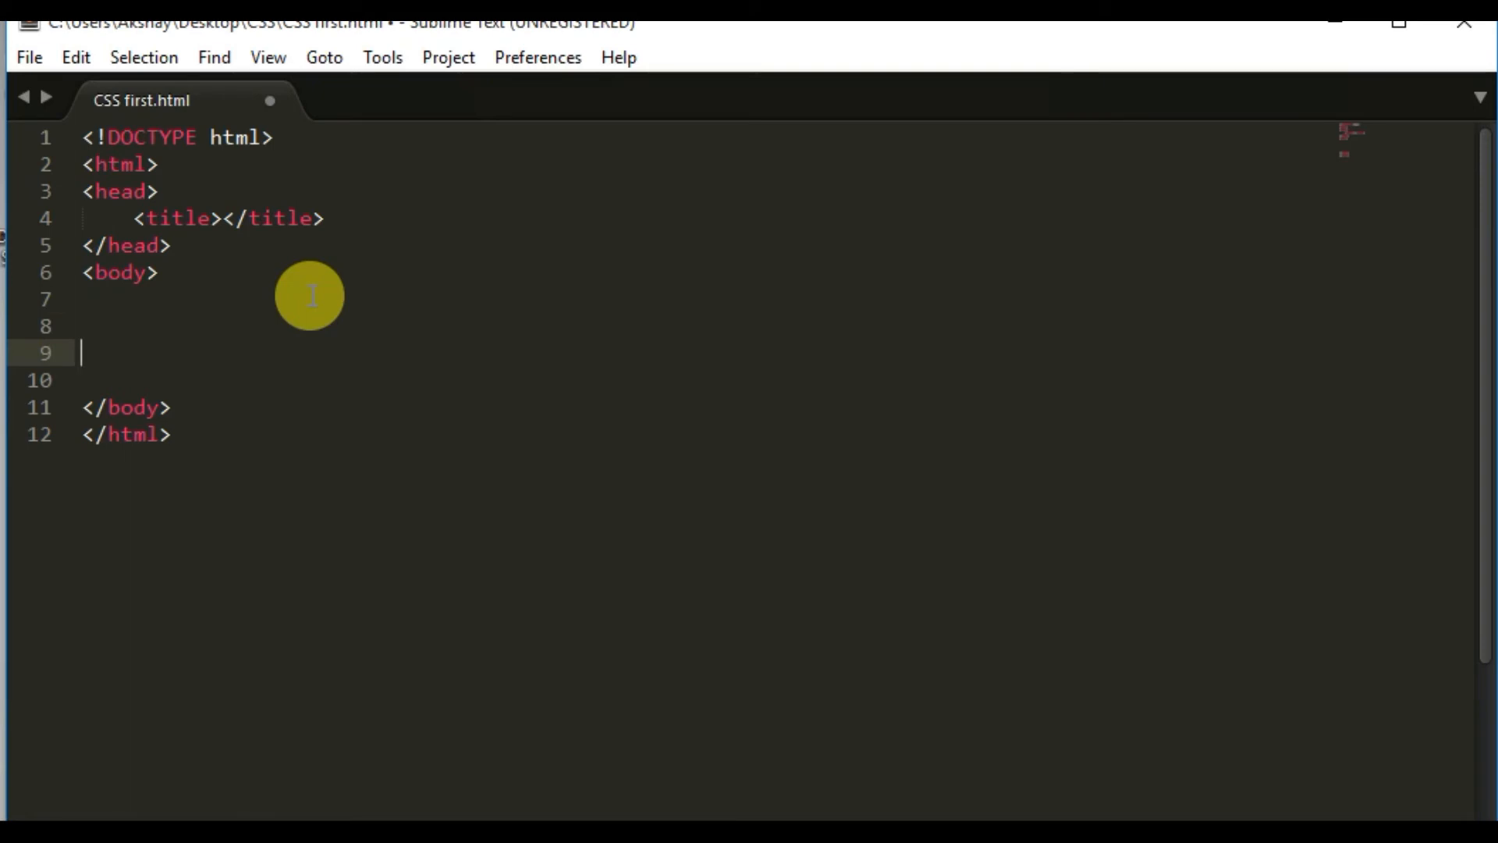
{"action": "mouse_move", "coordinate": [338, 509]}
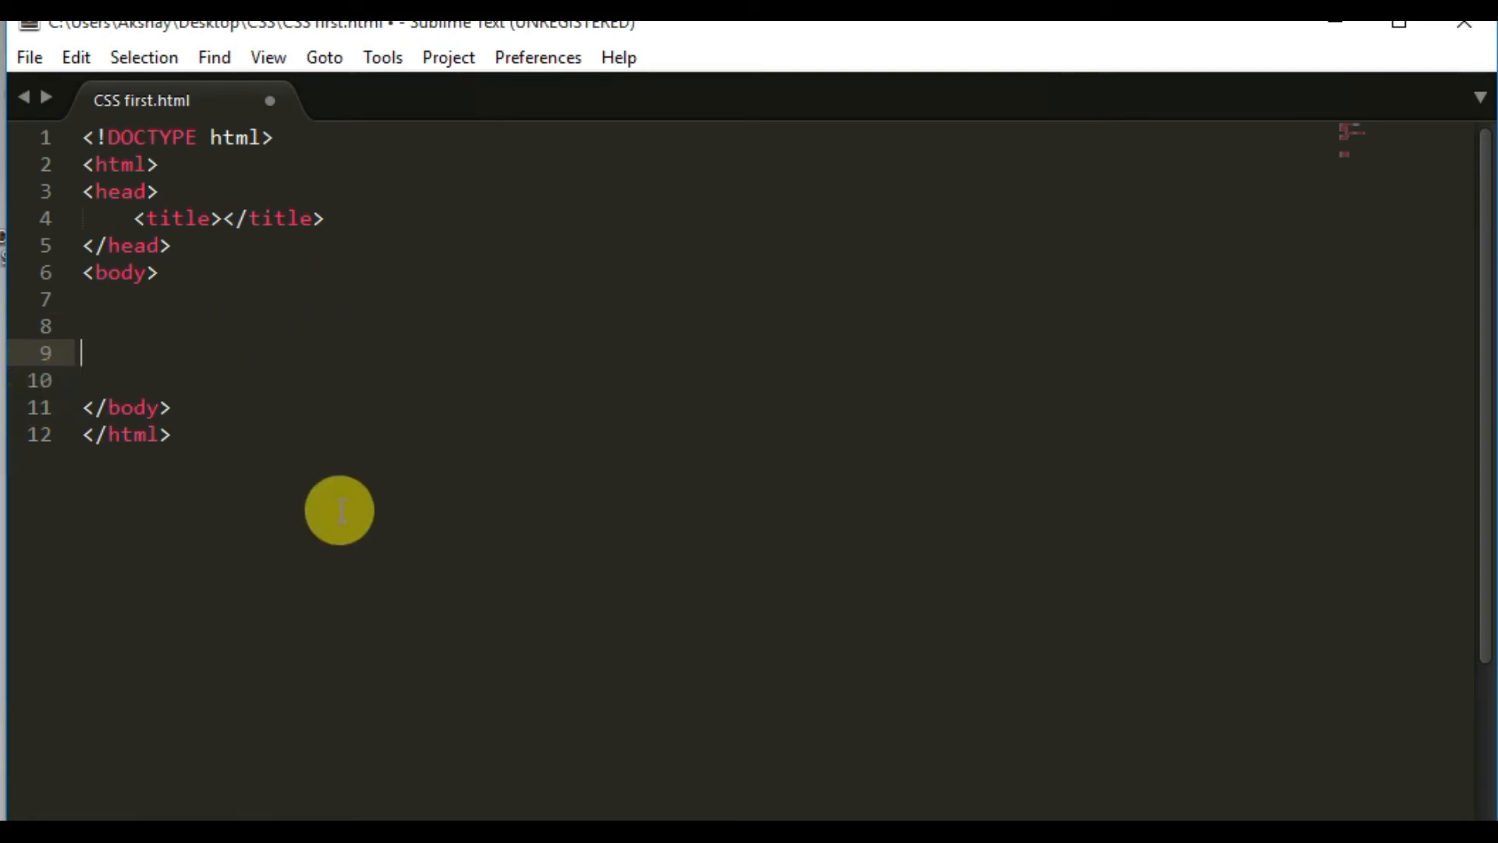
{"action": "type", "text": "<h1> </h1>"}
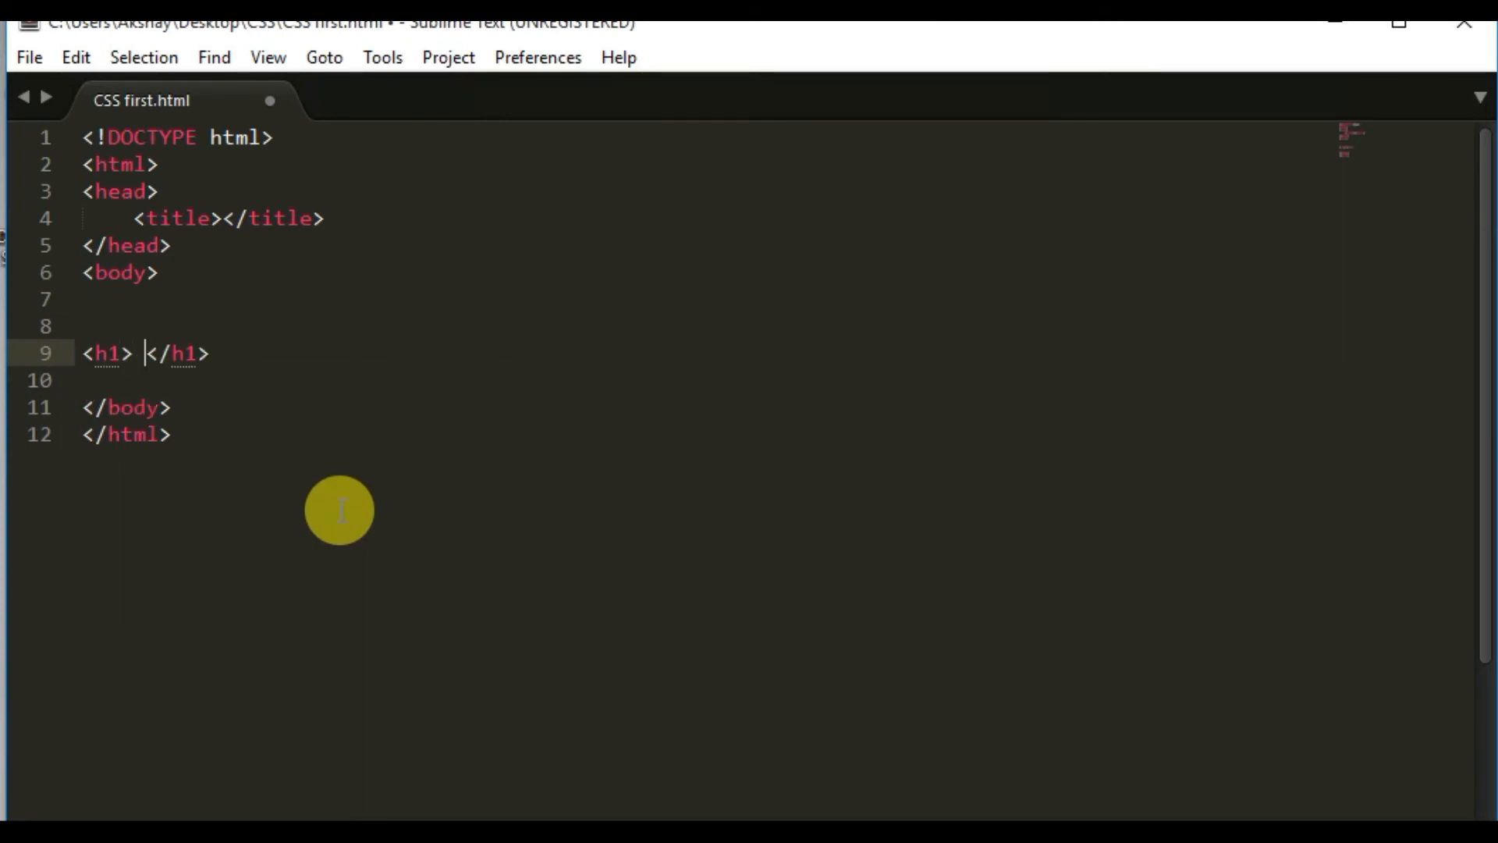
{"action": "type", "text": "Write"}
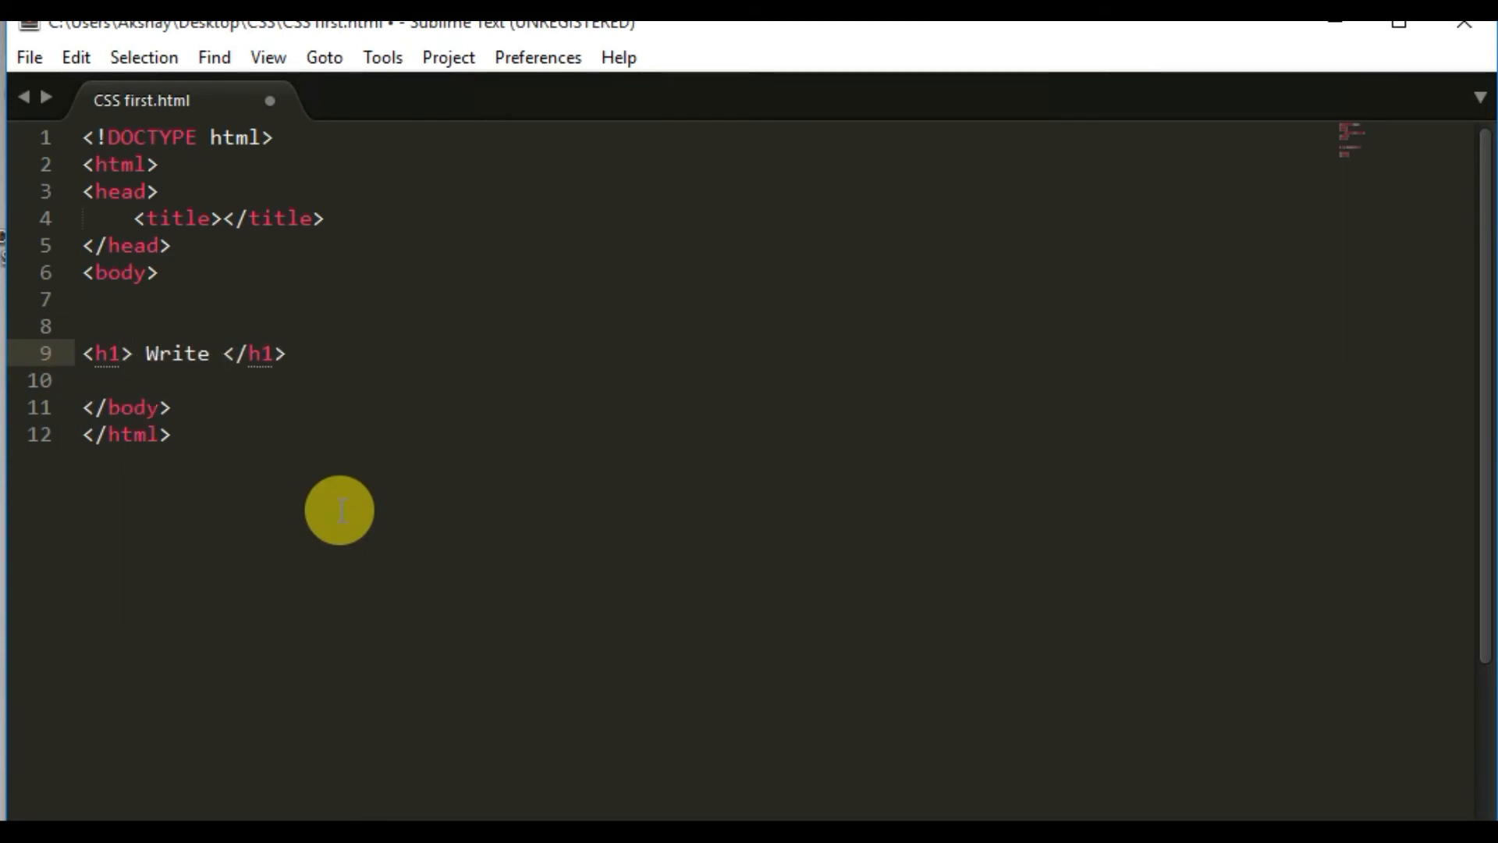
{"action": "type", "text": "your fir"}
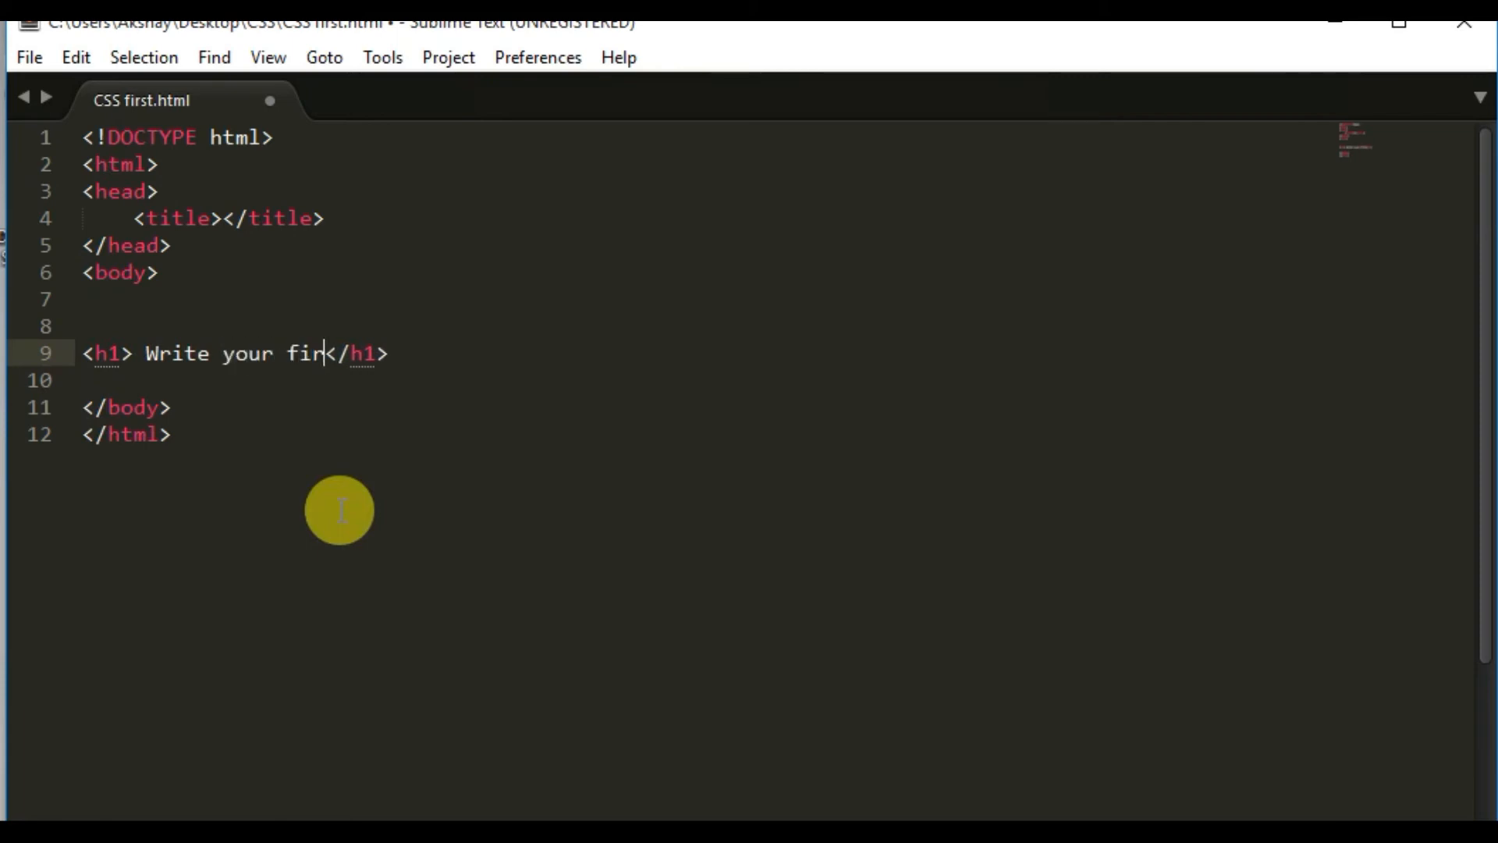
{"action": "type", "text": "st CS"}
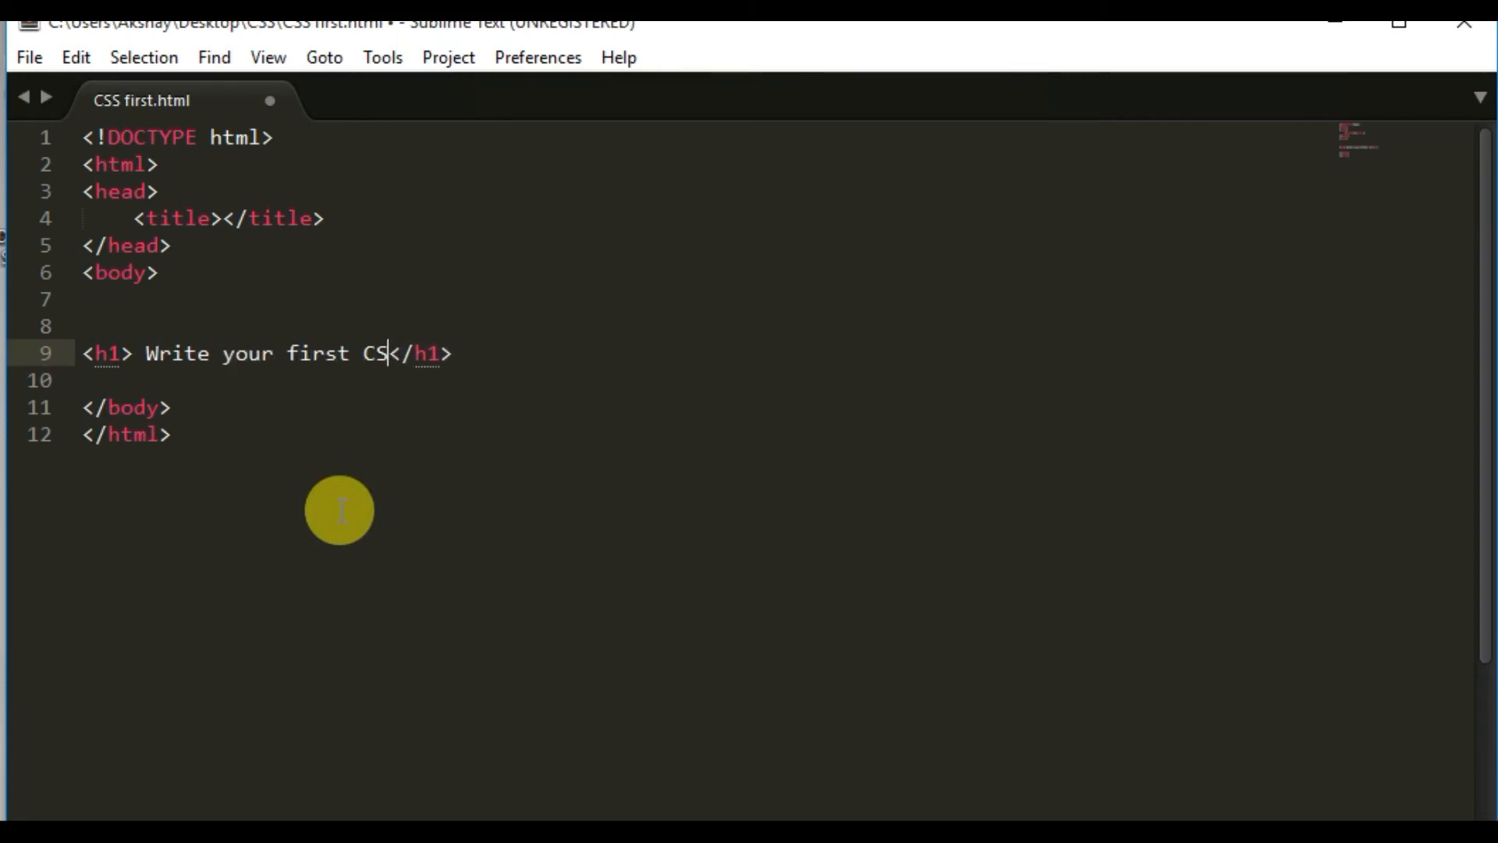
{"action": "type", "text": "S"}
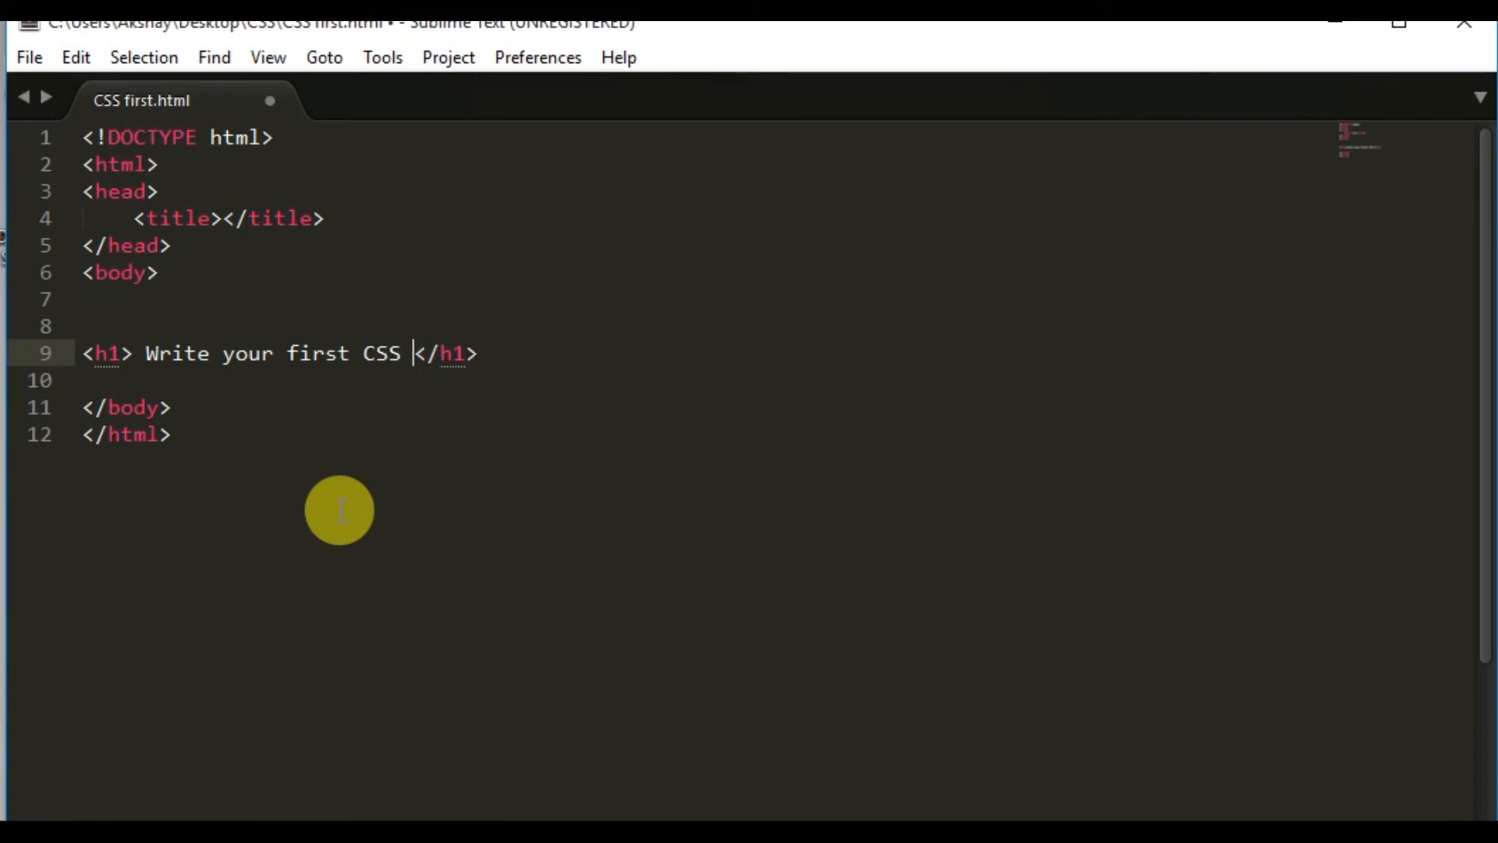
{"action": "mouse_move", "coordinate": [216, 368]}
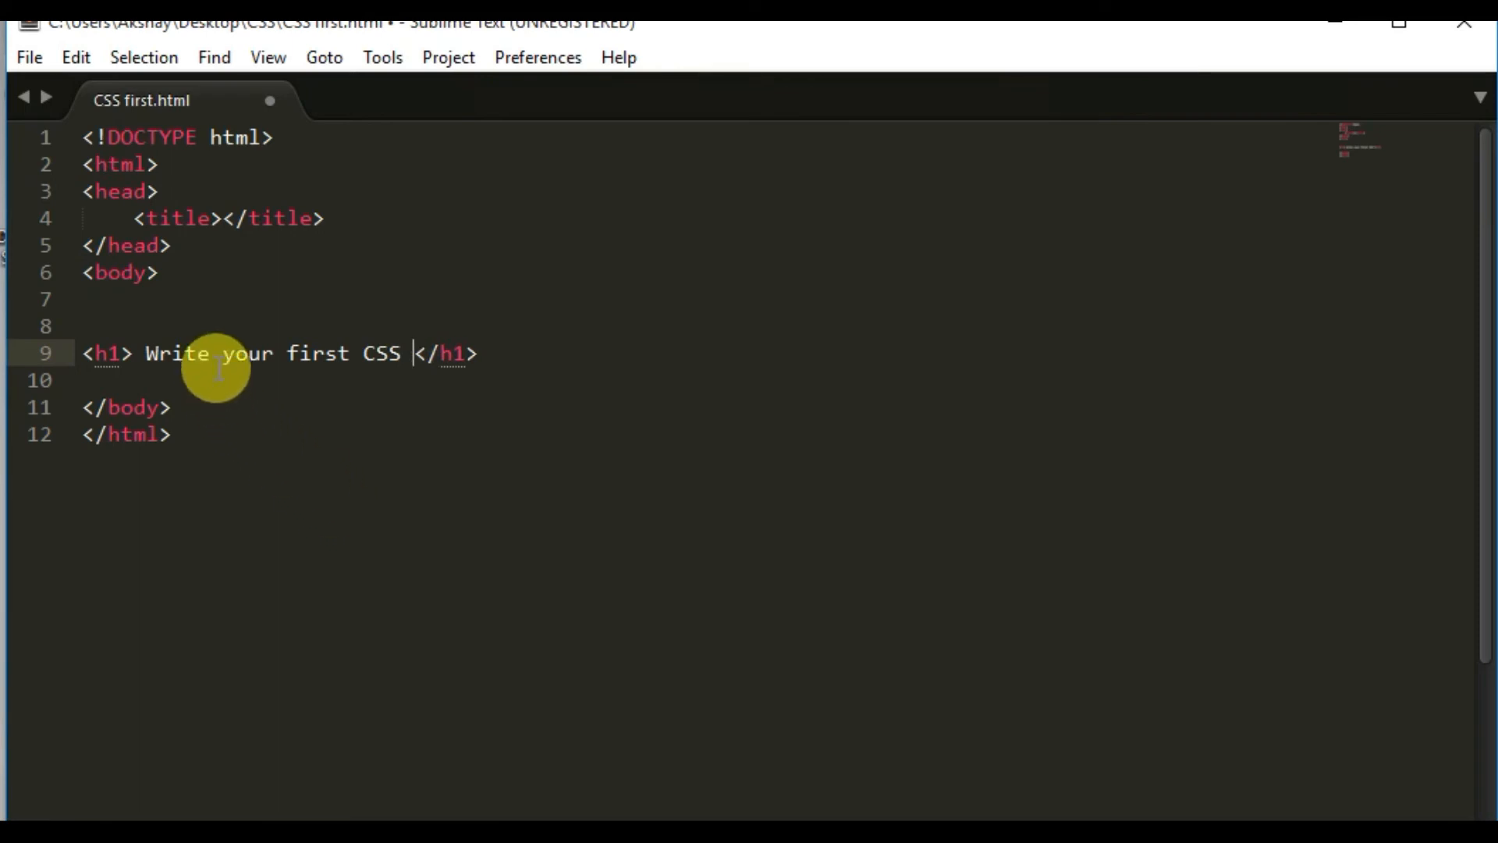
Step: Add a paragraph reading 'this is para' below the heading
{"action": "type", "text": "<p>"}
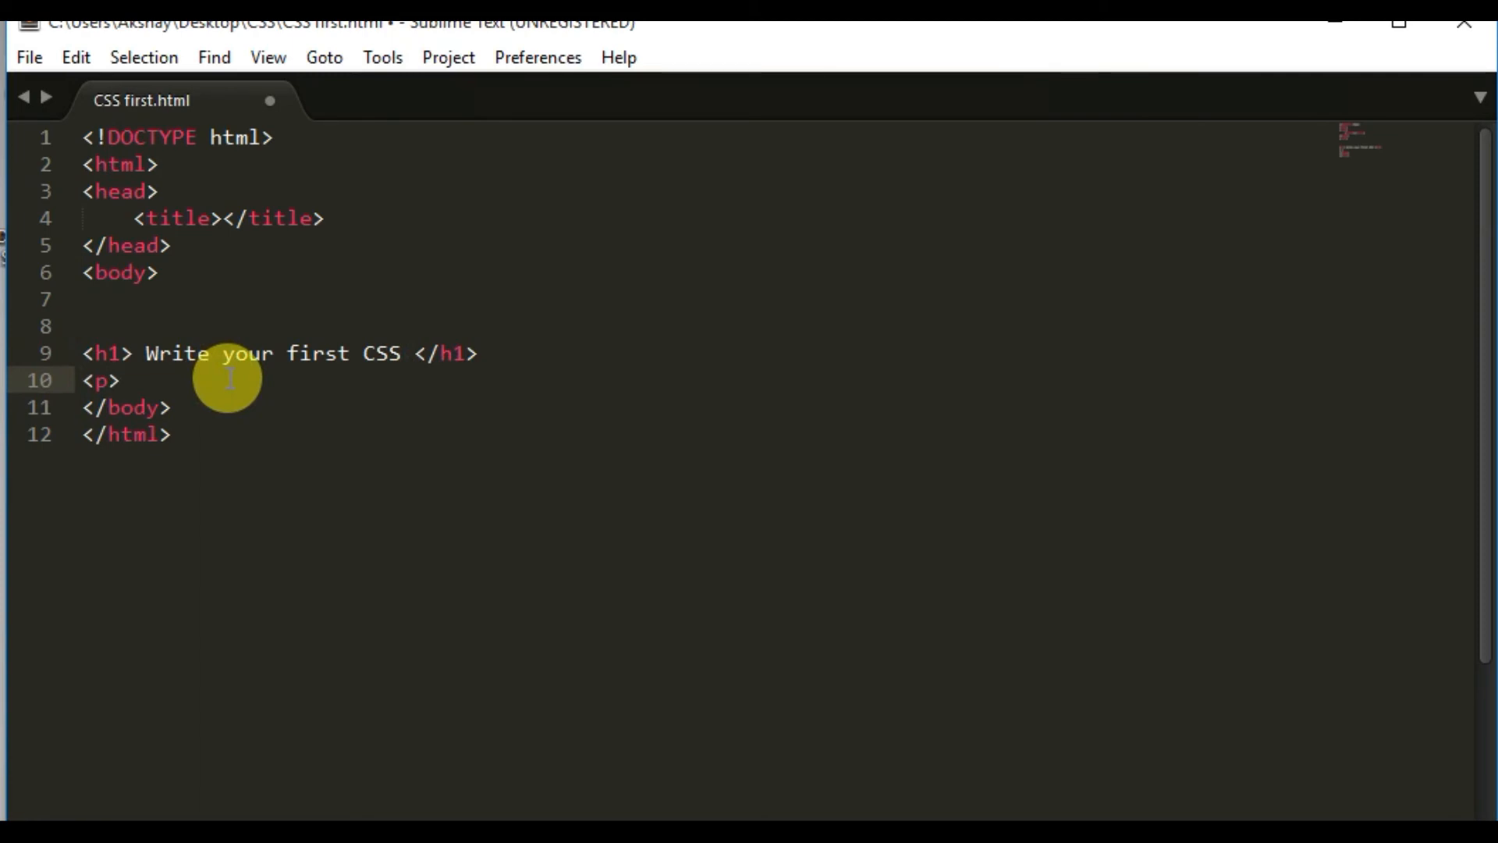
{"action": "type", "text": "this is pa"}
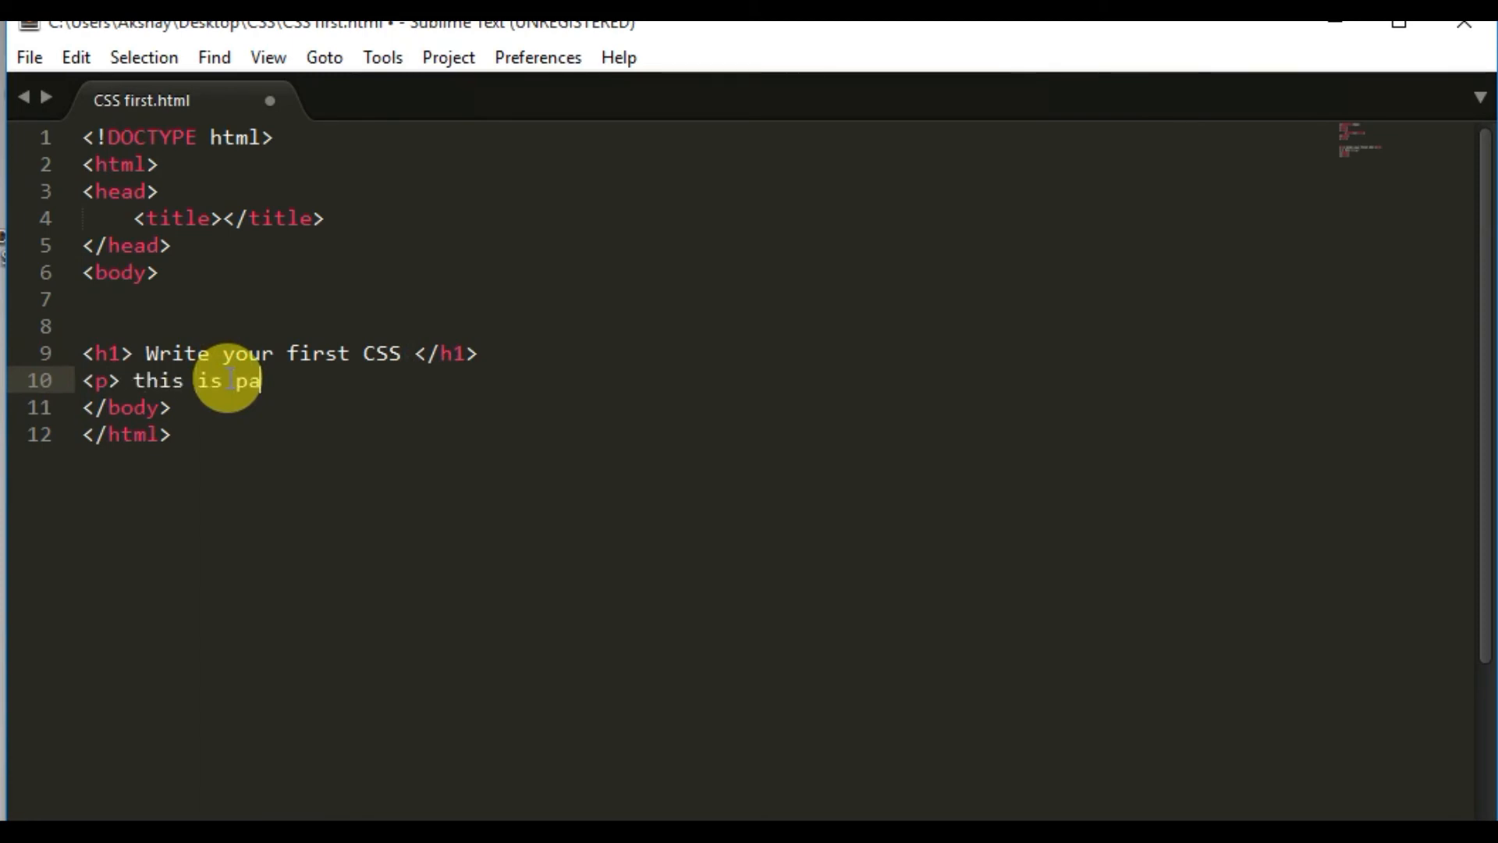
{"action": "type", "text": "ra <"}
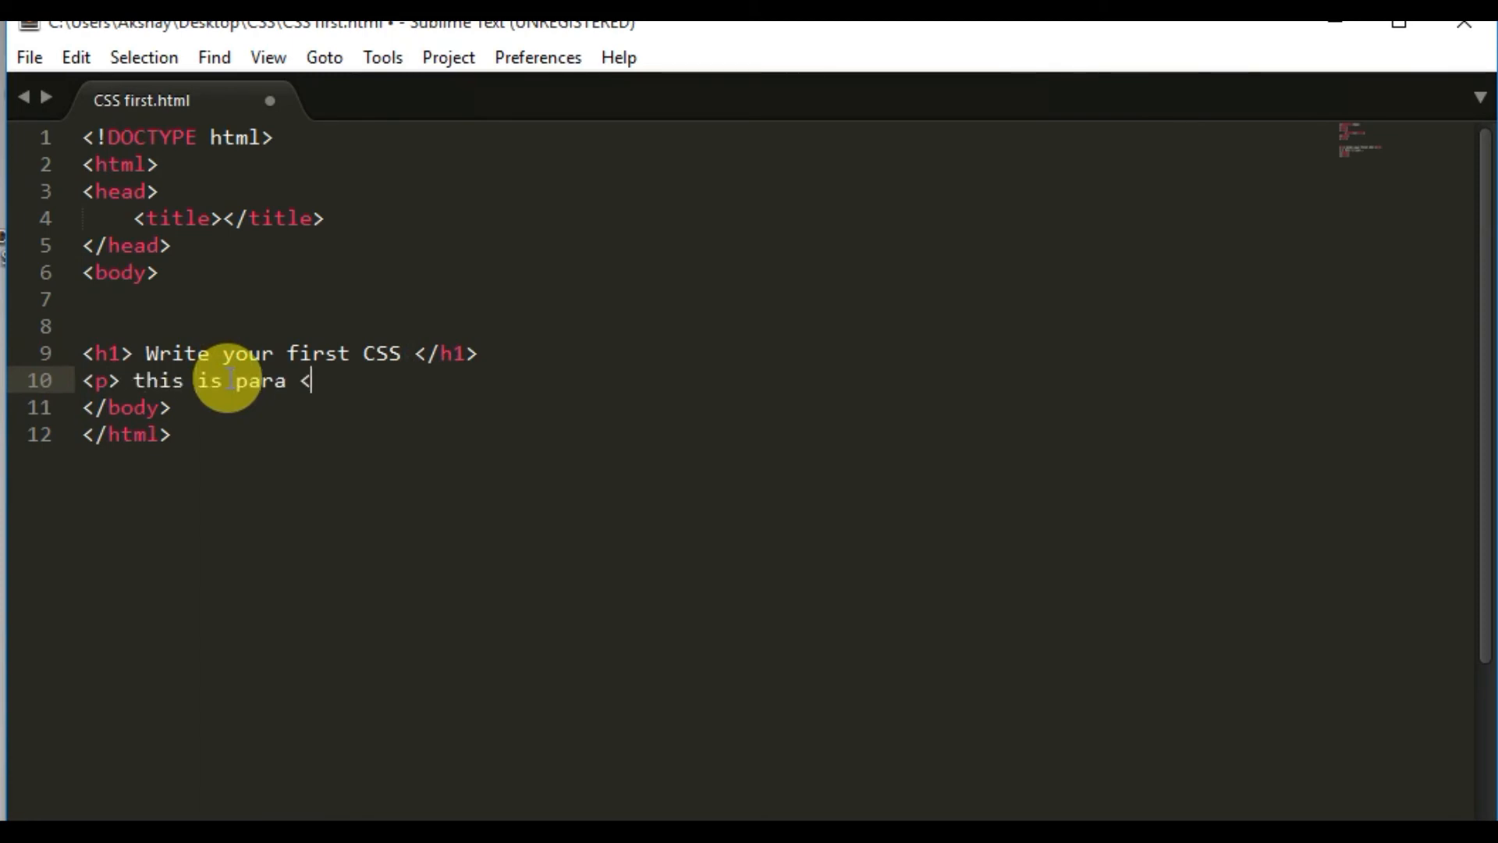
{"action": "type", "text": "/p>"}
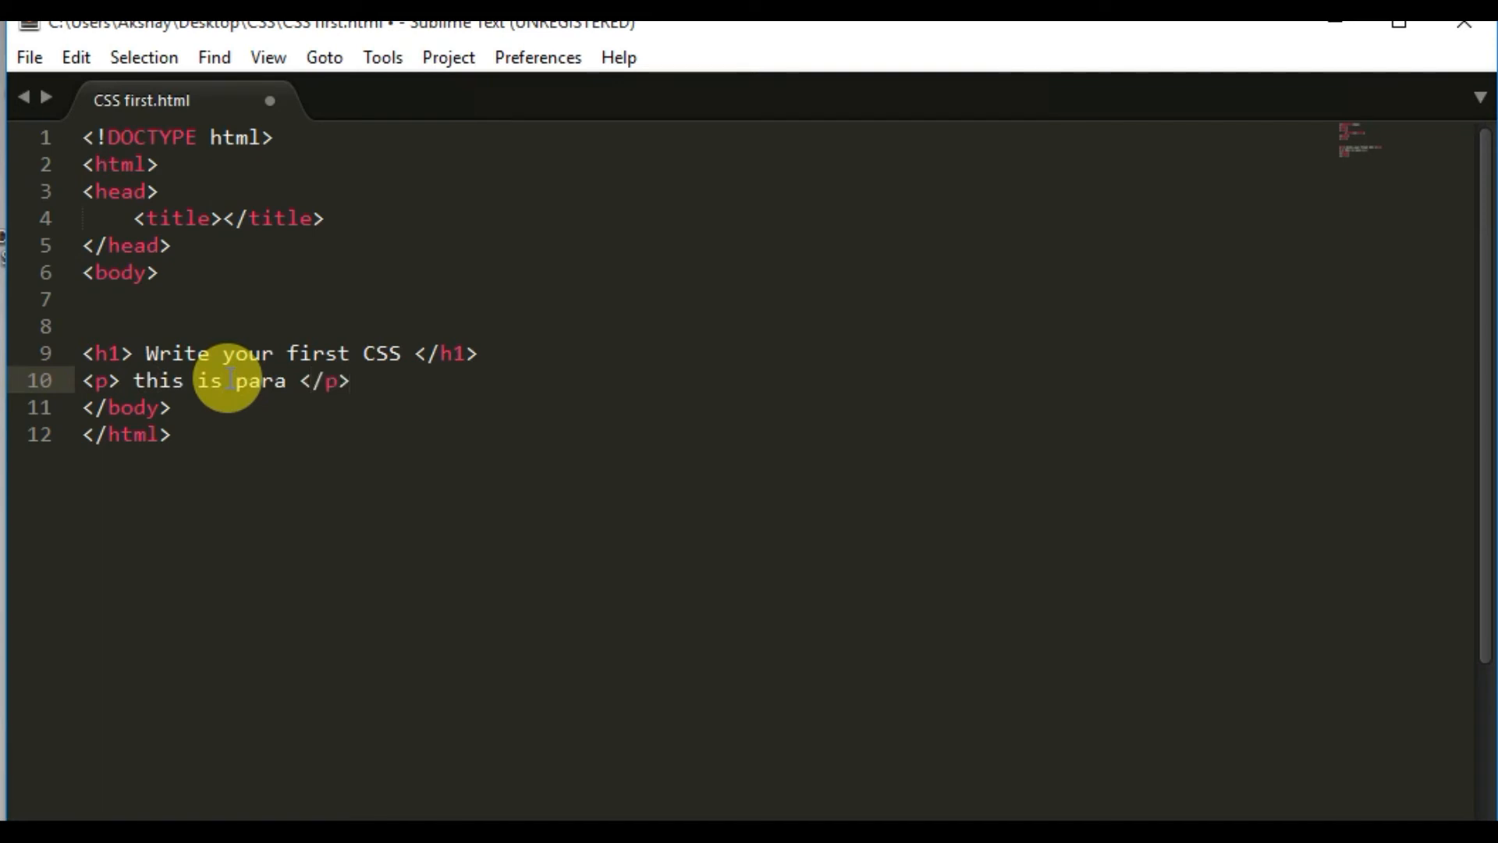
{"action": "mouse_move", "coordinate": [306, 390]}
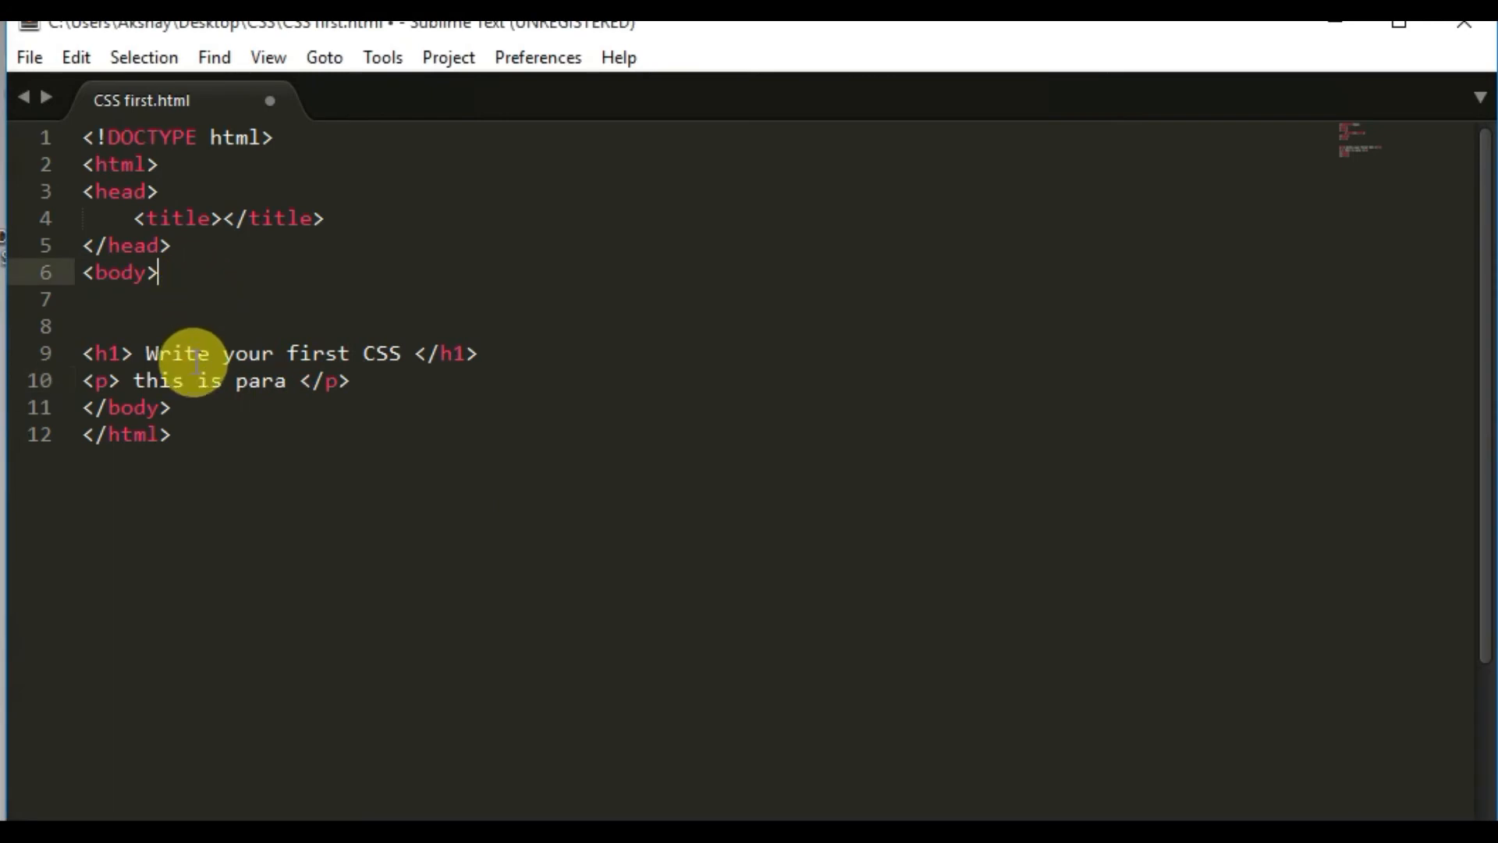
{"action": "mouse_move", "coordinate": [304, 431]}
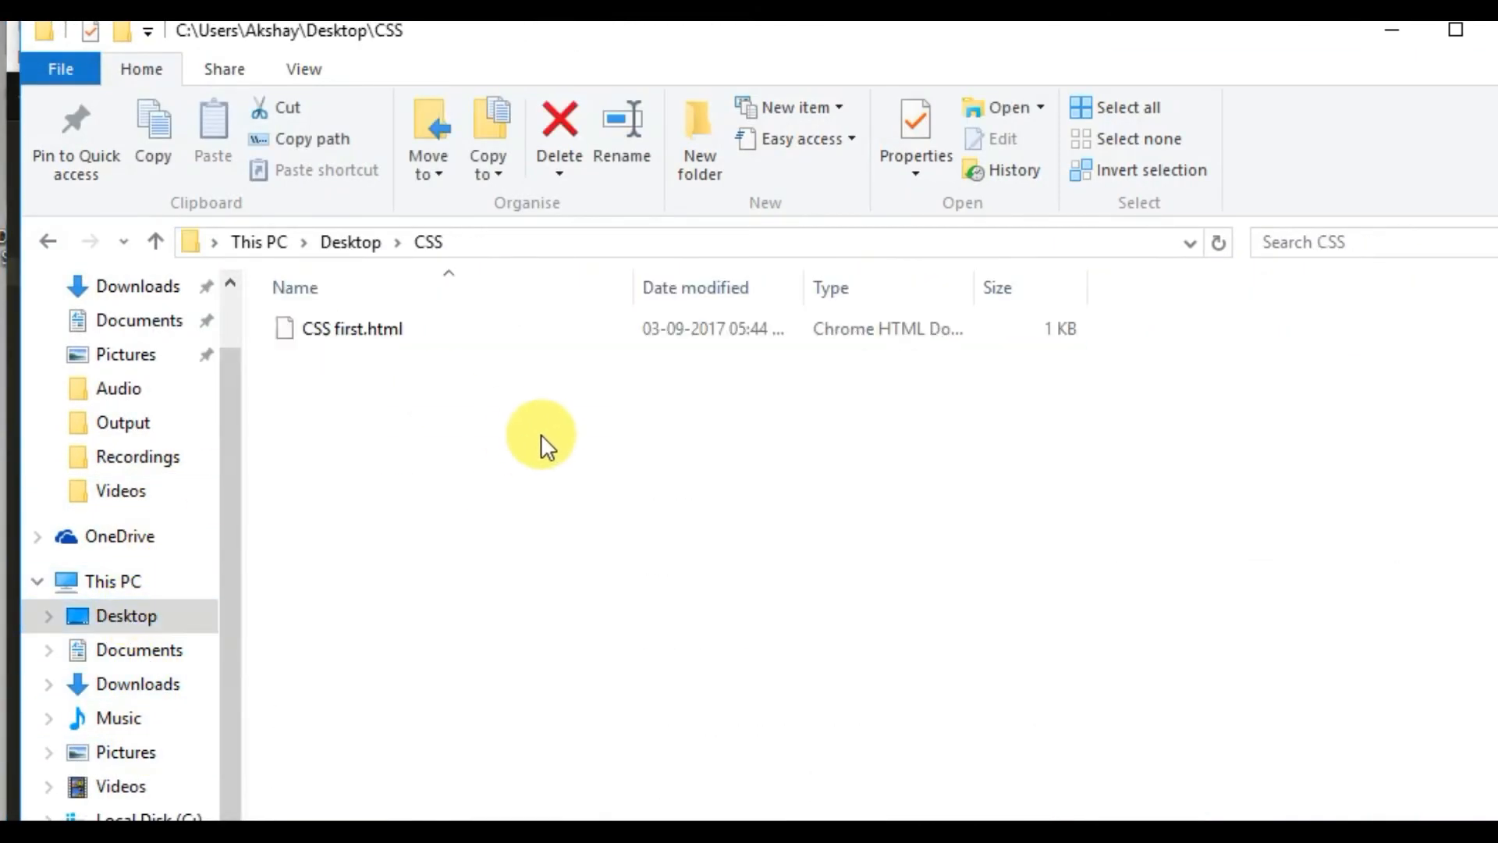
Step: View CSS first.html in Chrome with its plain heading and paragraph, closing the empty tab
{"action": "double_click", "coordinate": [350, 328]}
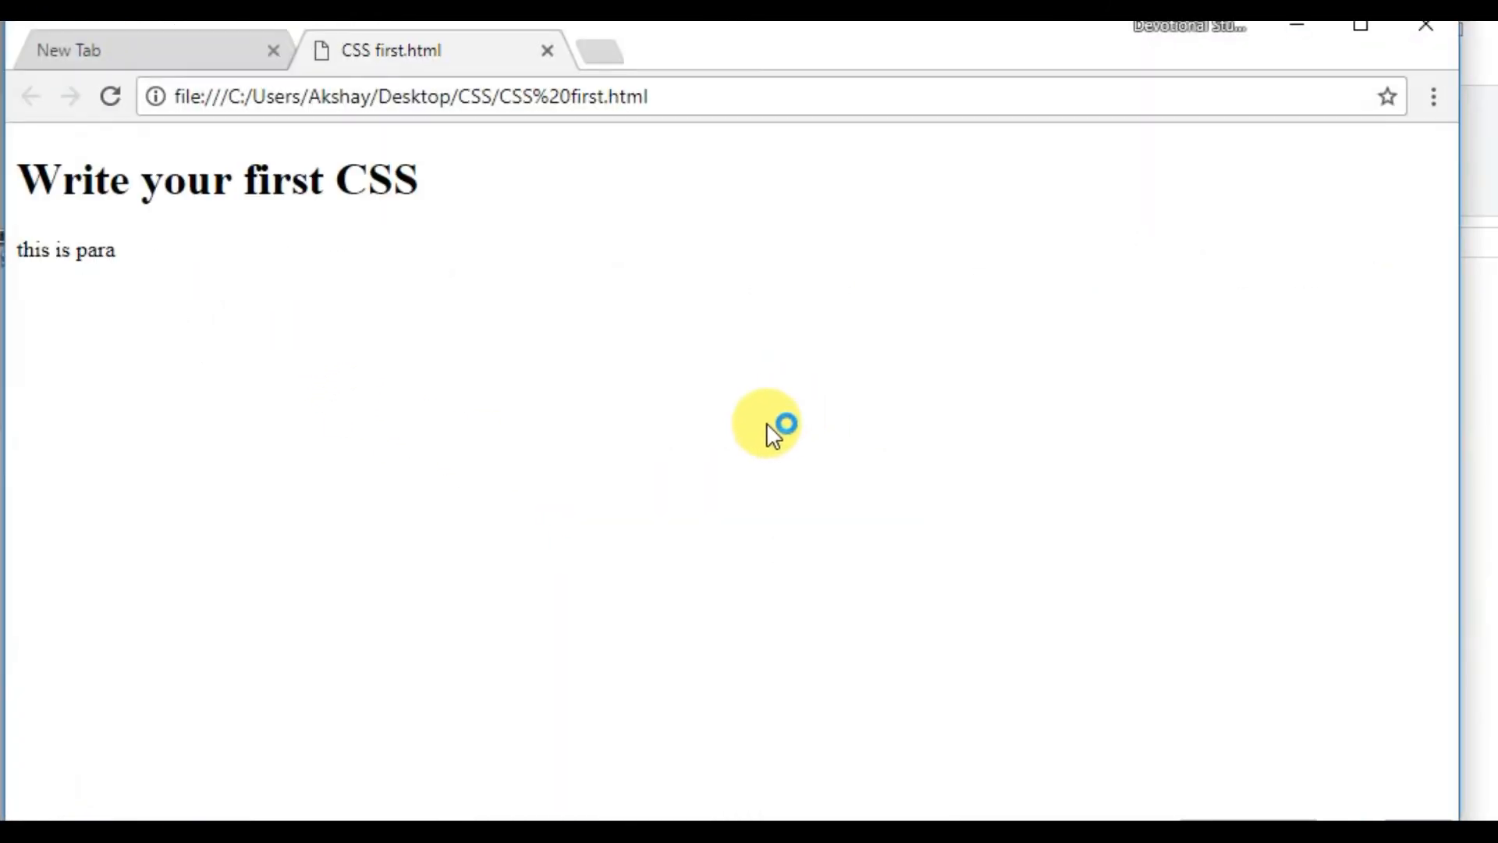
{"action": "mouse_move", "coordinate": [373, 211]}
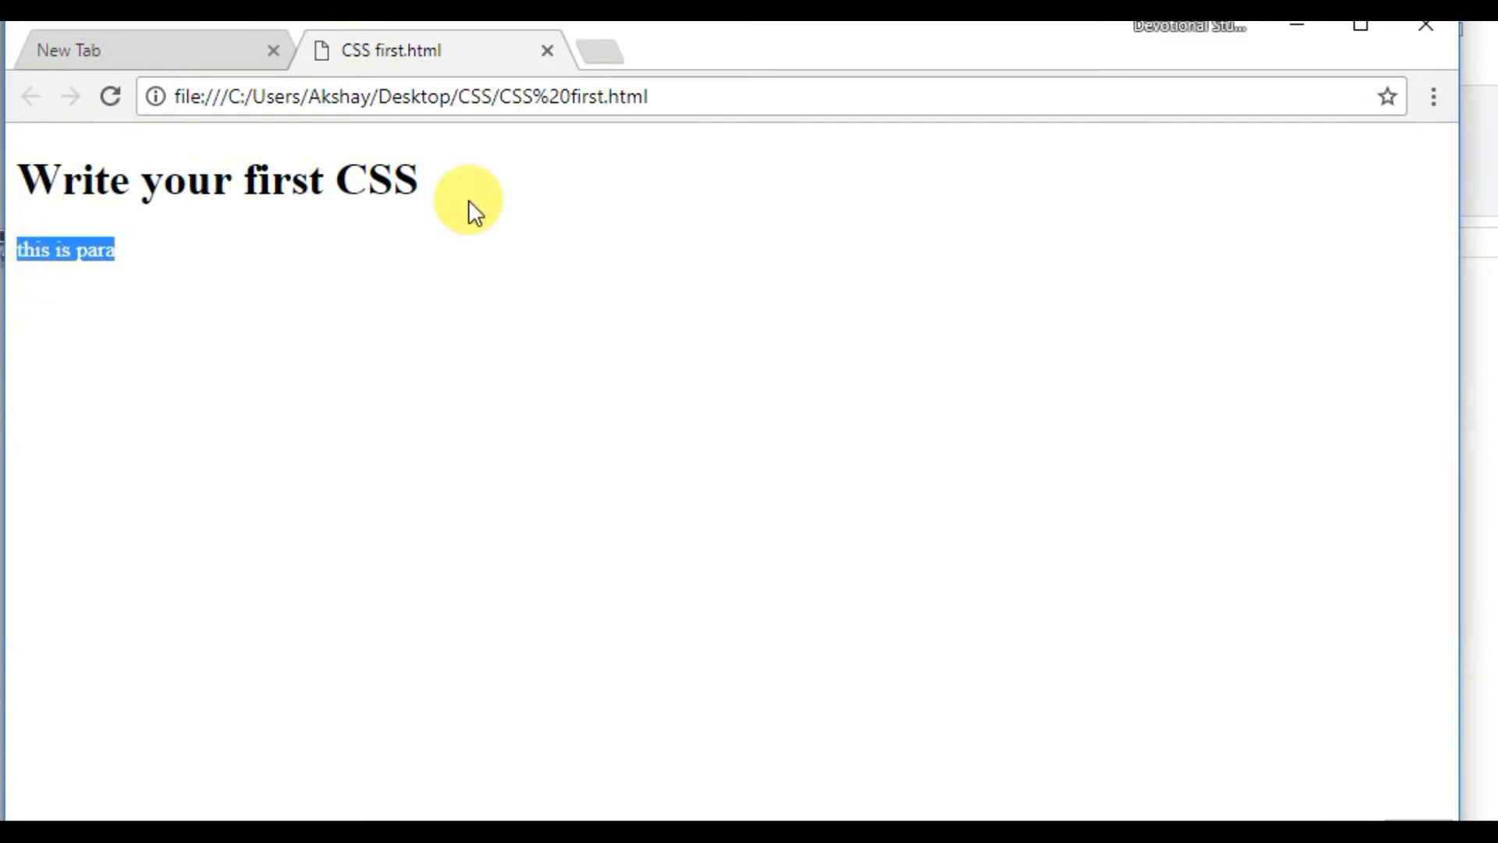
{"action": "left_click", "coordinate": [272, 50]}
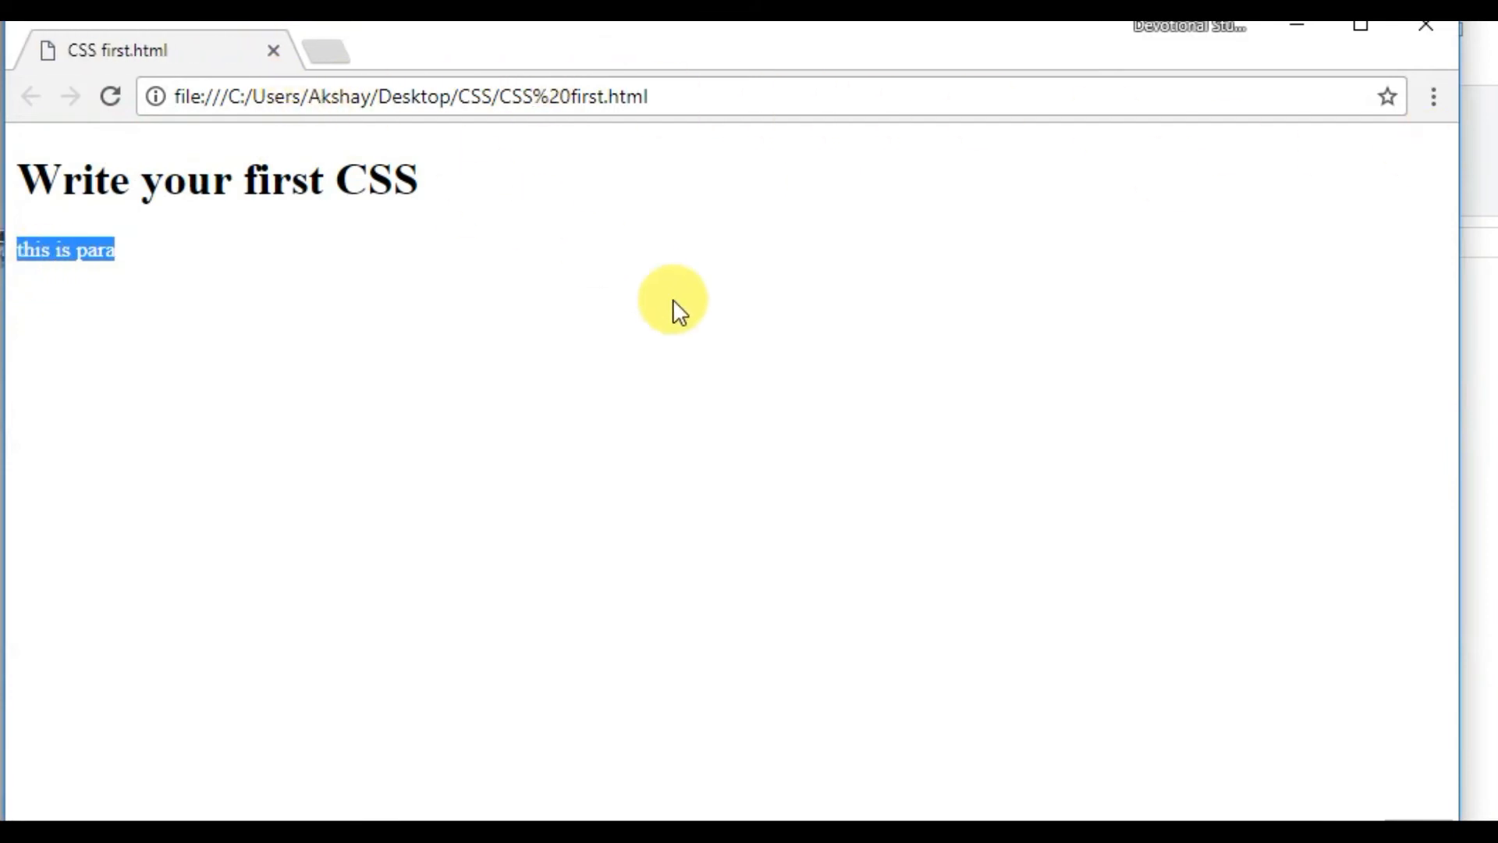
{"action": "mouse_move", "coordinate": [1296, 27]}
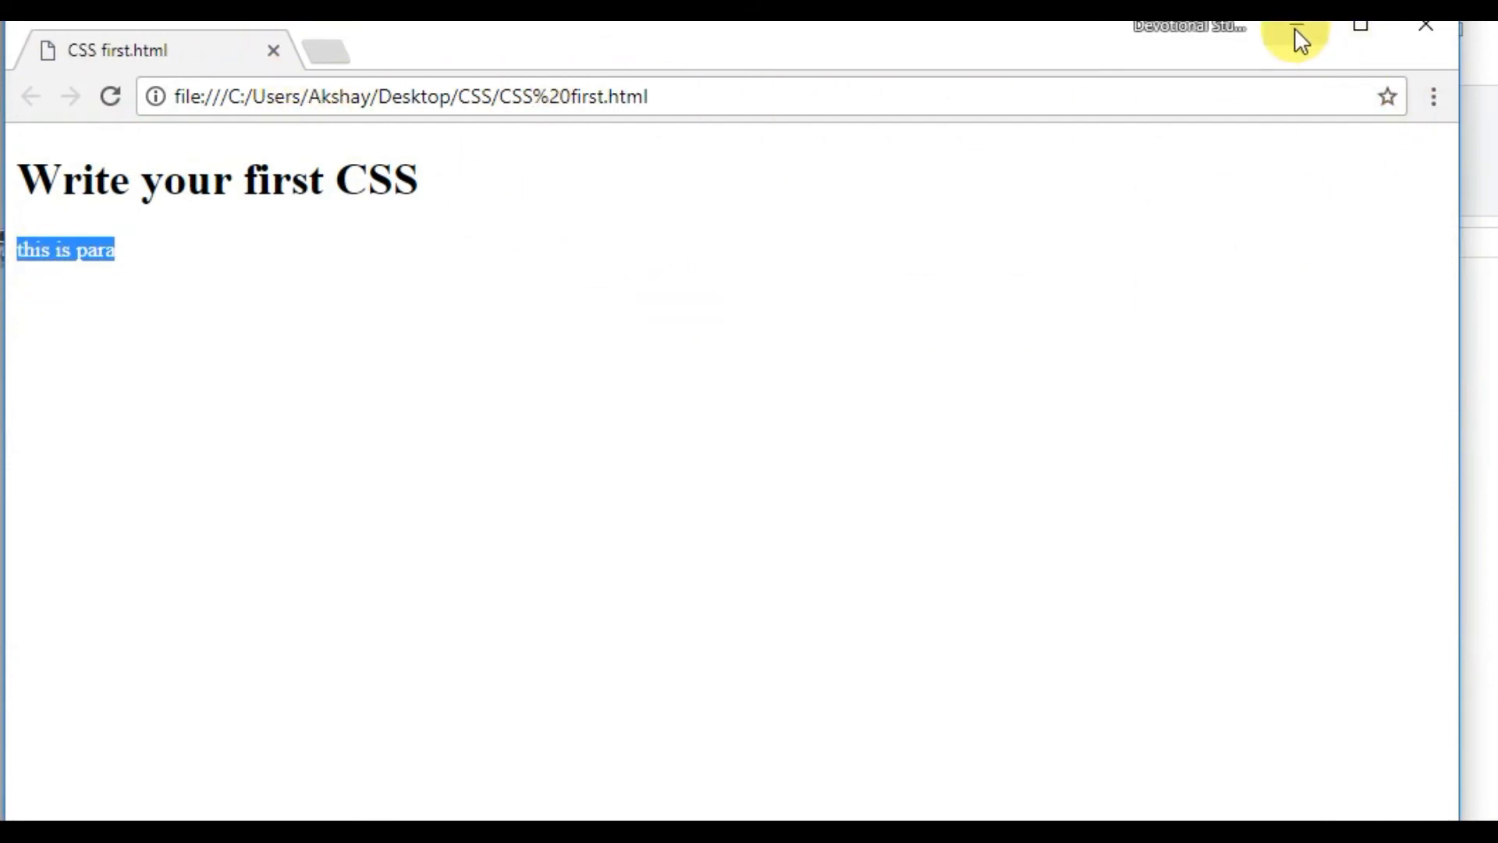
{"action": "mouse_move", "coordinate": [1295, 24]}
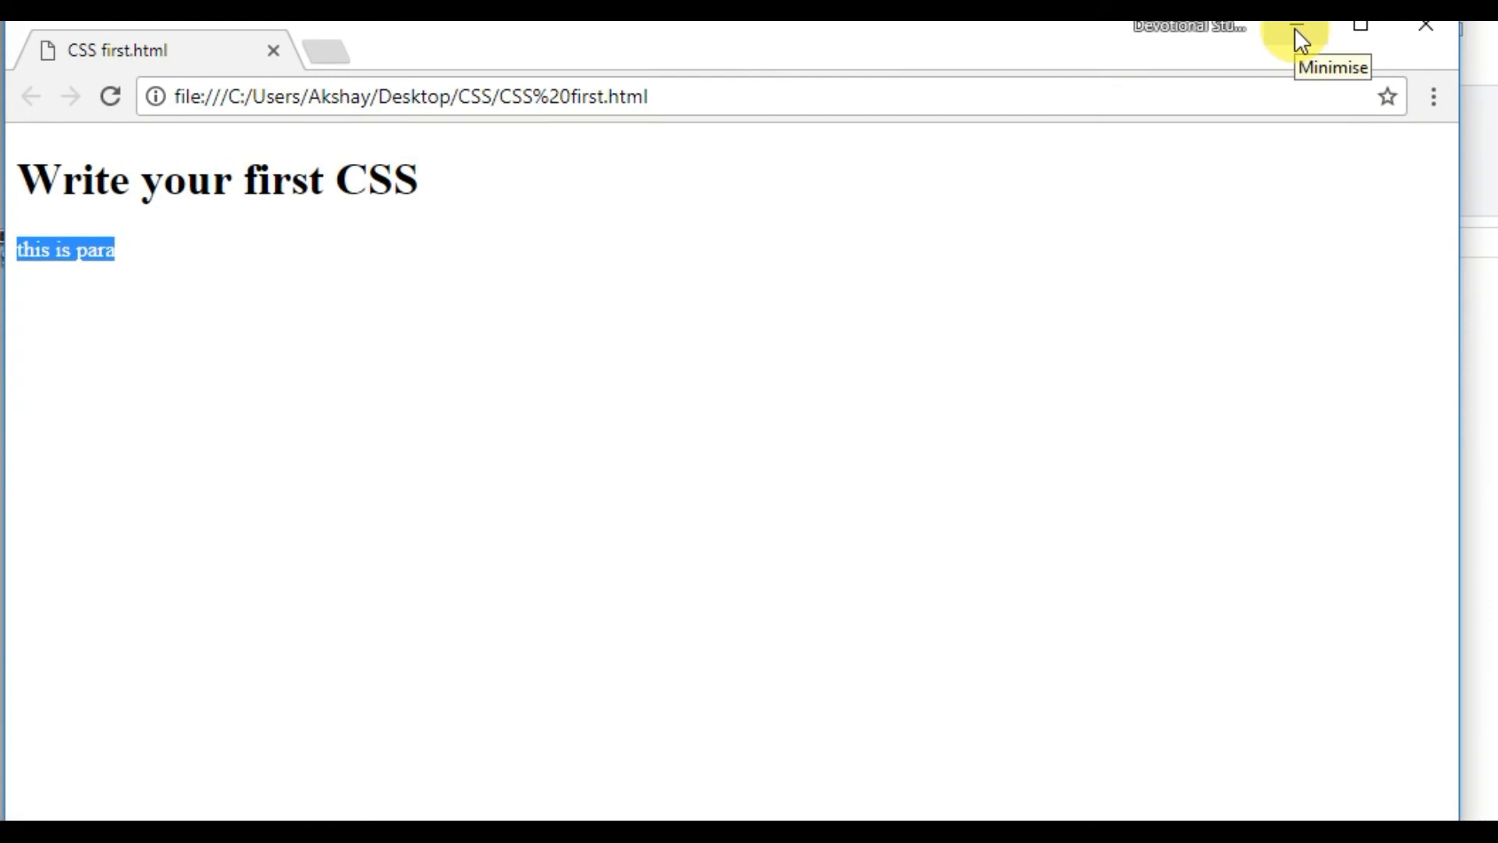
{"action": "mouse_move", "coordinate": [1295, 78]}
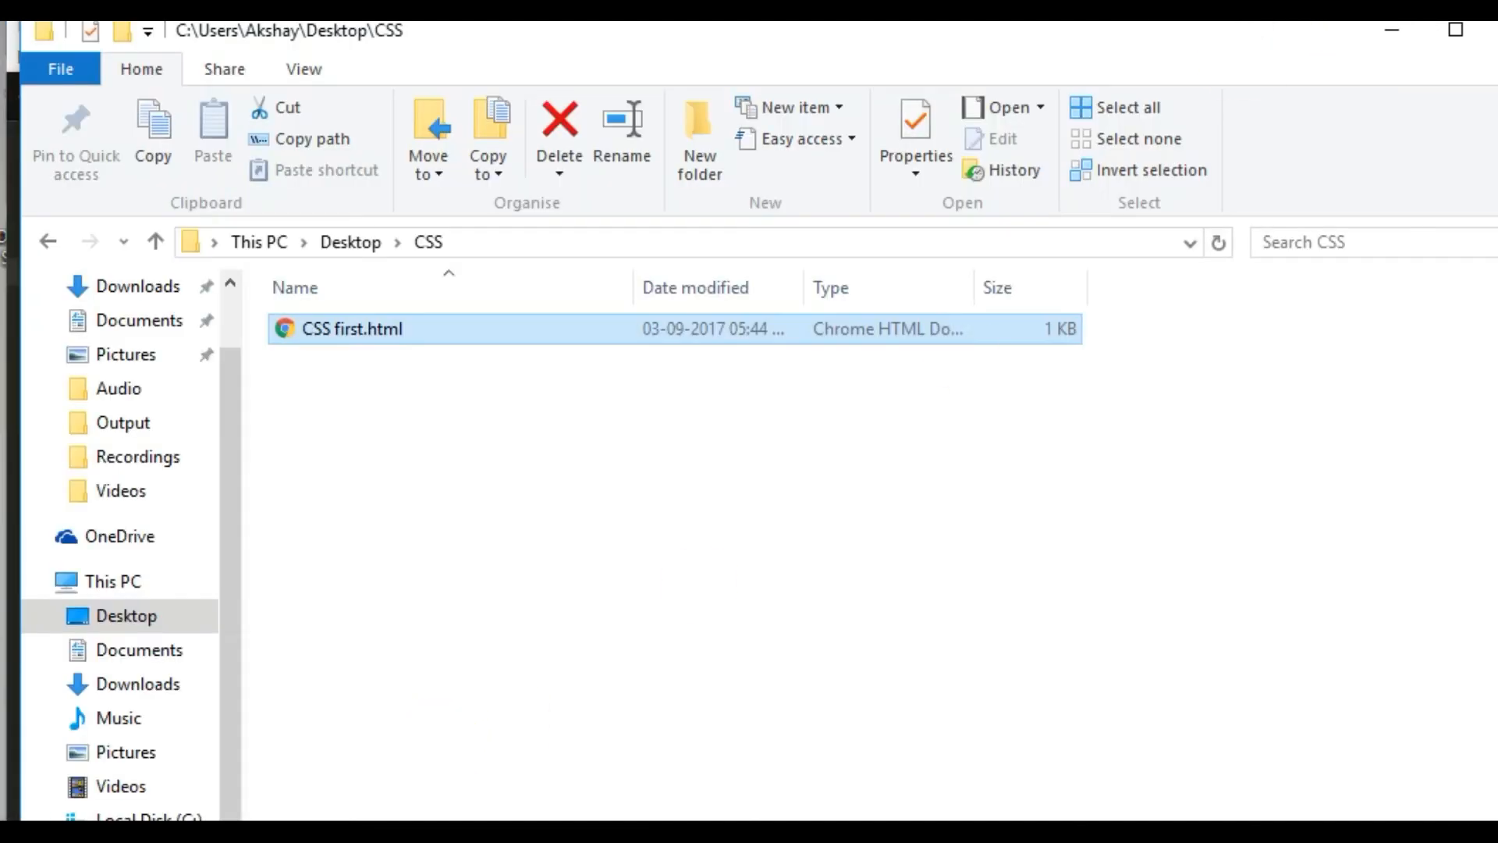
Step: Insert a style block of type text/css in the head after the title
{"action": "double_click", "coordinate": [351, 328]}
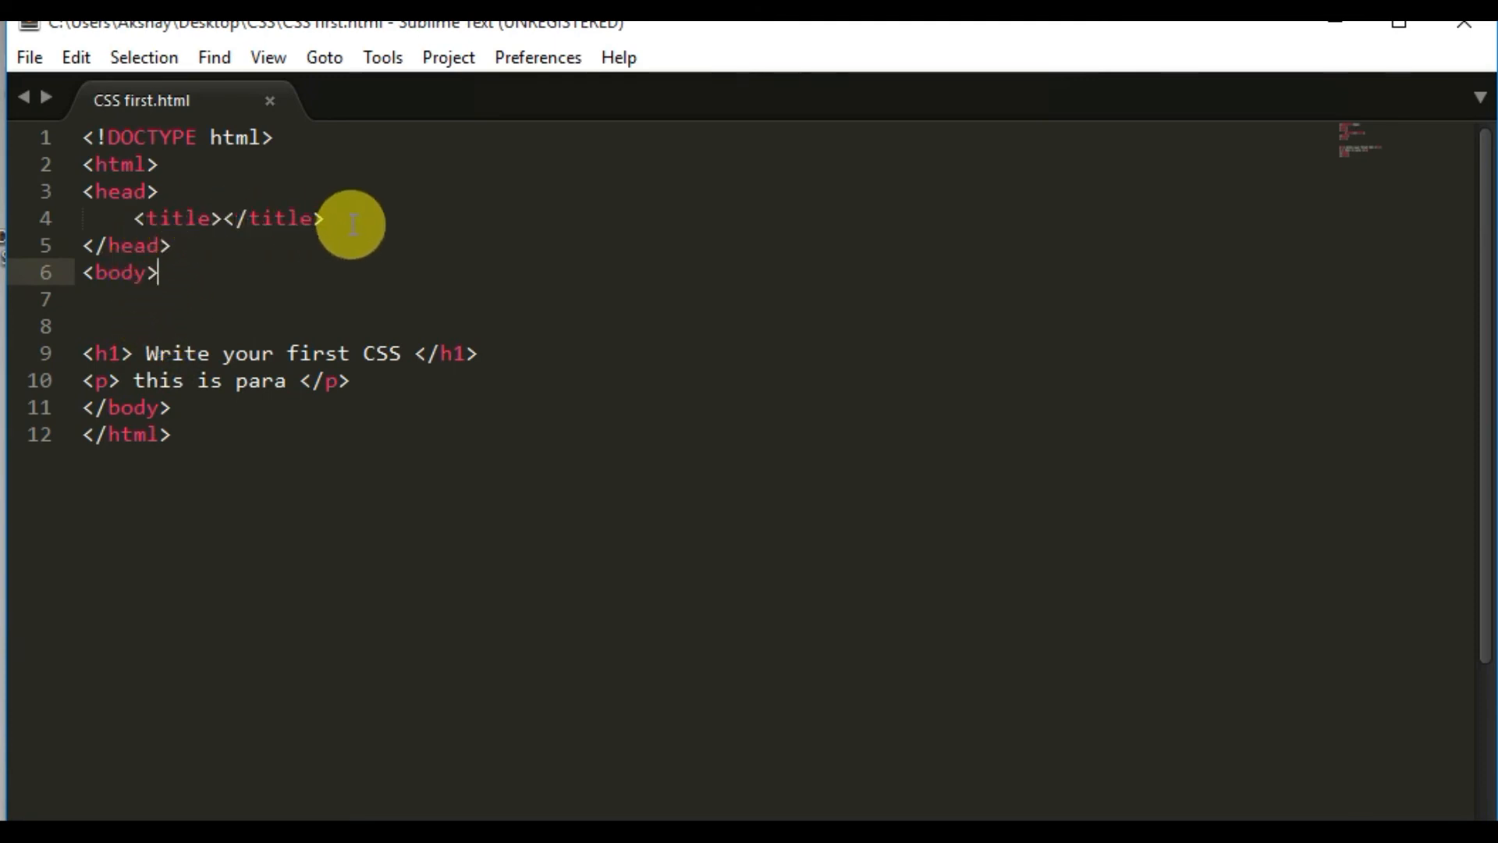
{"action": "left_click", "coordinate": [323, 219]}
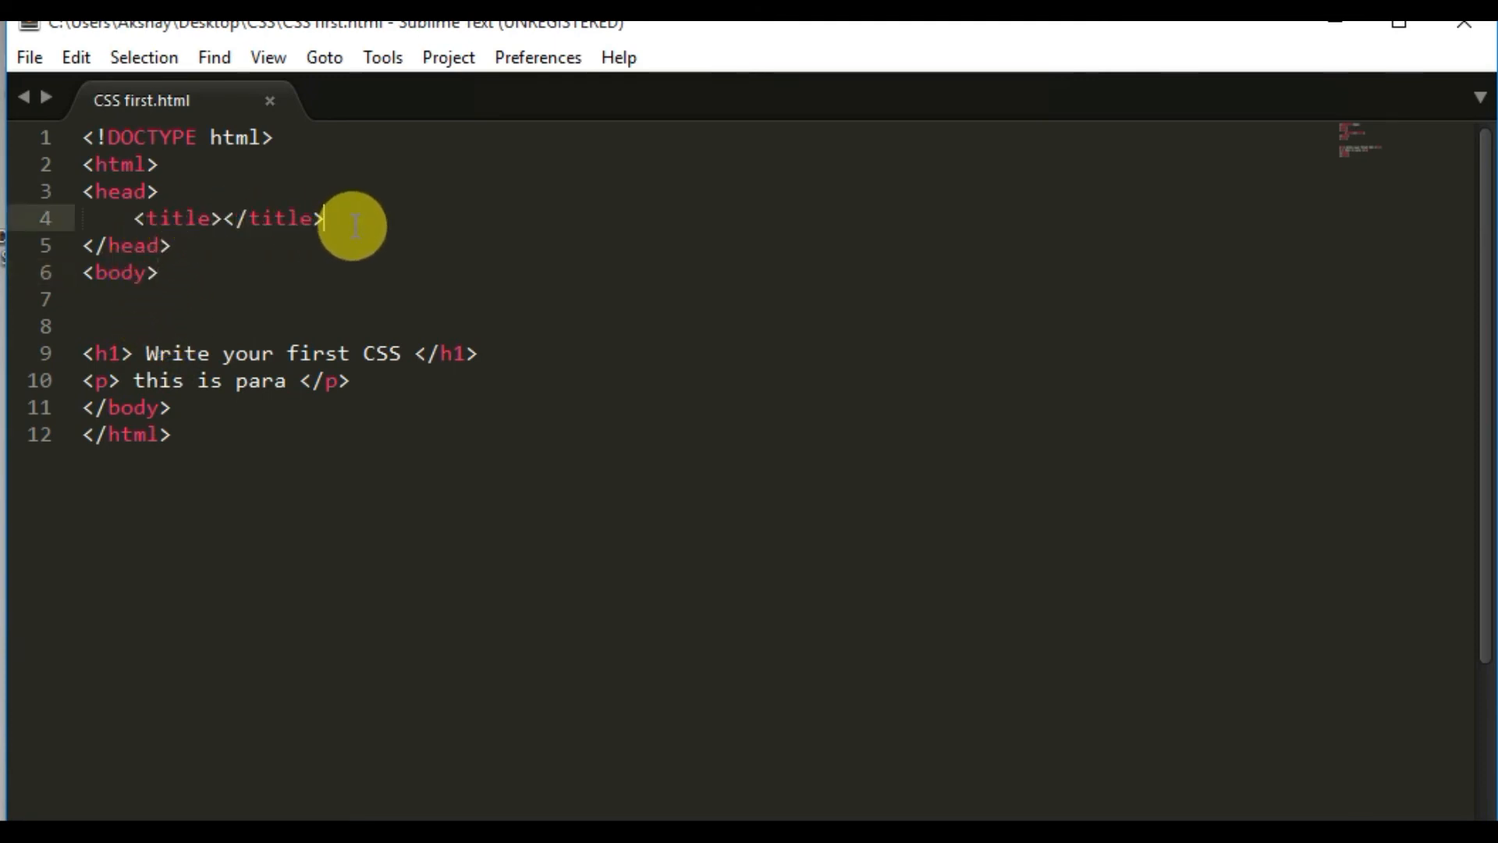
{"action": "key", "text": "enter"}
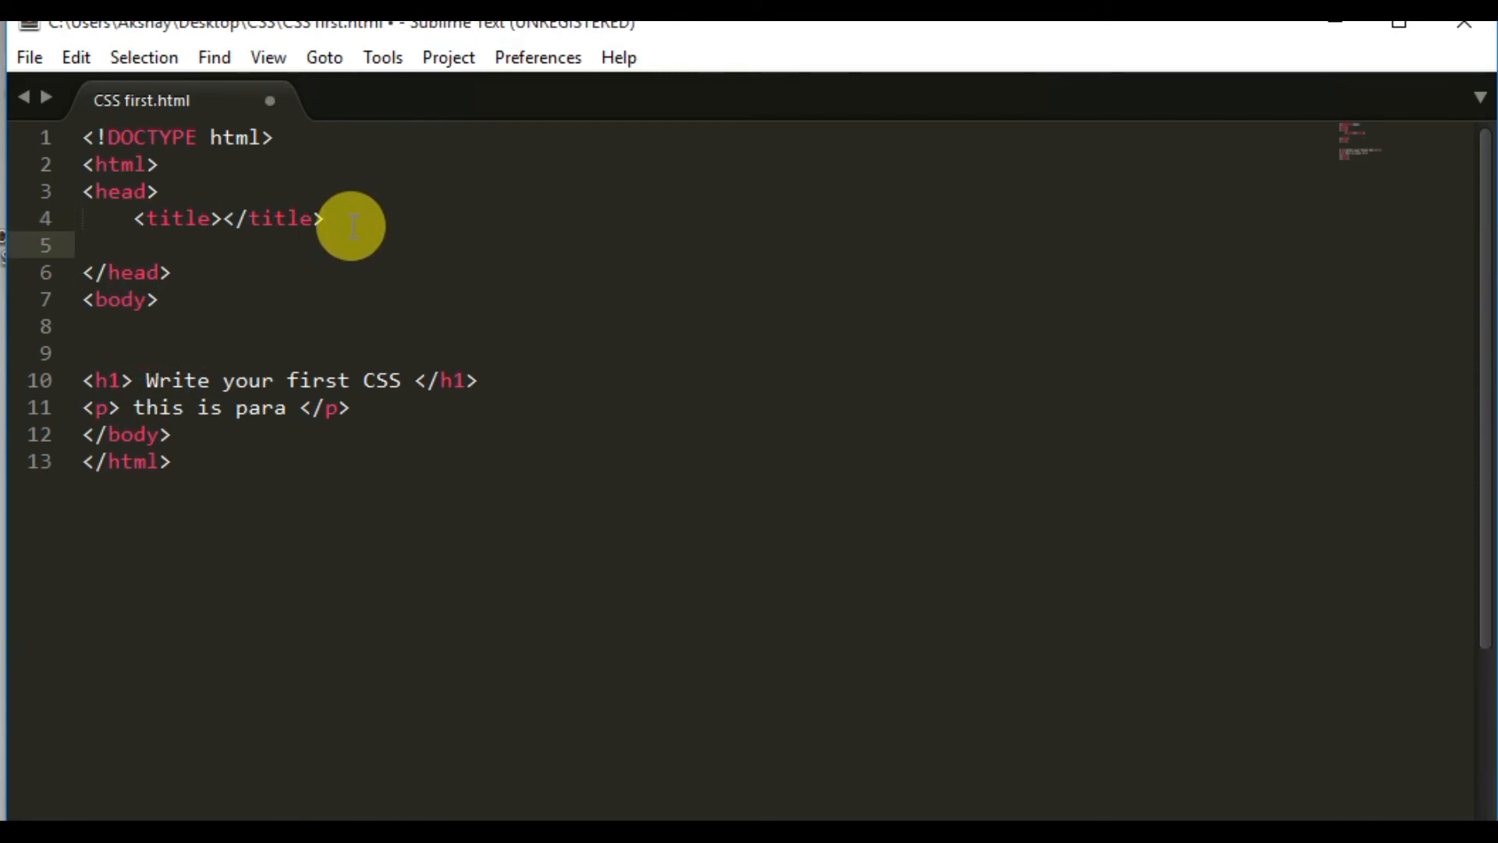
{"action": "type", "text": "<style type=\"text/css\"></style>"}
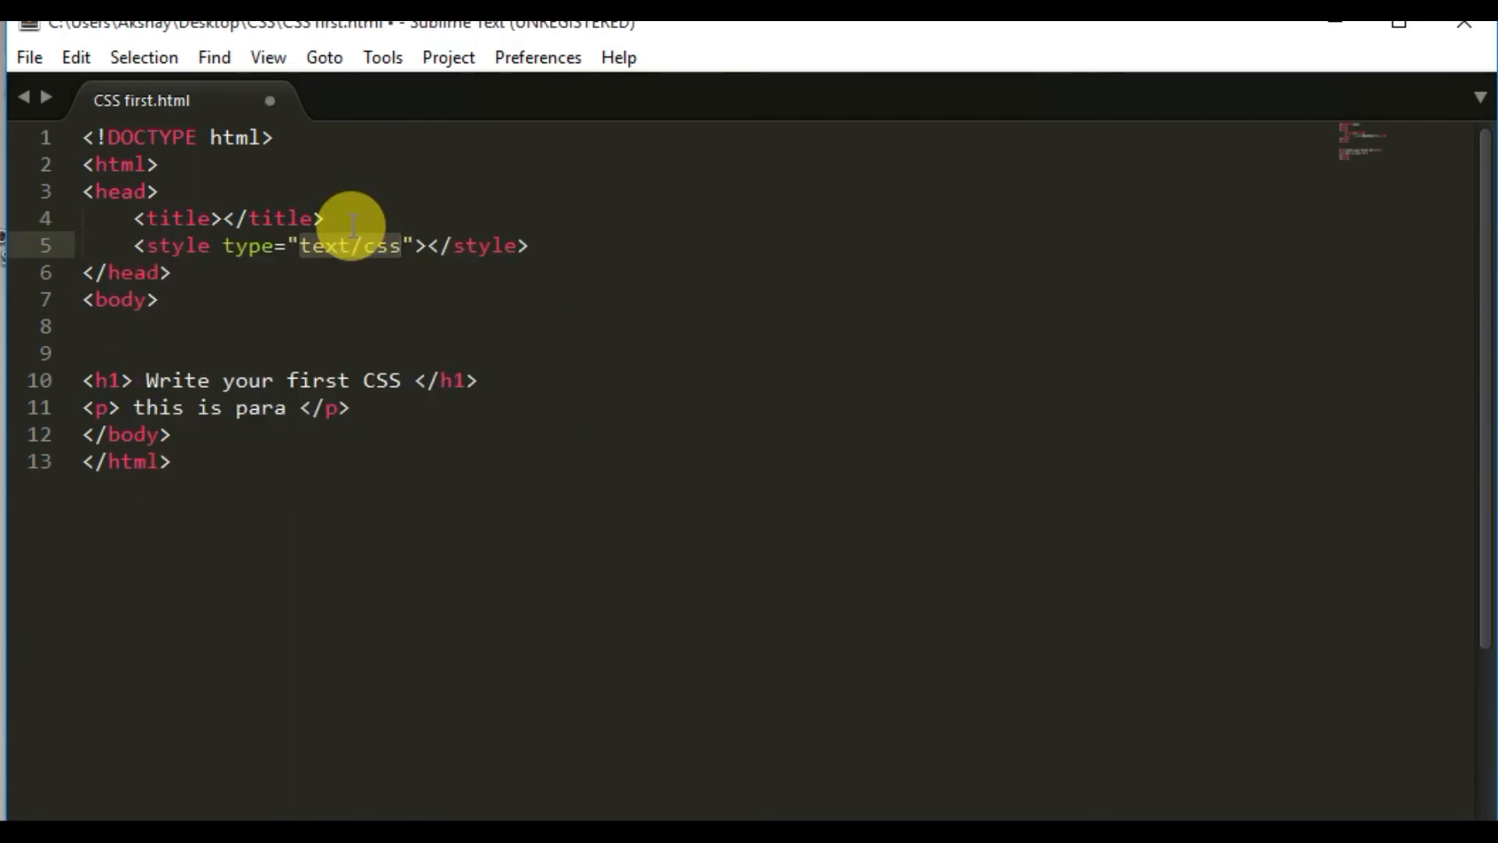
{"action": "key", "text": "enter"}
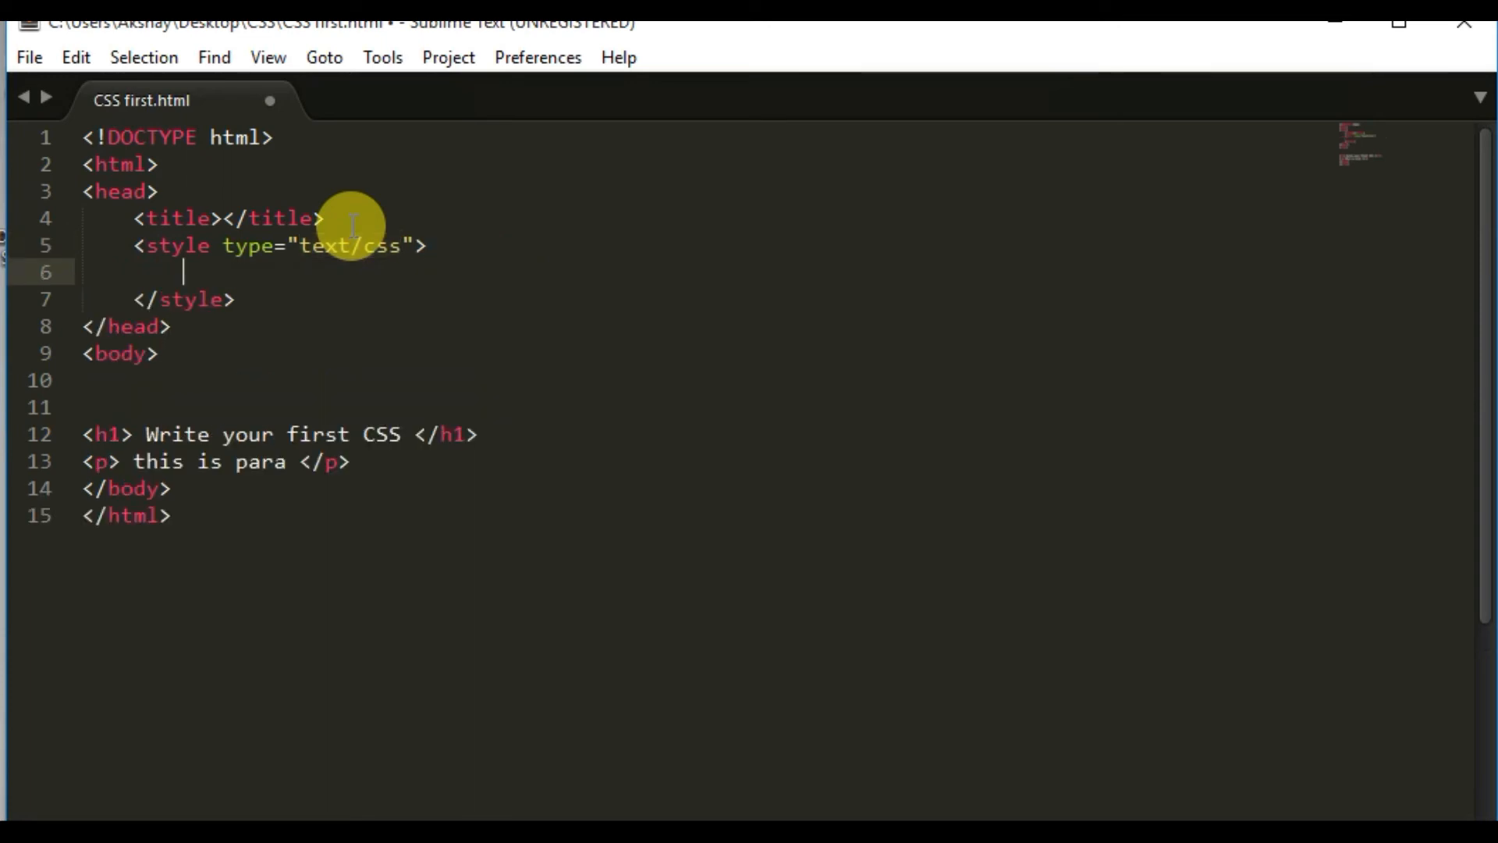
{"action": "key", "text": "Enter"}
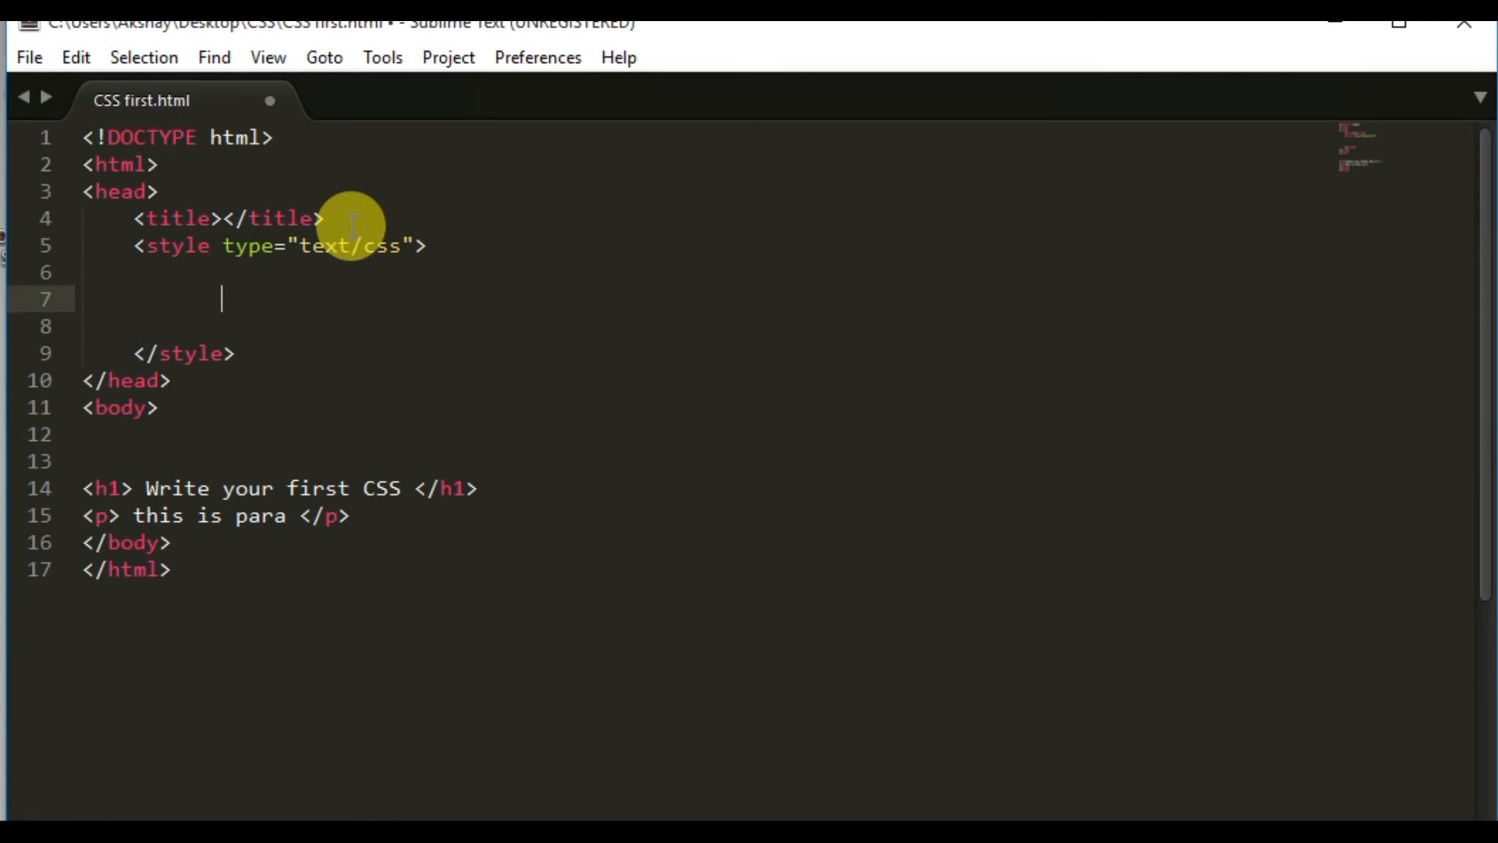
Step: Start an empty h1 rule inside the style block
{"action": "type", "text": "h1{"}
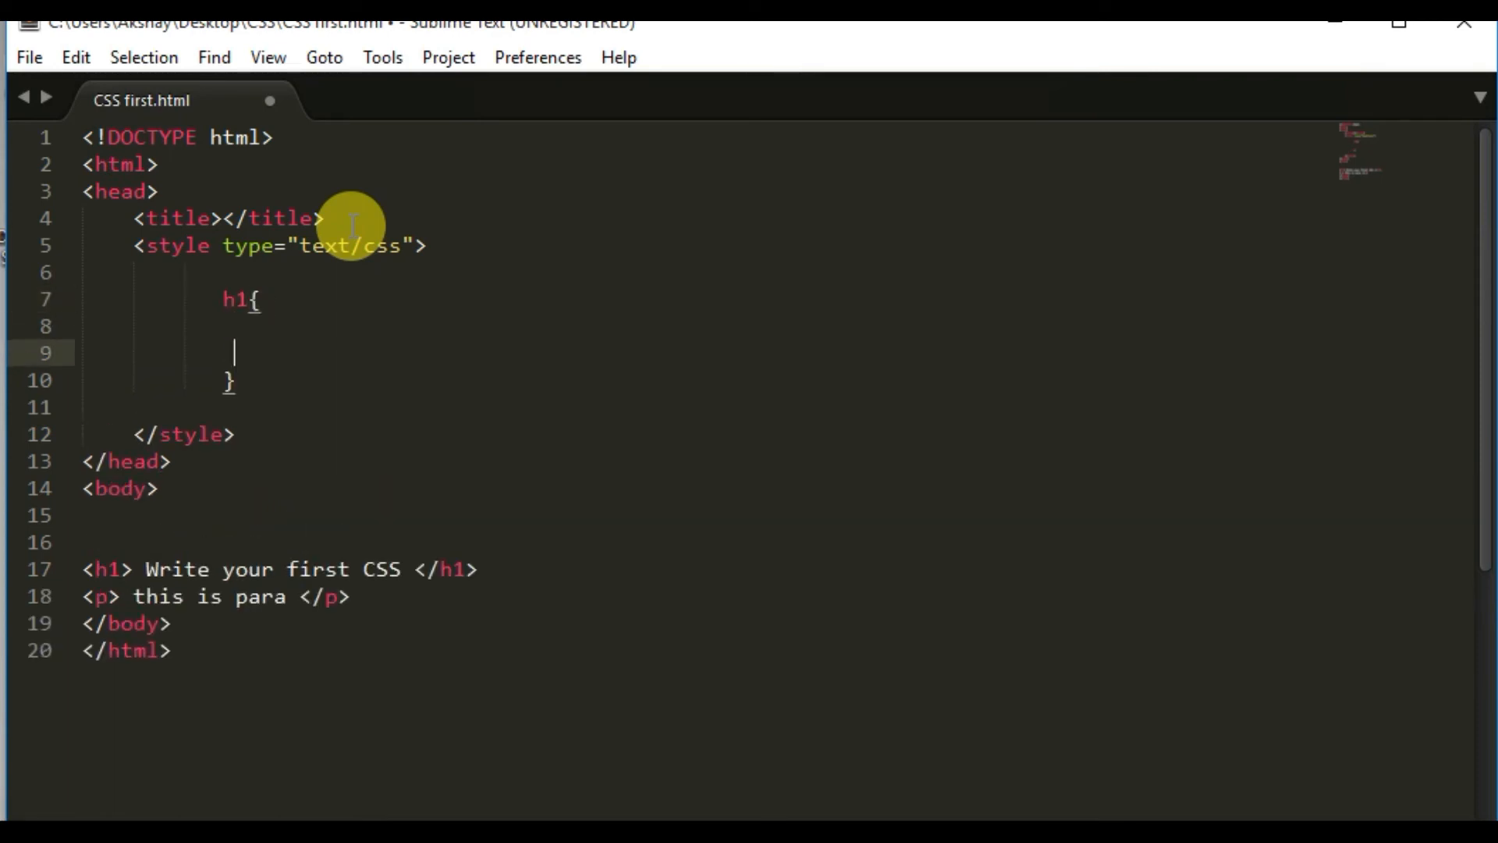
{"action": "key", "text": "enter"}
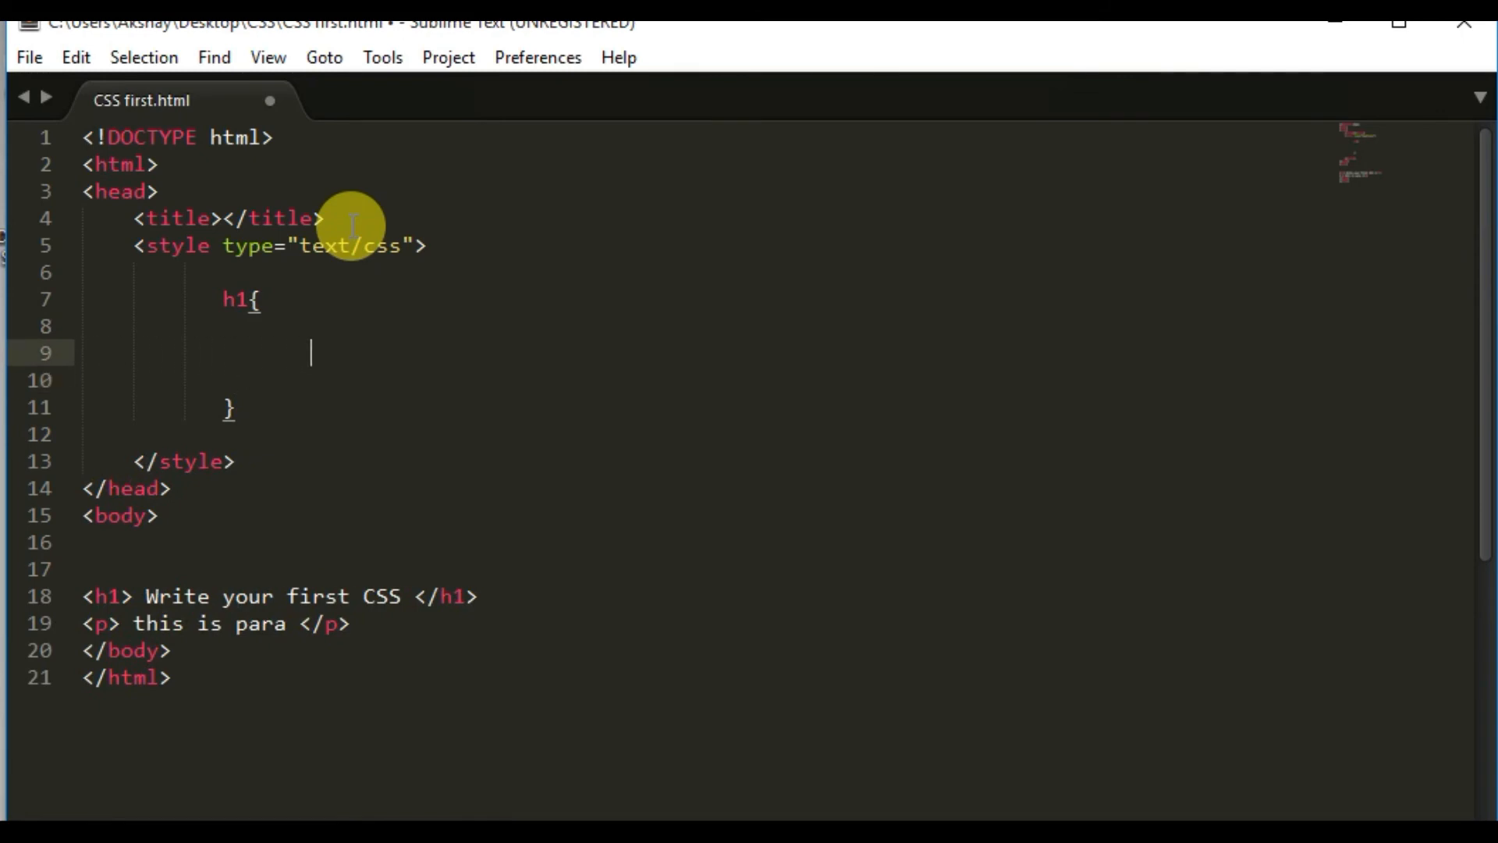
Step: Give the h1 rule color: white and background-color: red
{"action": "type", "text": "co"}
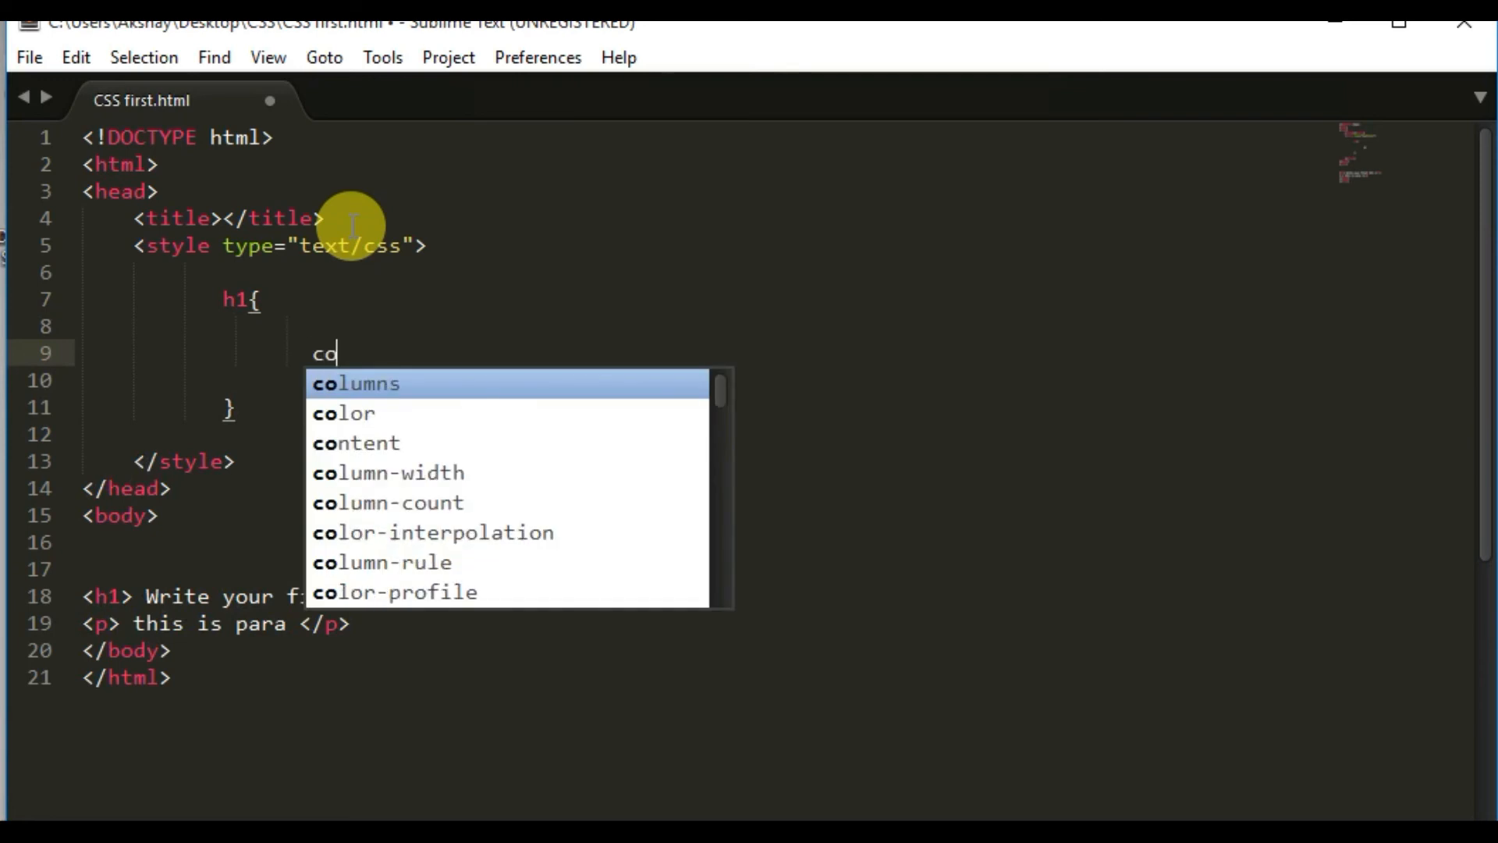
{"action": "type", "text": "lor:;"}
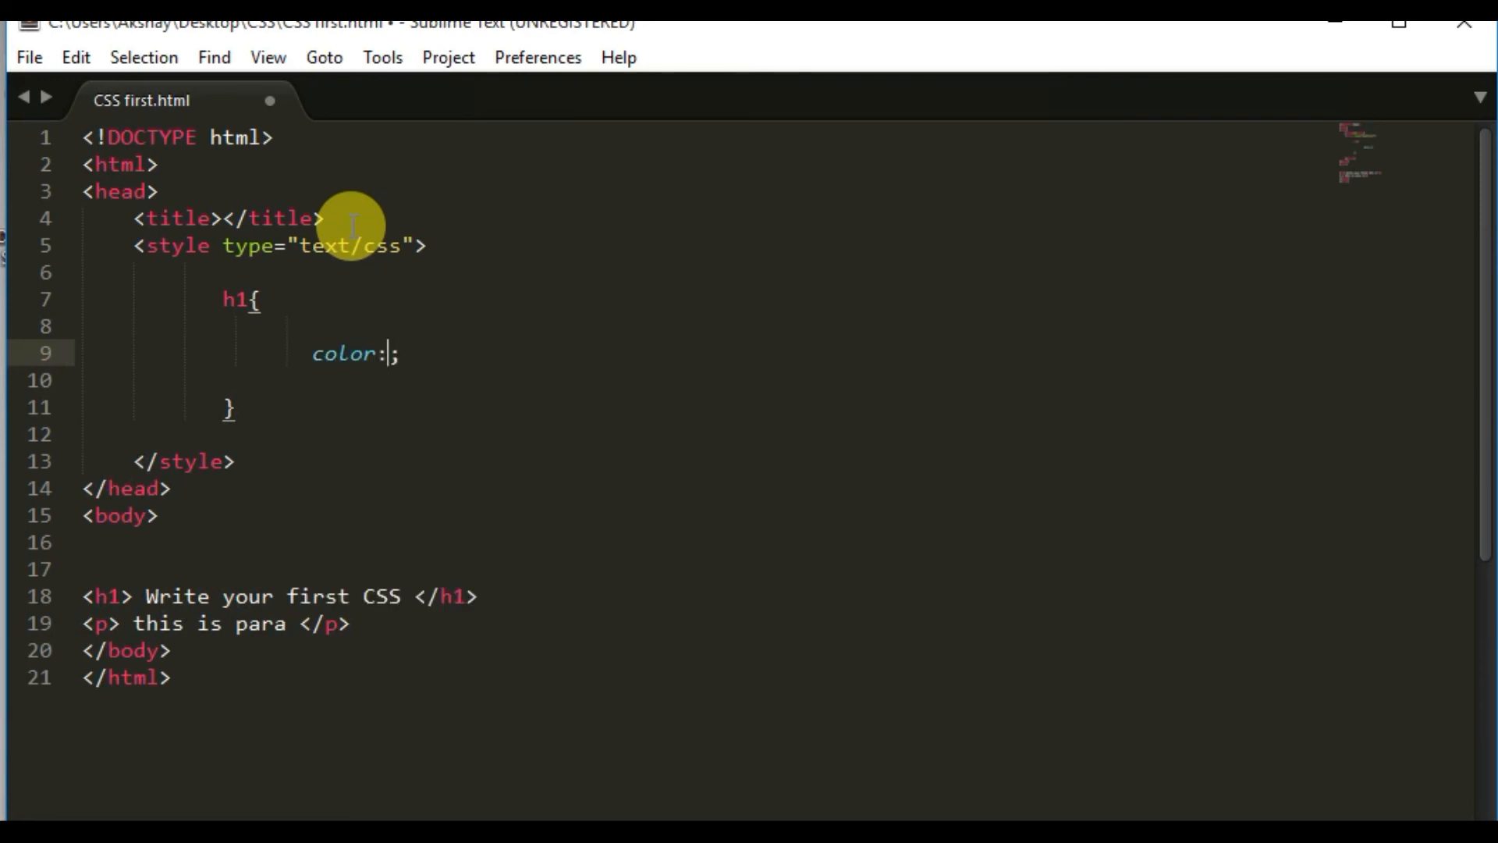
{"action": "type", "text": "white"}
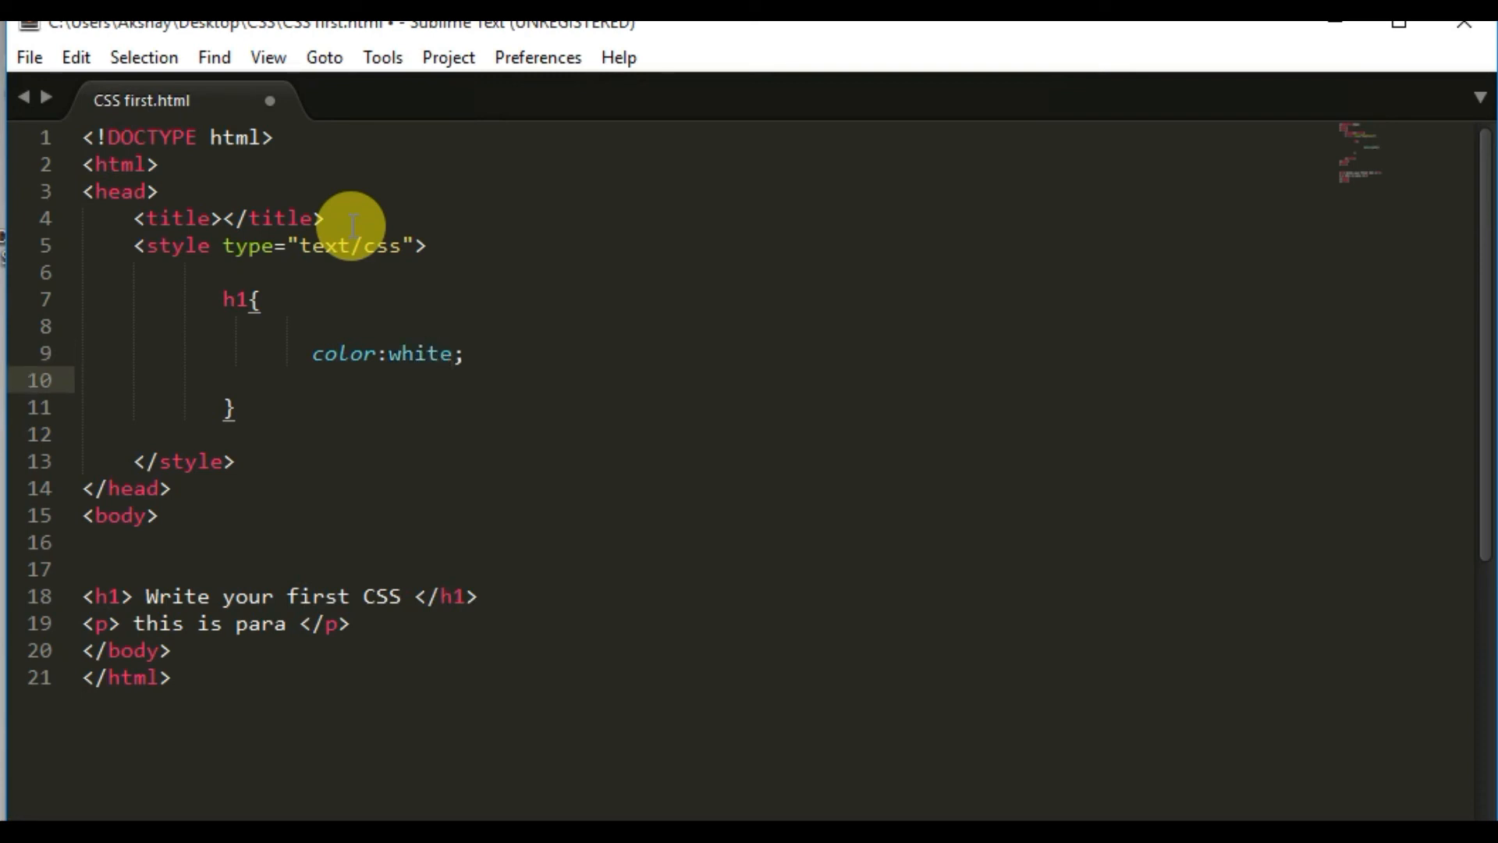
{"action": "left_click", "coordinate": [284, 379]}
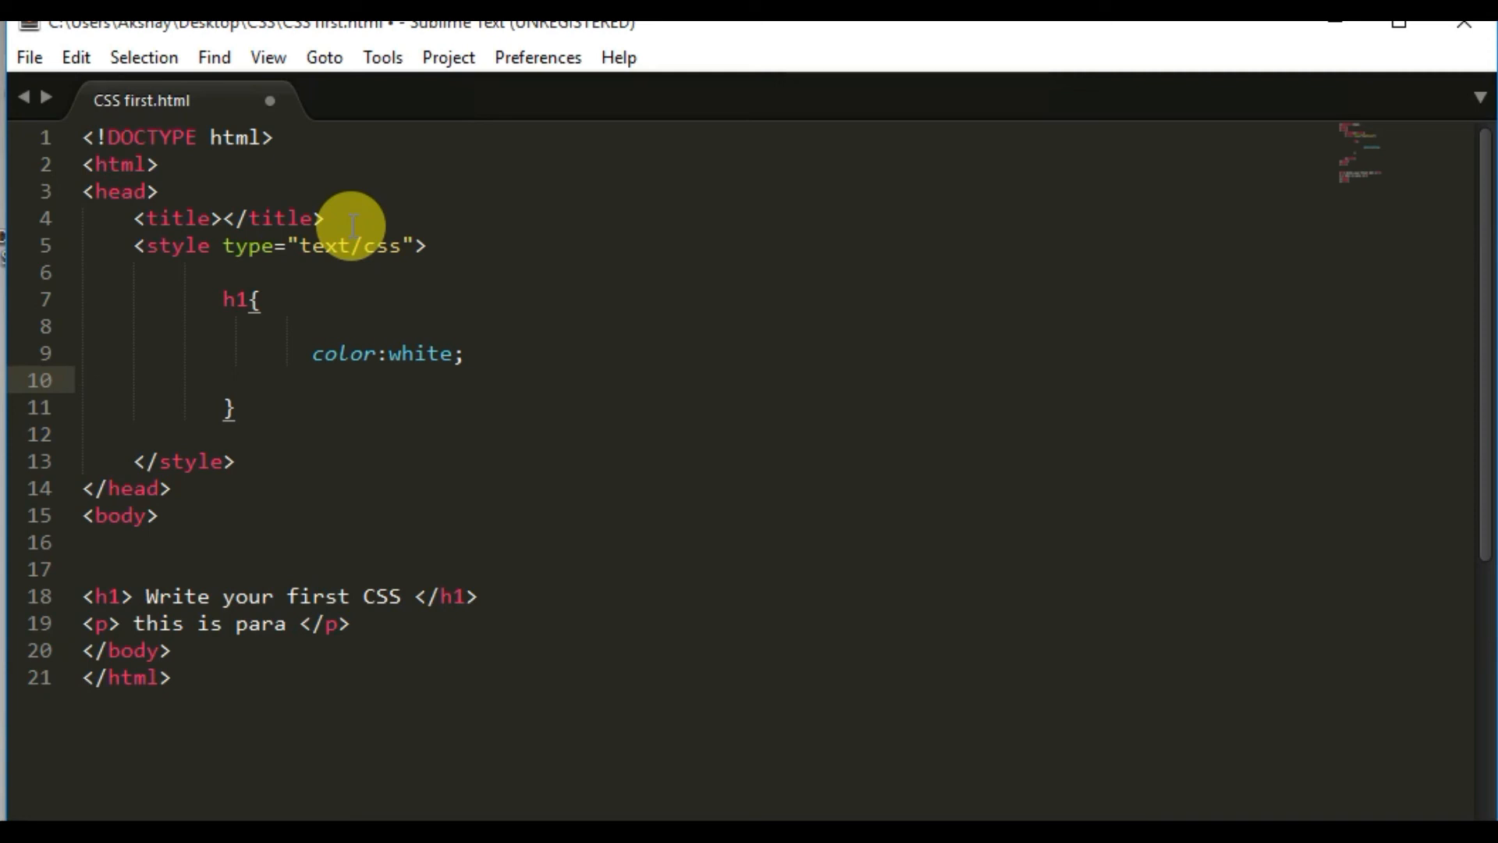
{"action": "type", "text": "background-color: red;"}
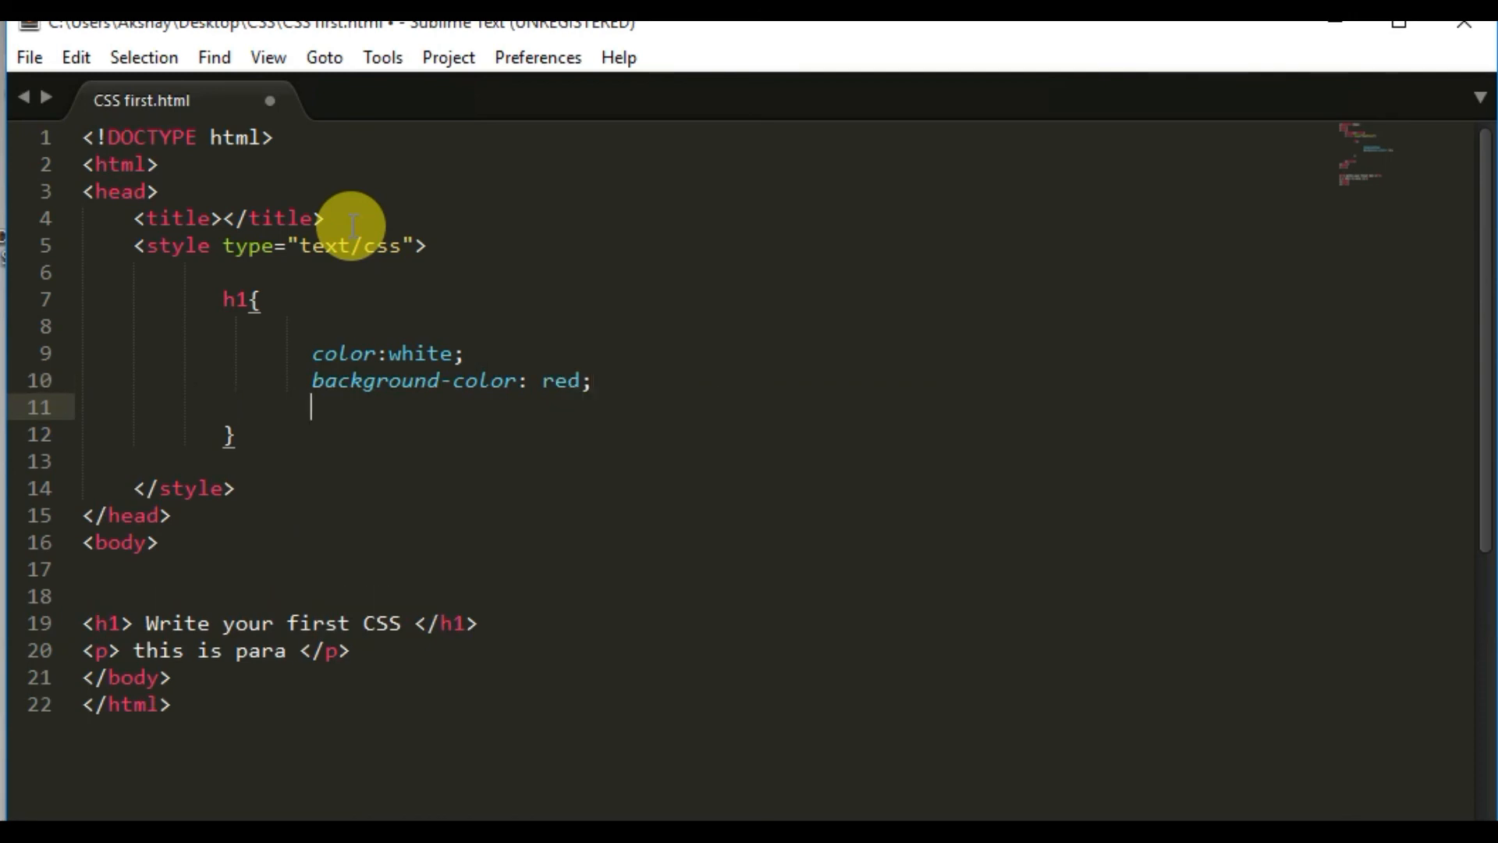
Step: Add padding: 5px to the h1 rule and move to the line below it
{"action": "type", "text": "padding:"}
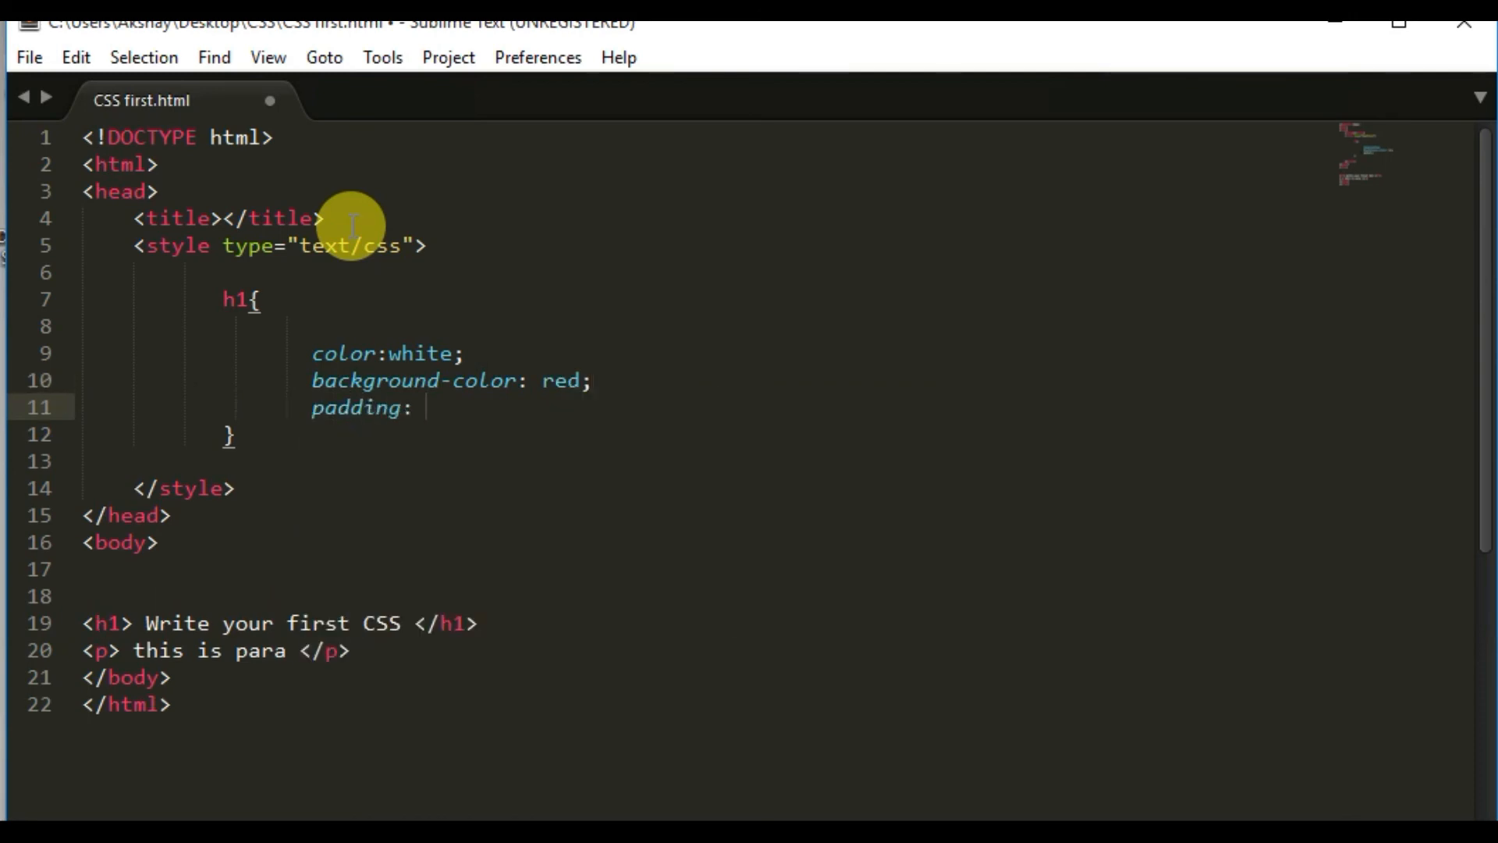
{"action": "type", "text": "5"}
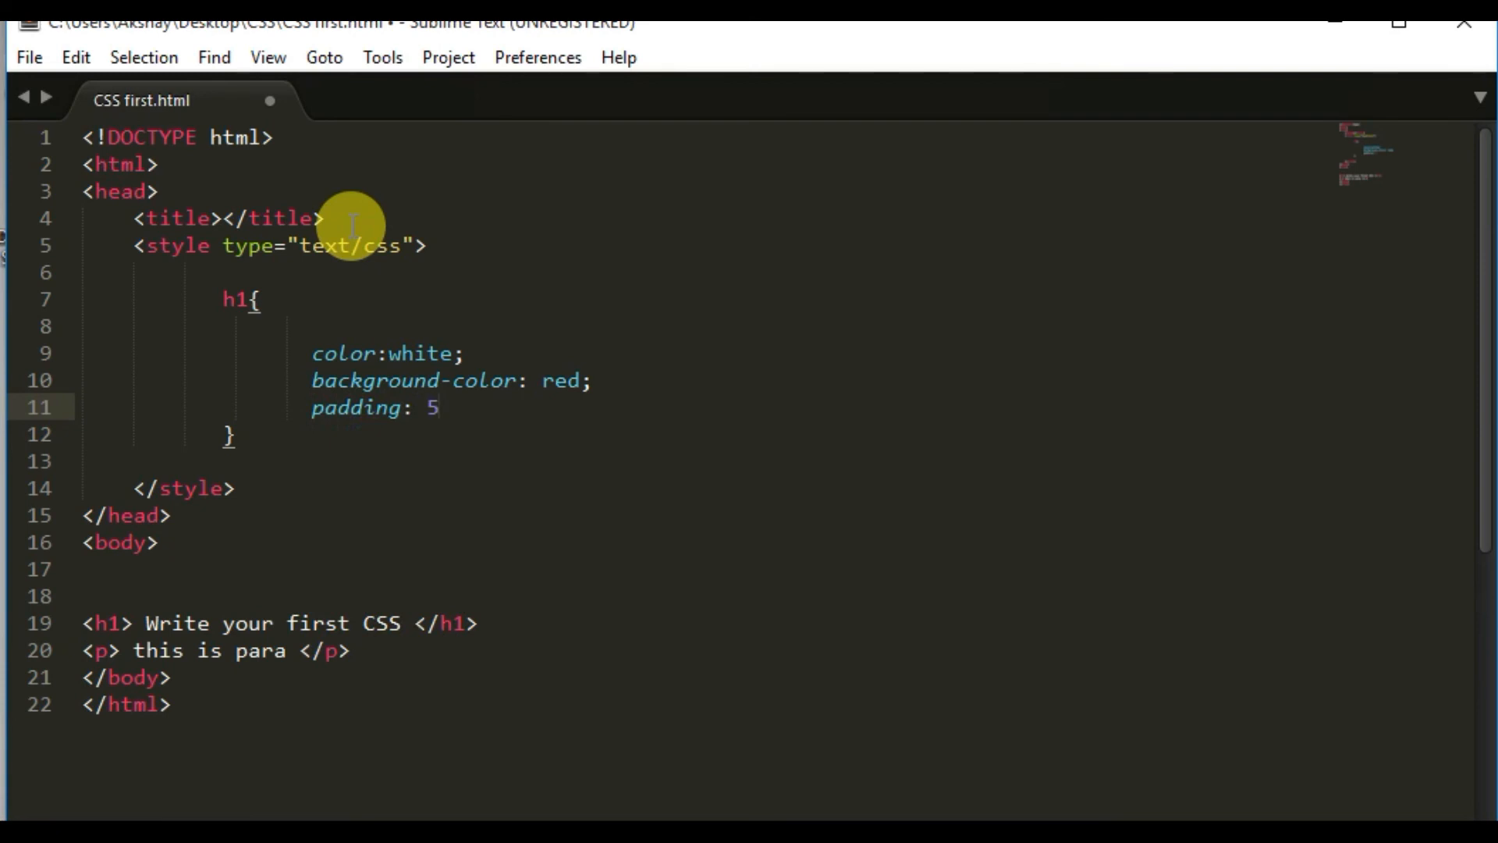
{"action": "type", "text": "px;"}
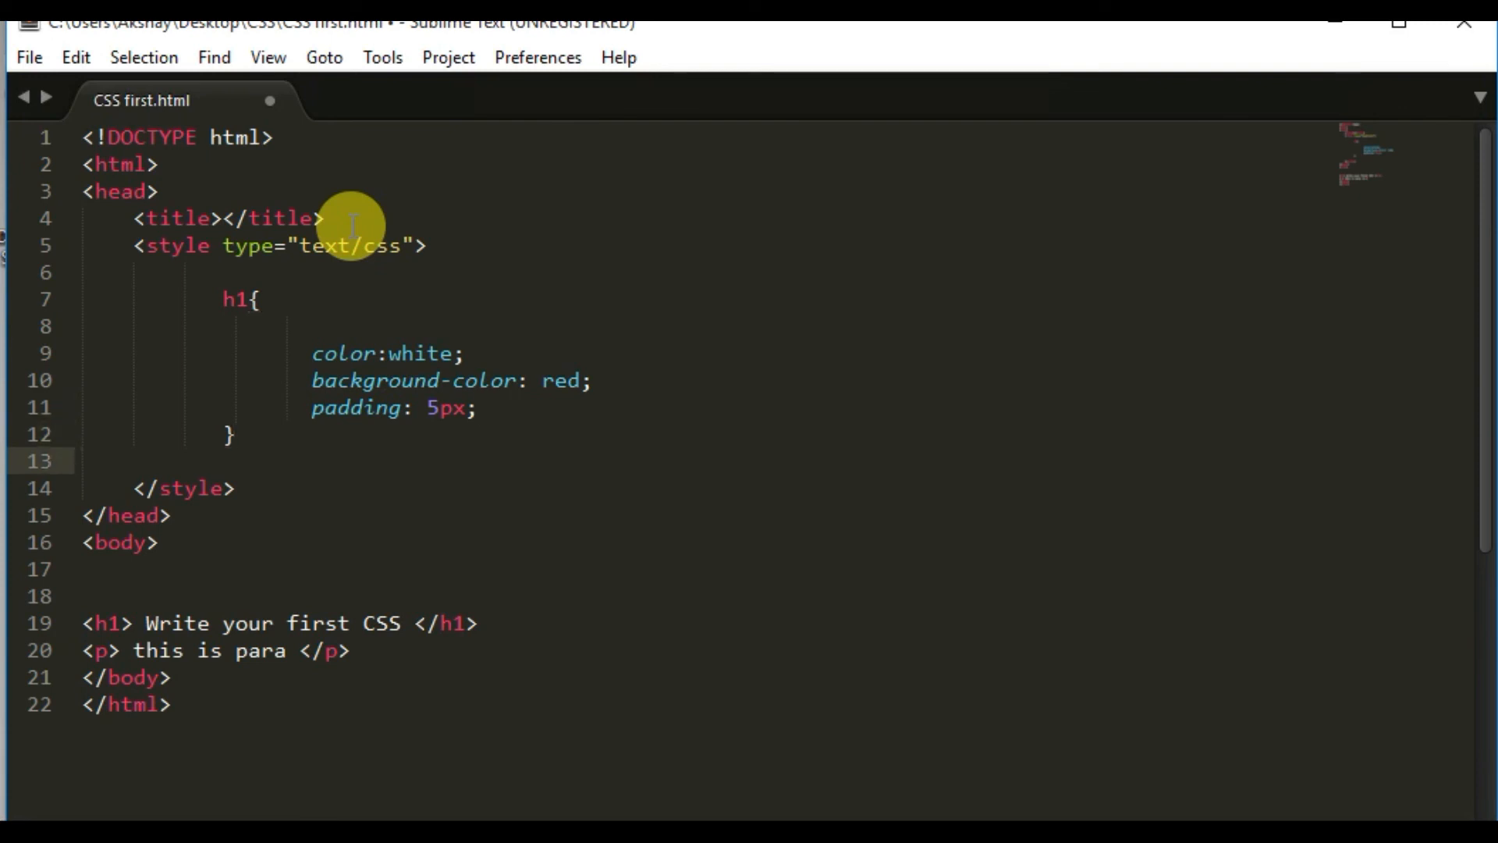
{"action": "key", "text": "enter"}
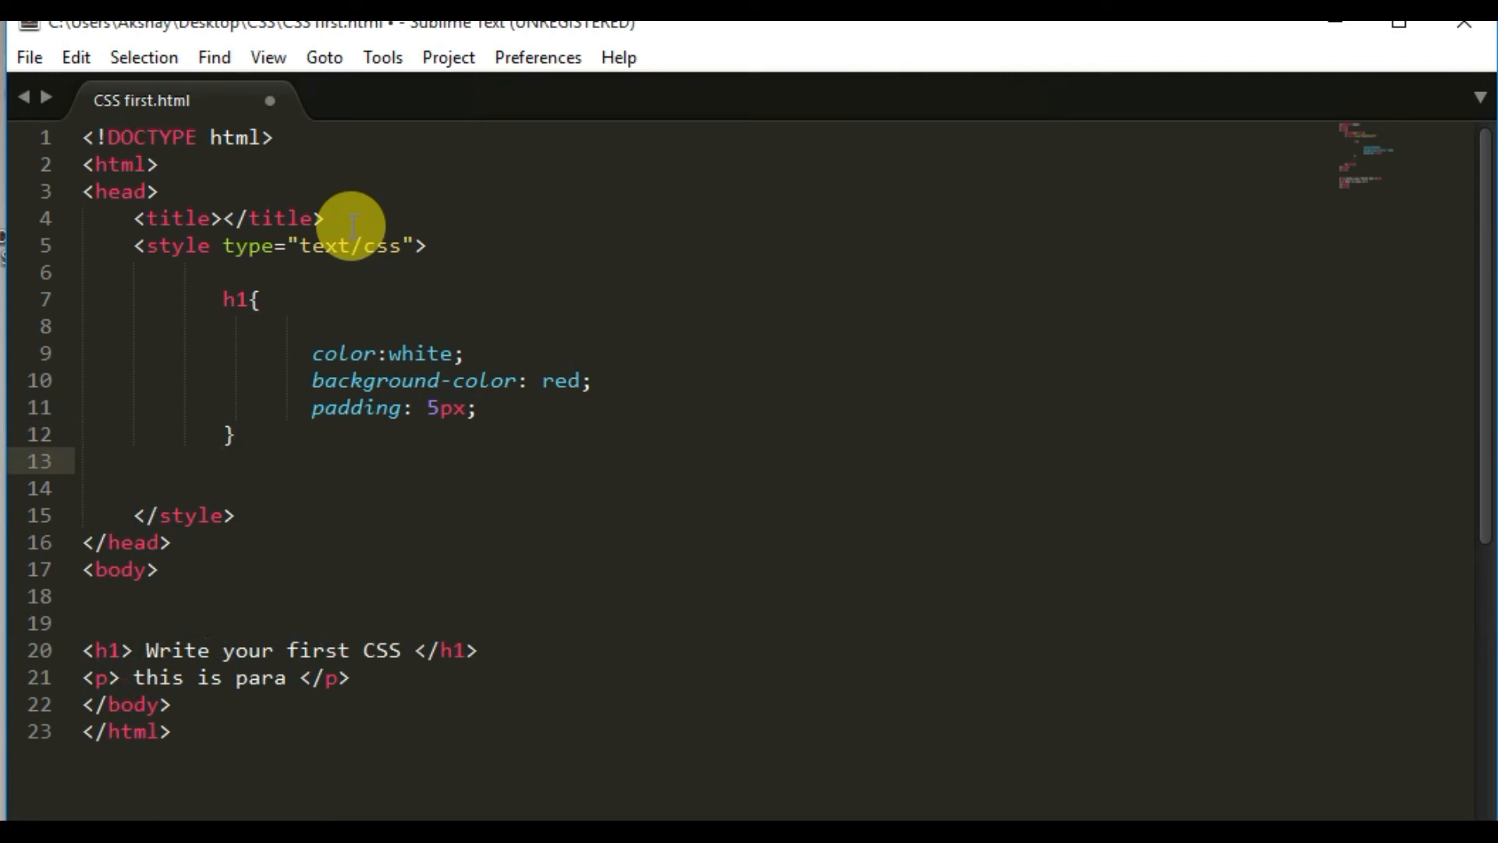
{"action": "left_click", "coordinate": [222, 459]}
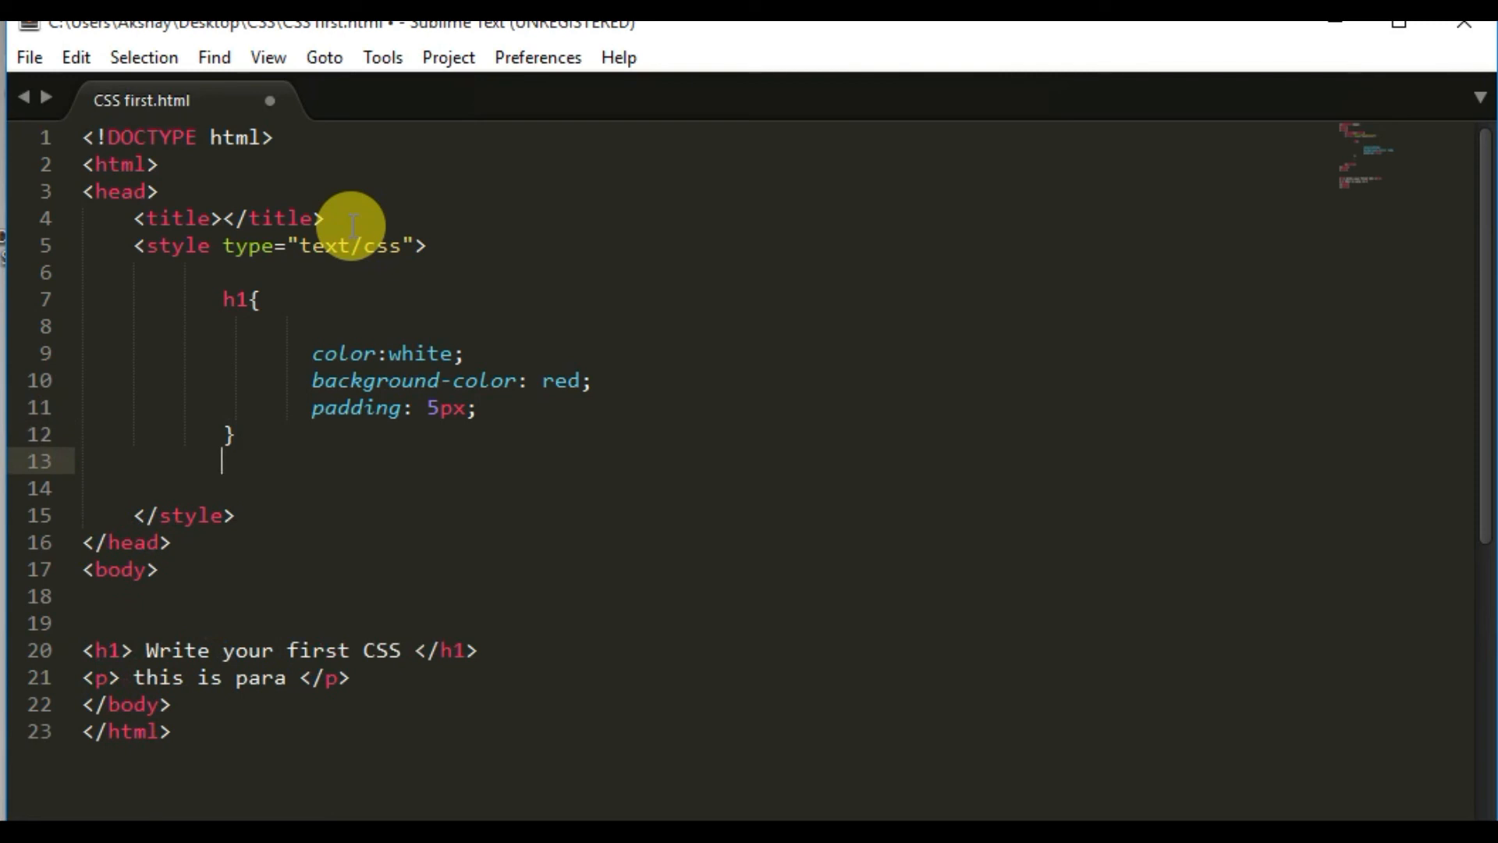
Step: Add a p rule with color: blue to the style block
{"action": "type", "text": "p{}"}
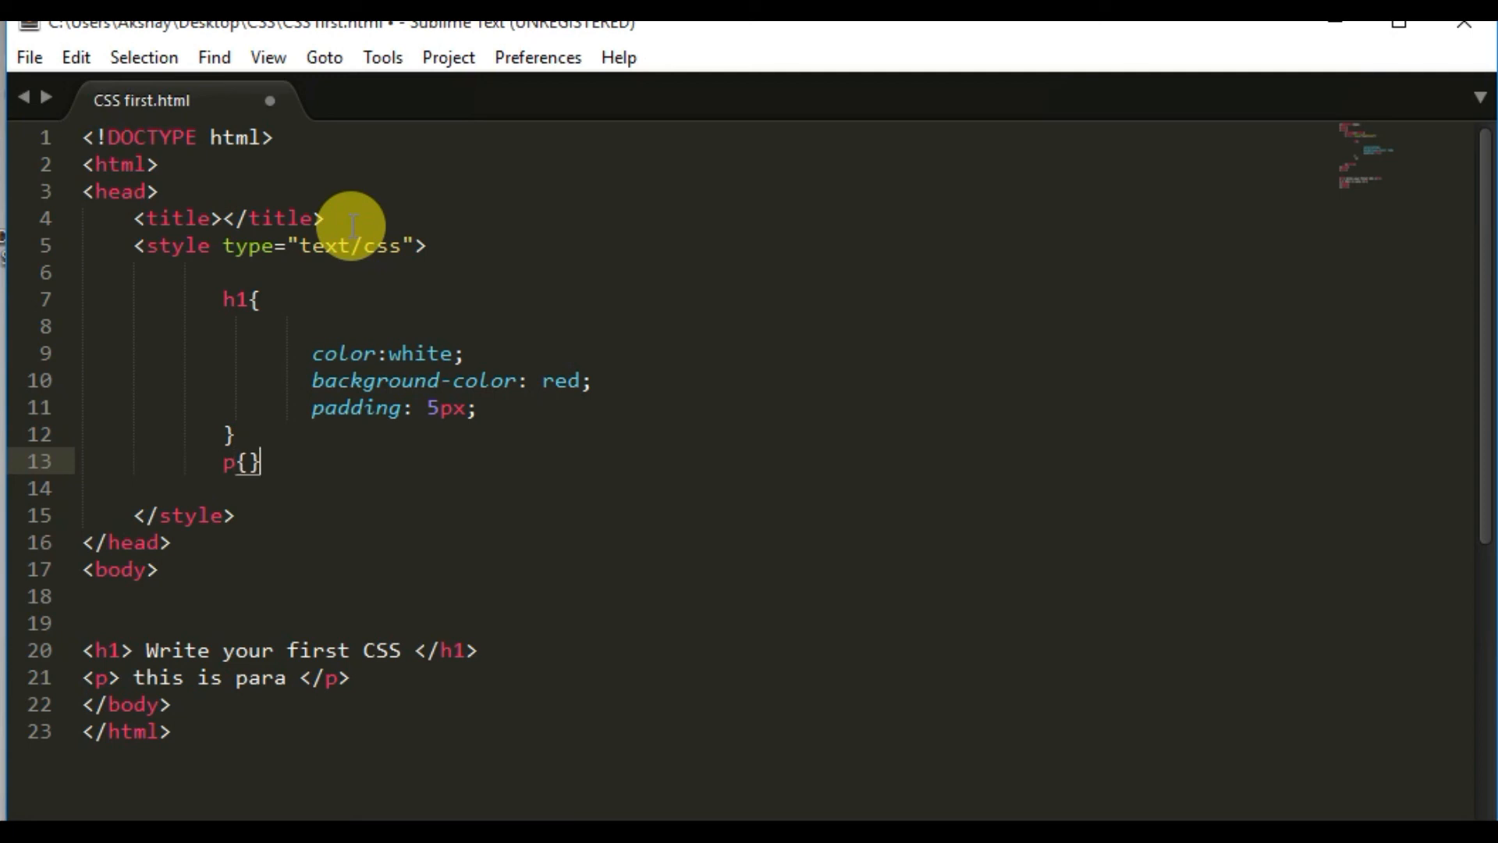
{"action": "key", "text": "enter"}
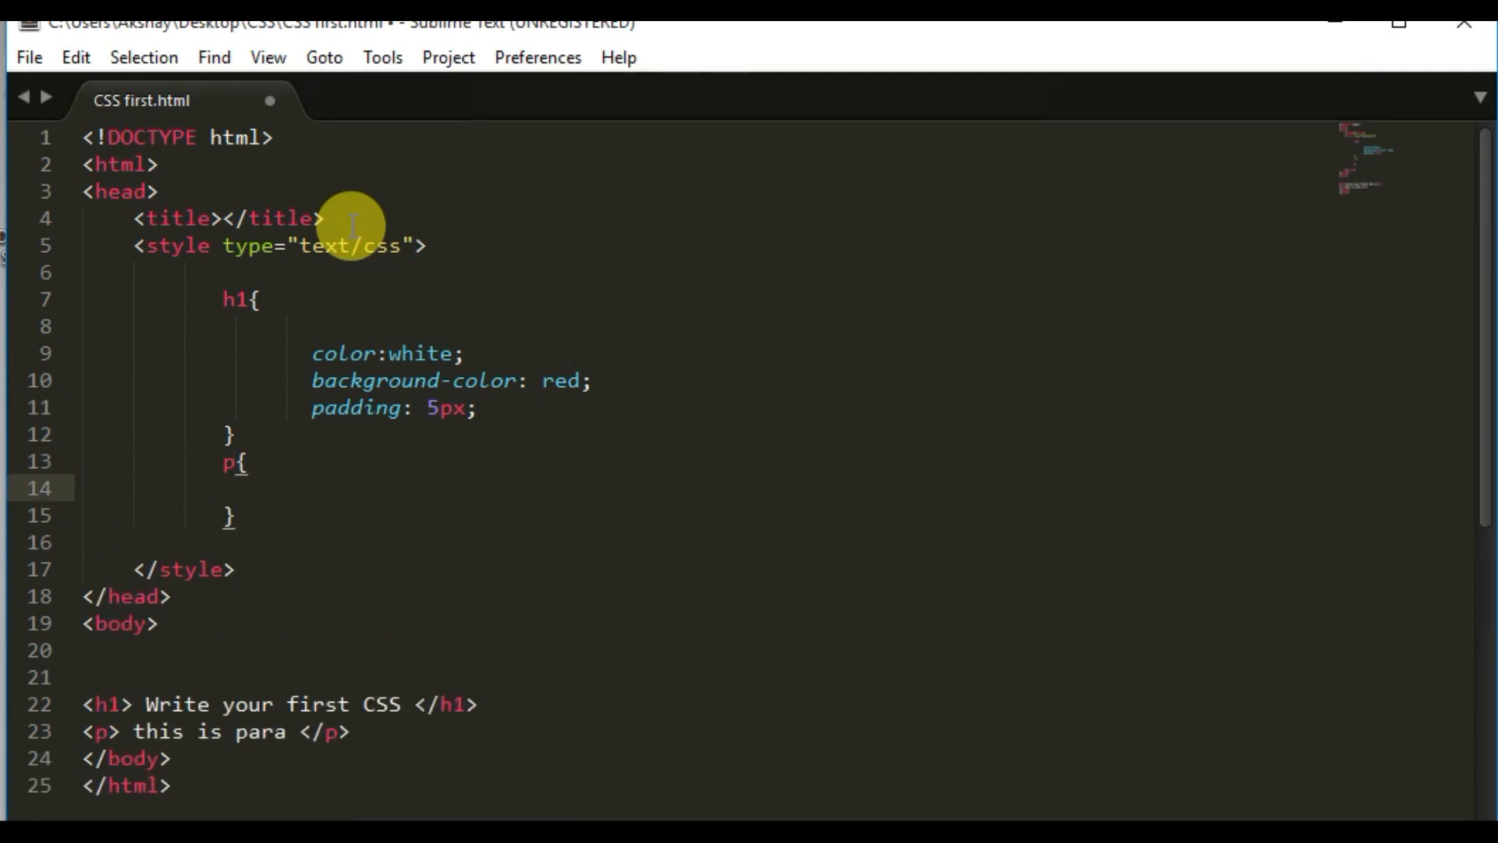
{"action": "type", "text": "color:"}
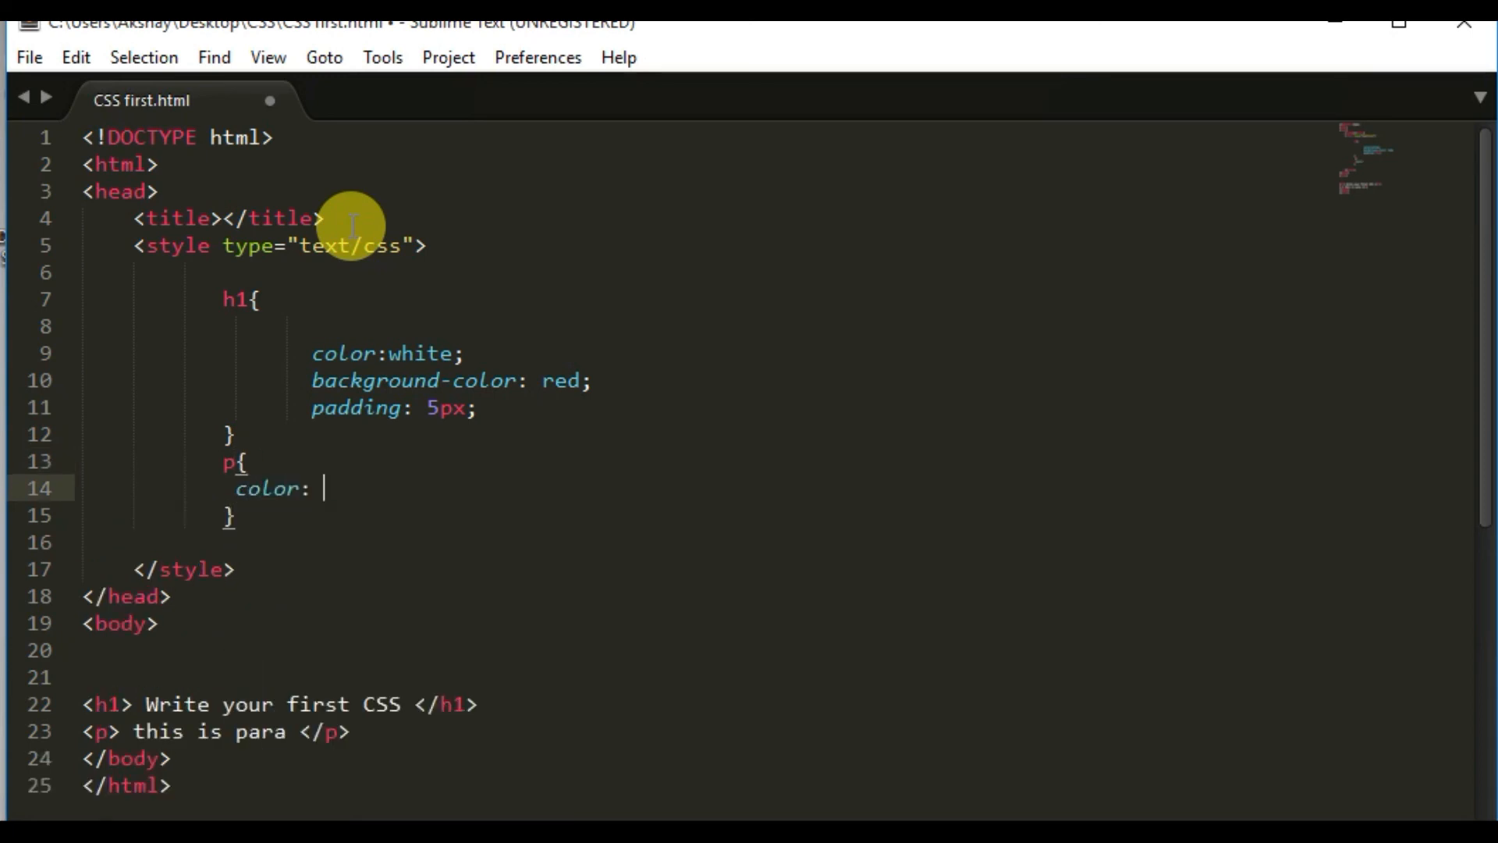
{"action": "type", "text": "blue"}
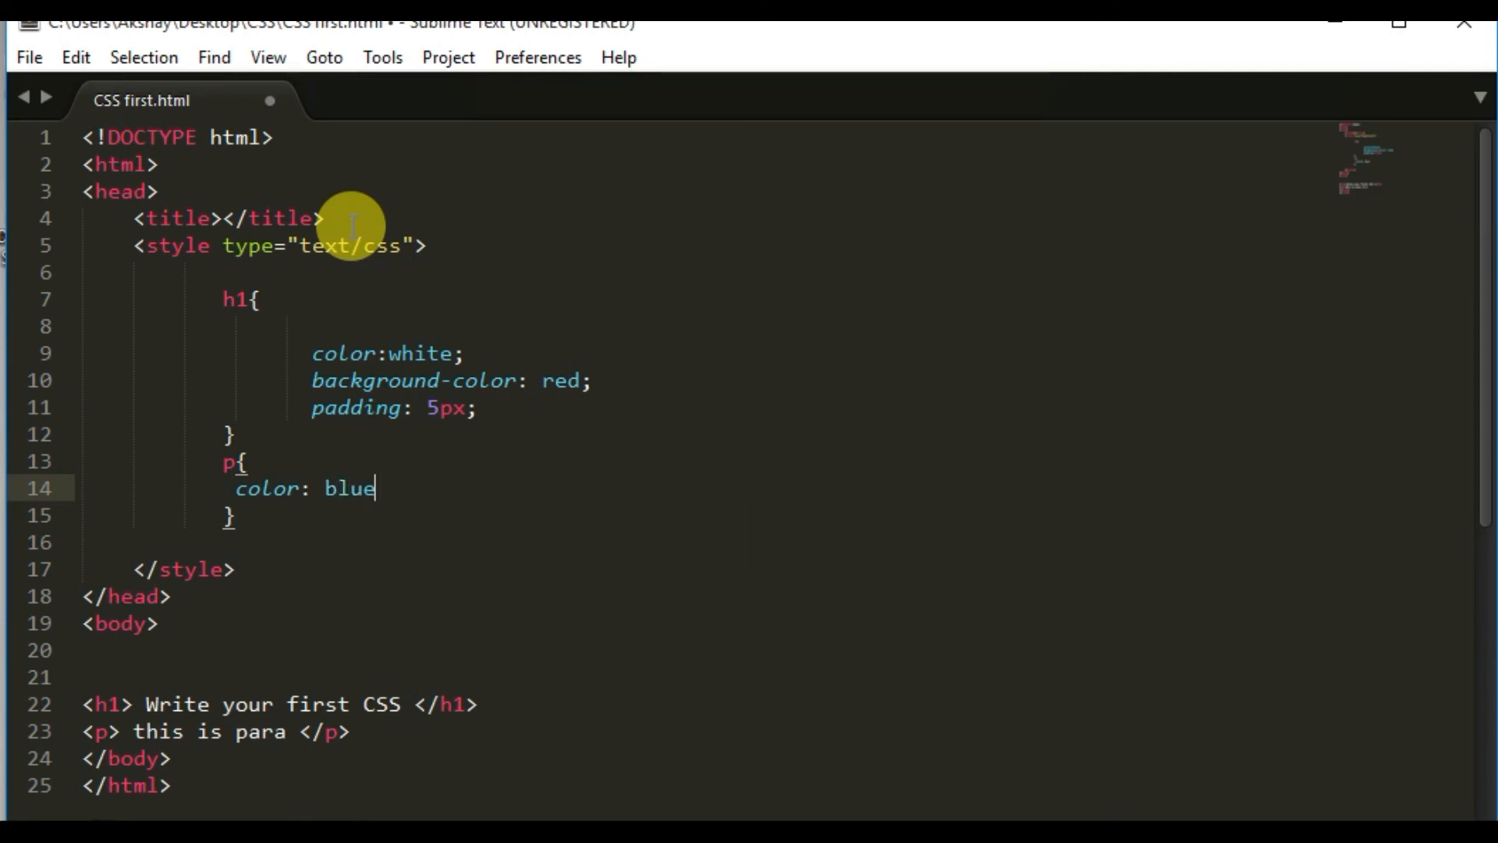
{"action": "type", "text": ";"}
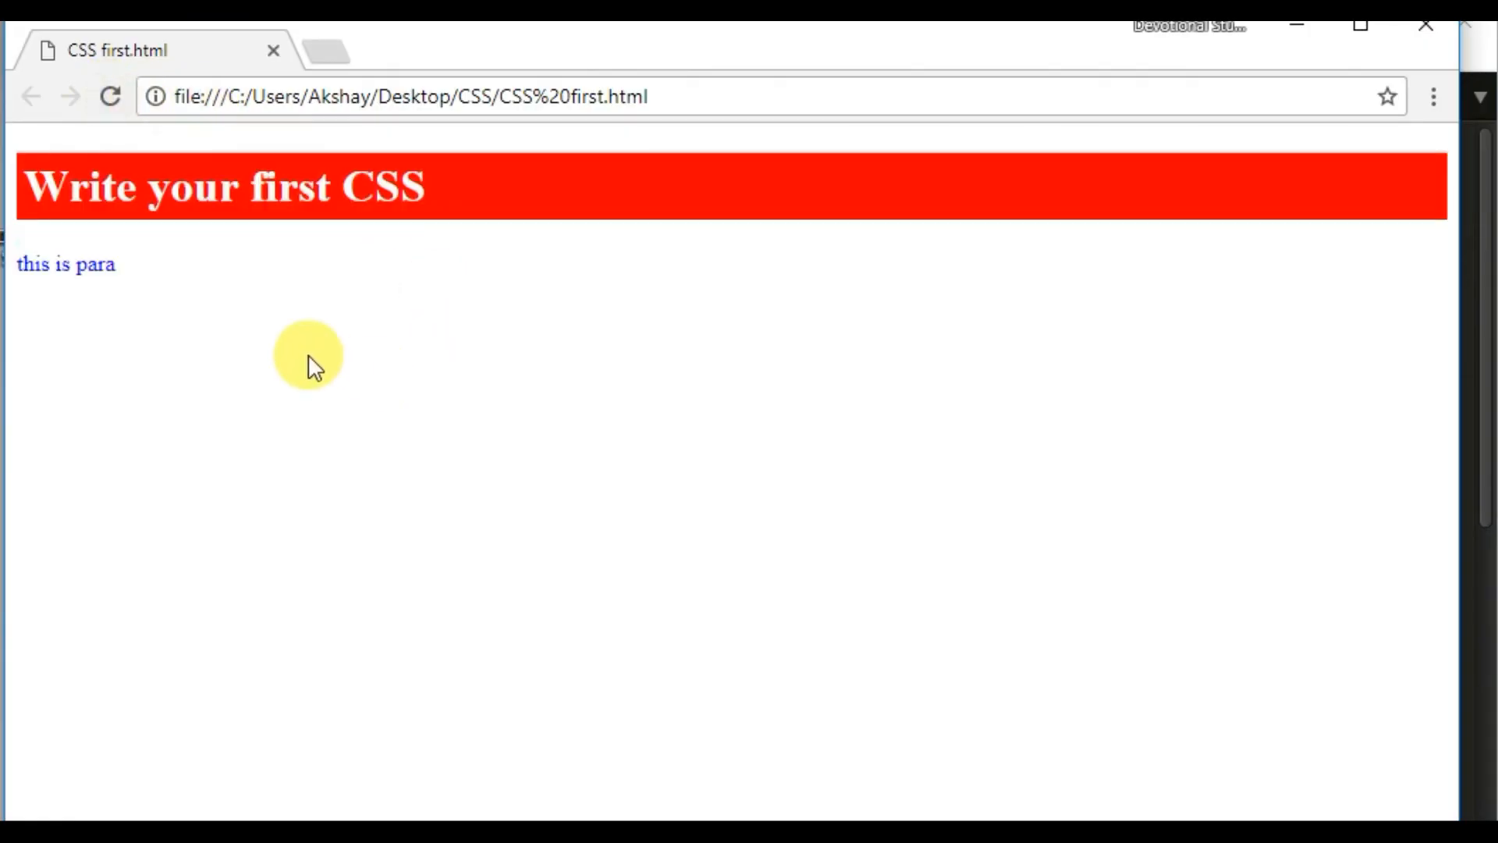
{"action": "mouse_move", "coordinate": [483, 186]}
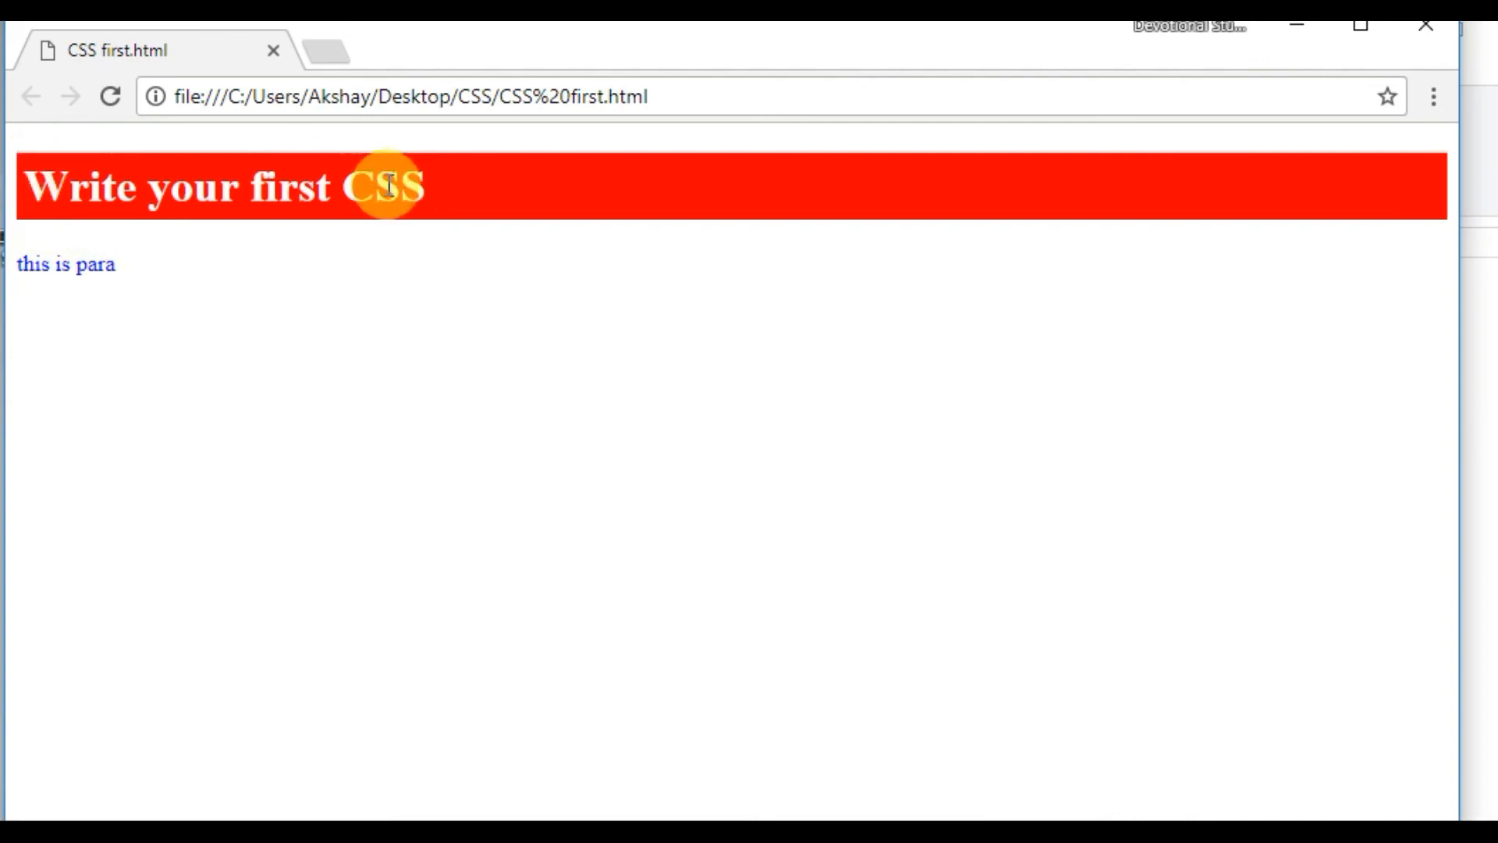
{"action": "mouse_move", "coordinate": [28, 190]}
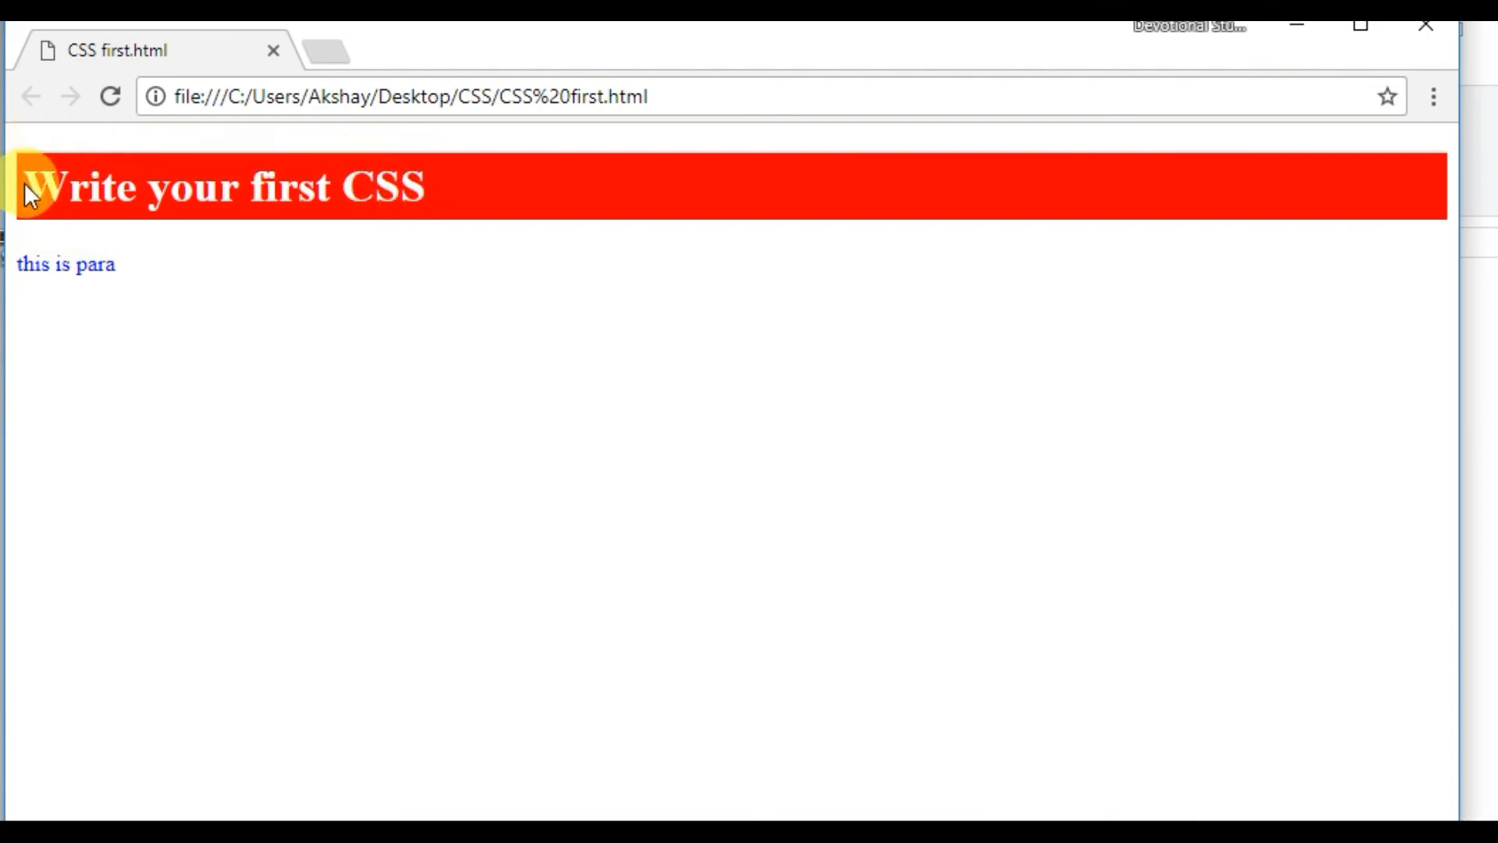
{"action": "mouse_move", "coordinate": [28, 167]}
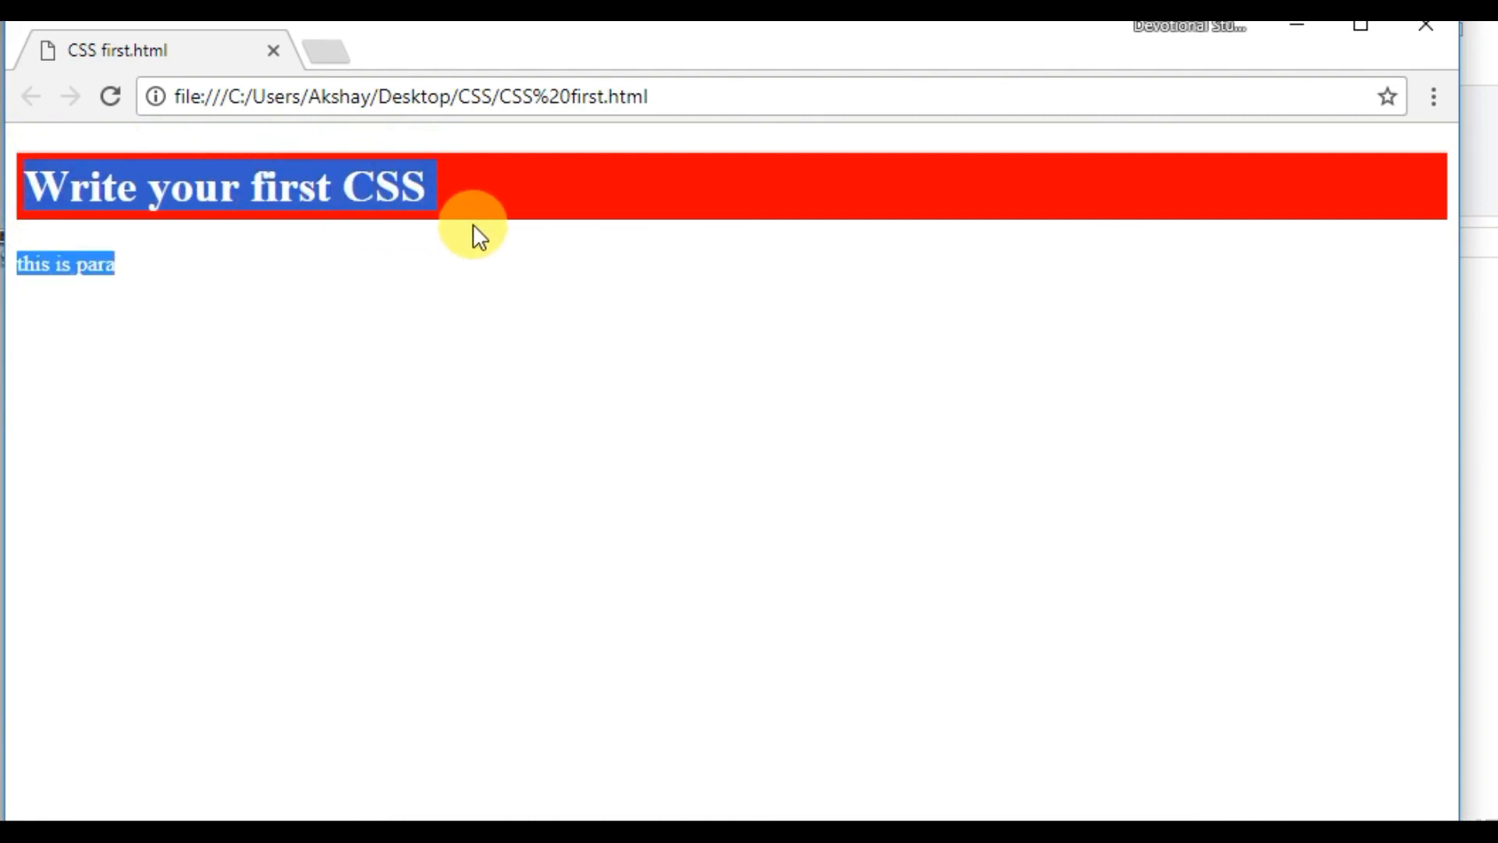
{"action": "mouse_move", "coordinate": [512, 248]}
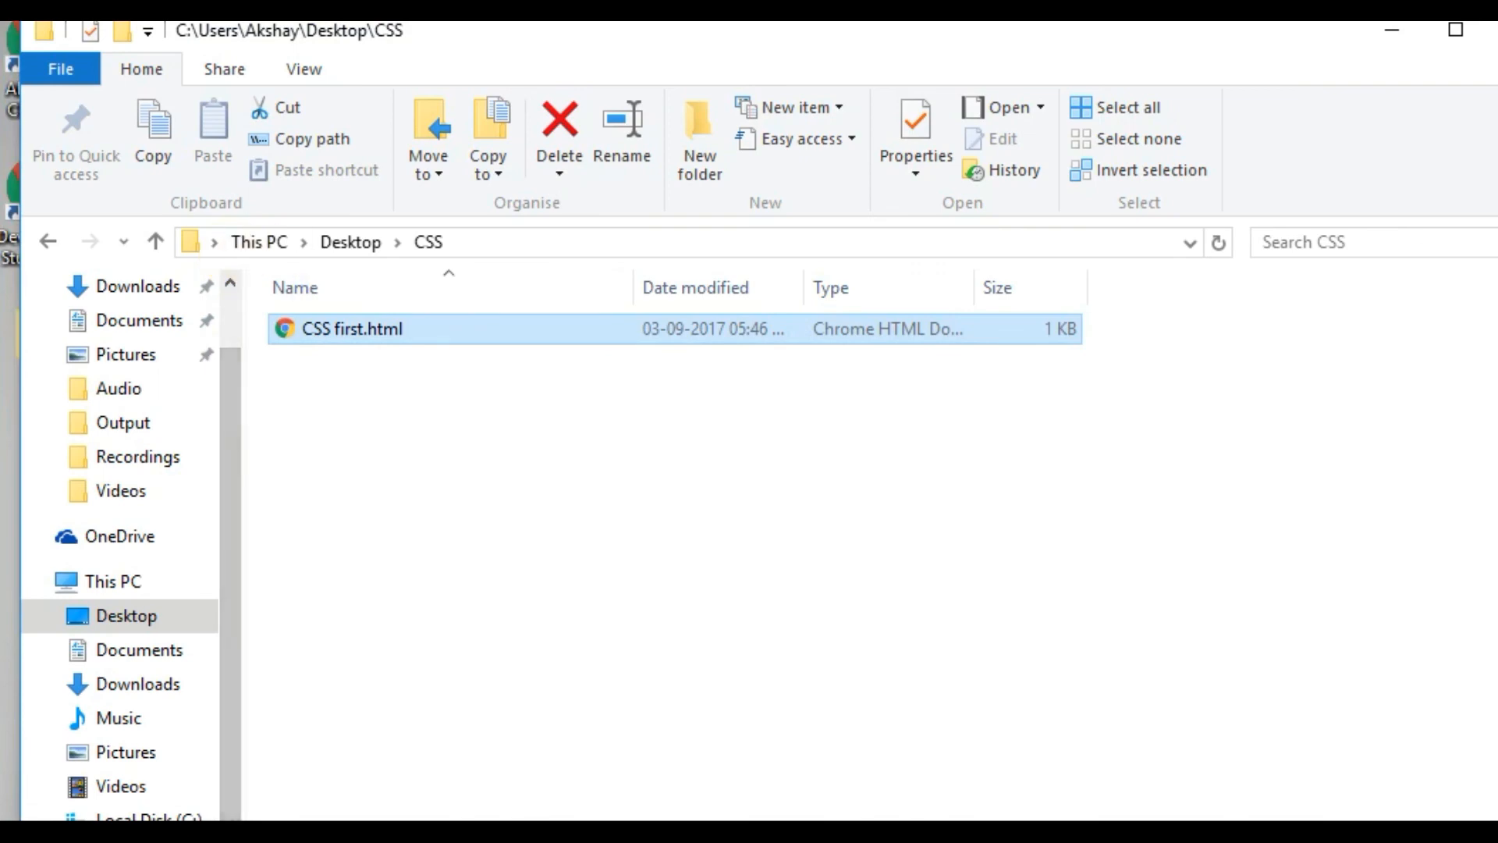
Step: Reopen CSS first.html in Chrome showing the white-on-red heading and blue paragraph
{"action": "double_click", "coordinate": [351, 329]}
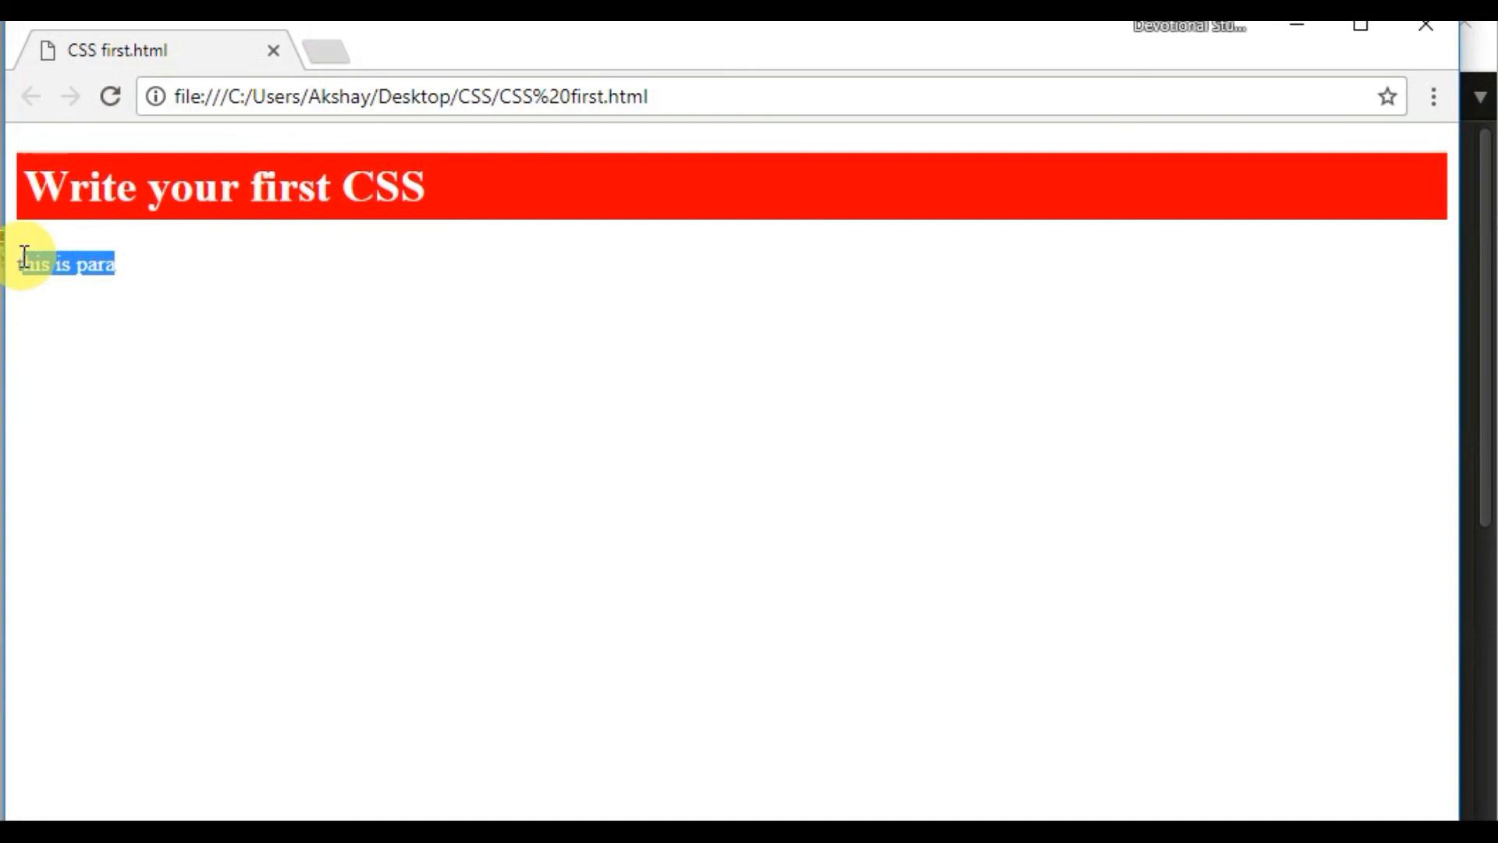
{"action": "mouse_move", "coordinate": [250, 320]}
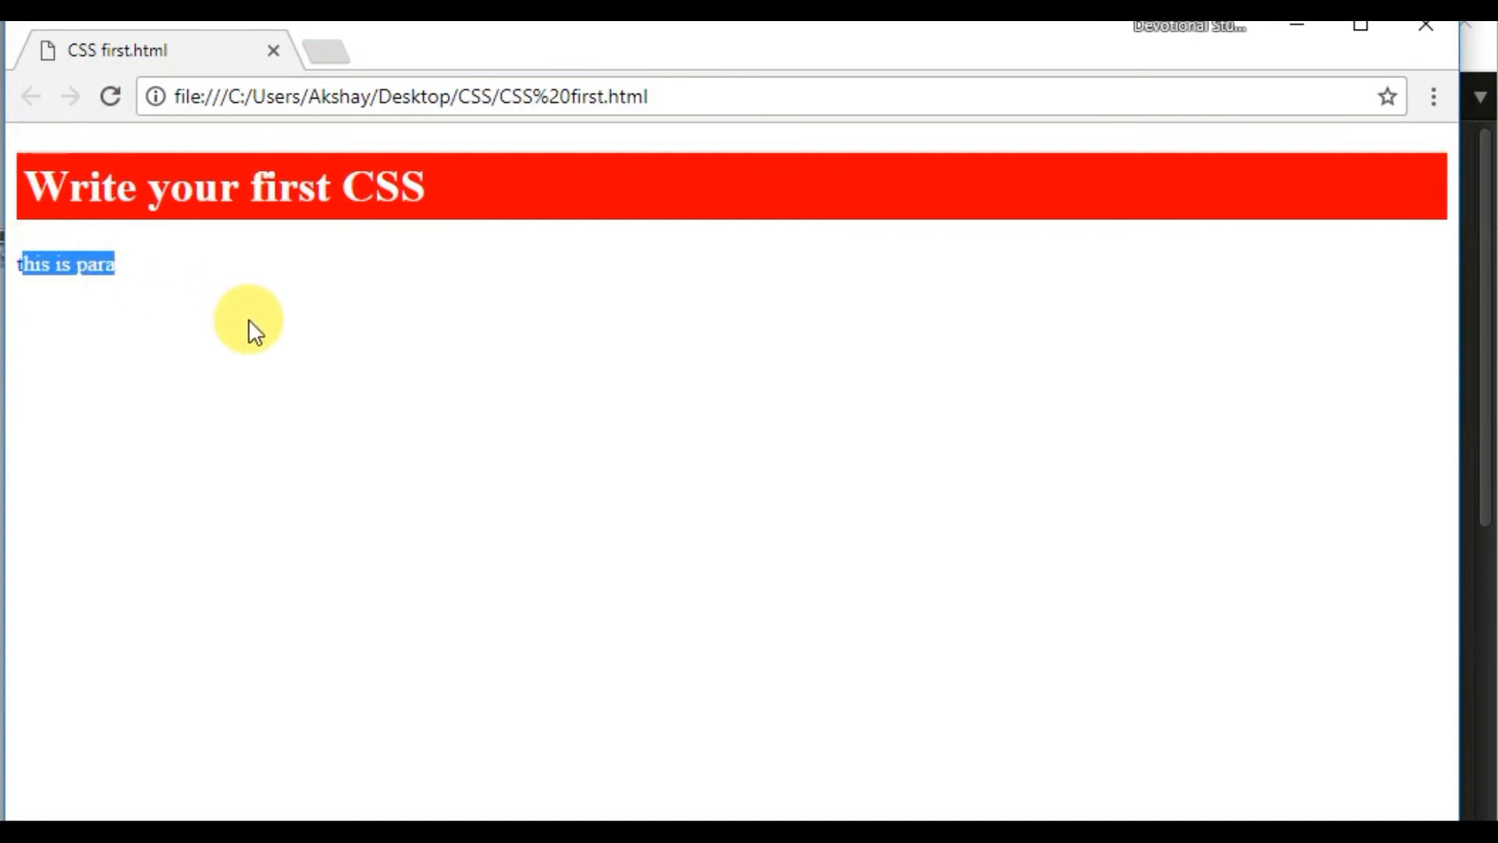